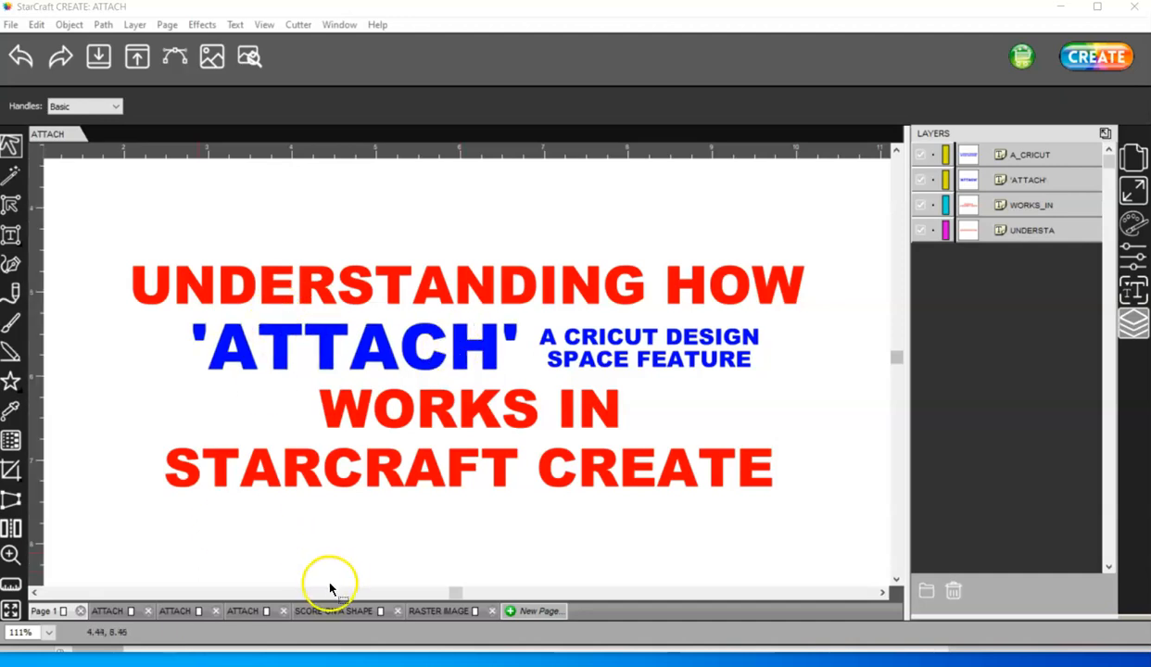
mouse_move(333, 588)
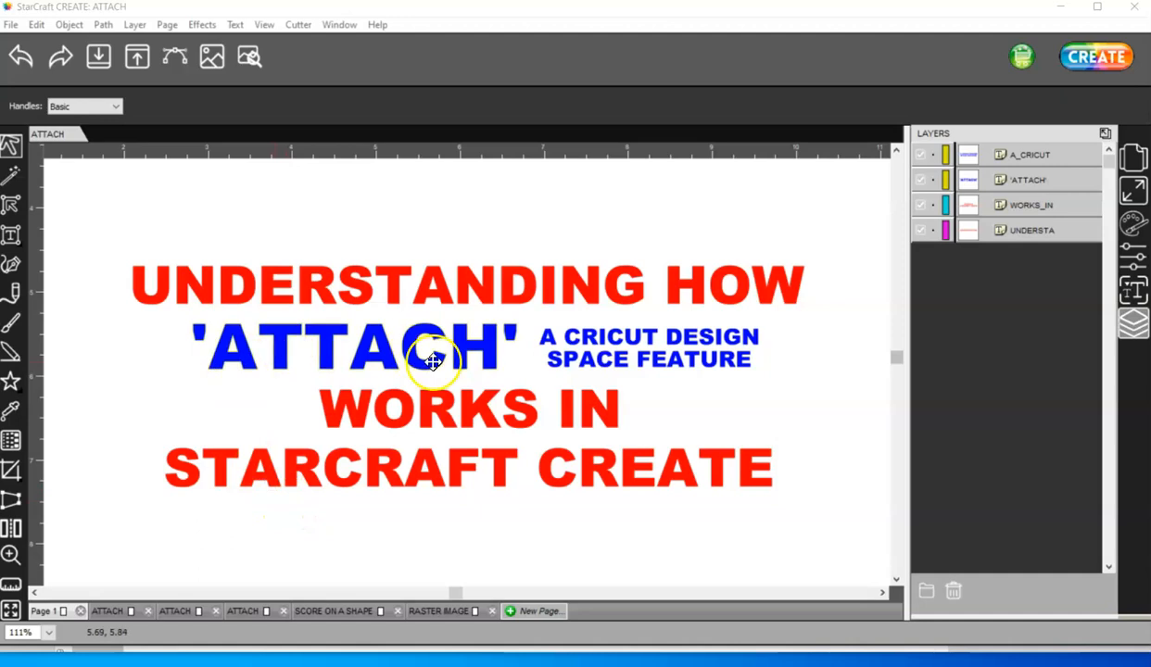
mouse_move(500, 630)
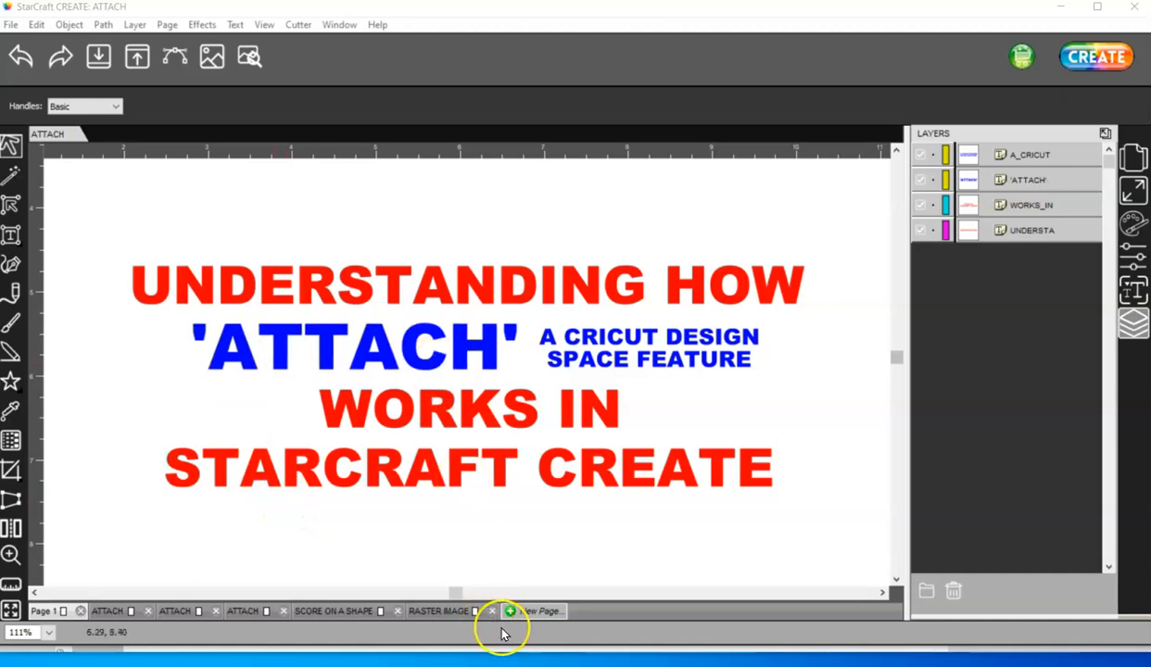
mouse_move(509, 633)
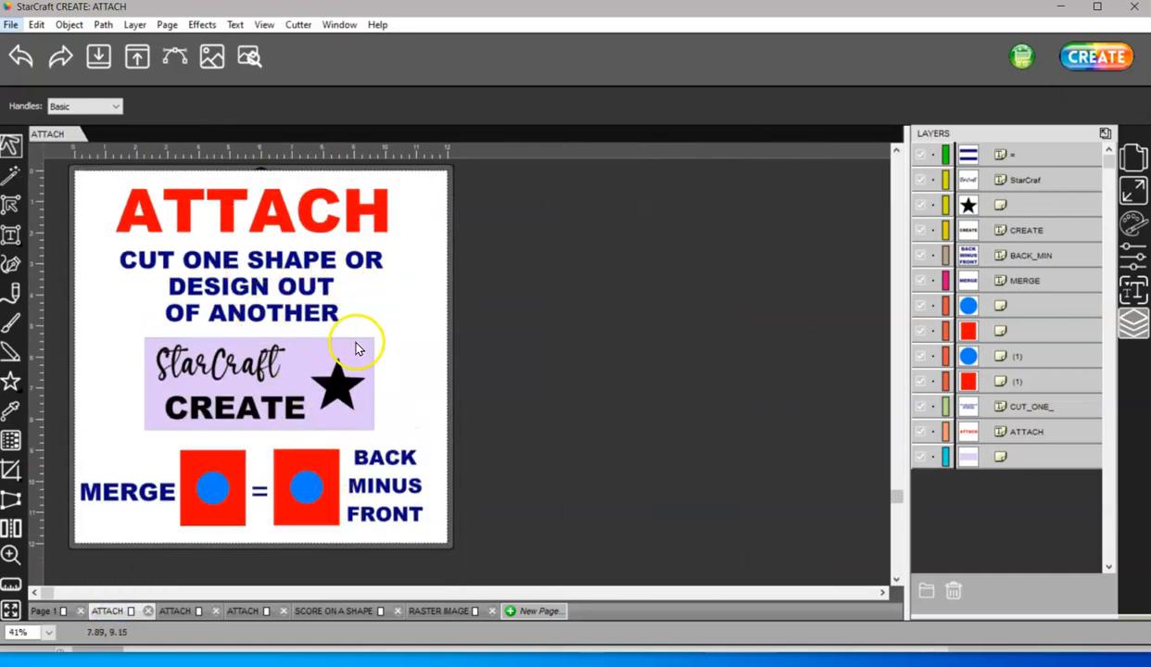
Step: Zoom in on the lavender card and select the StarCraft script lettering with the rectangle
left_click(259, 384)
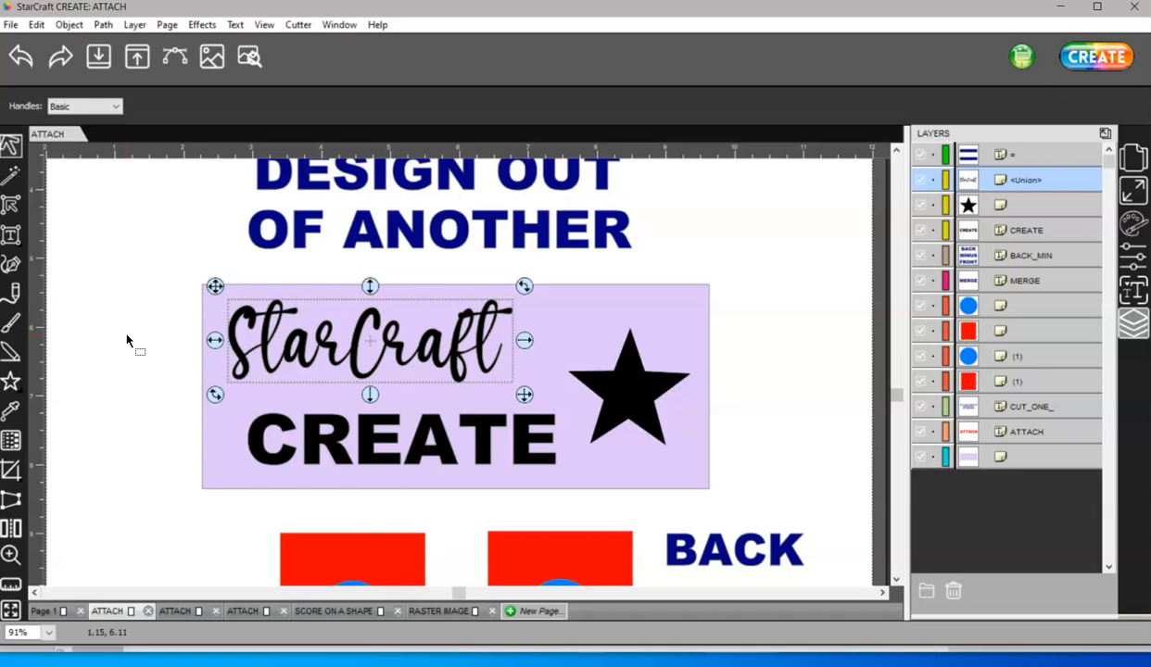
mouse_move(695, 274)
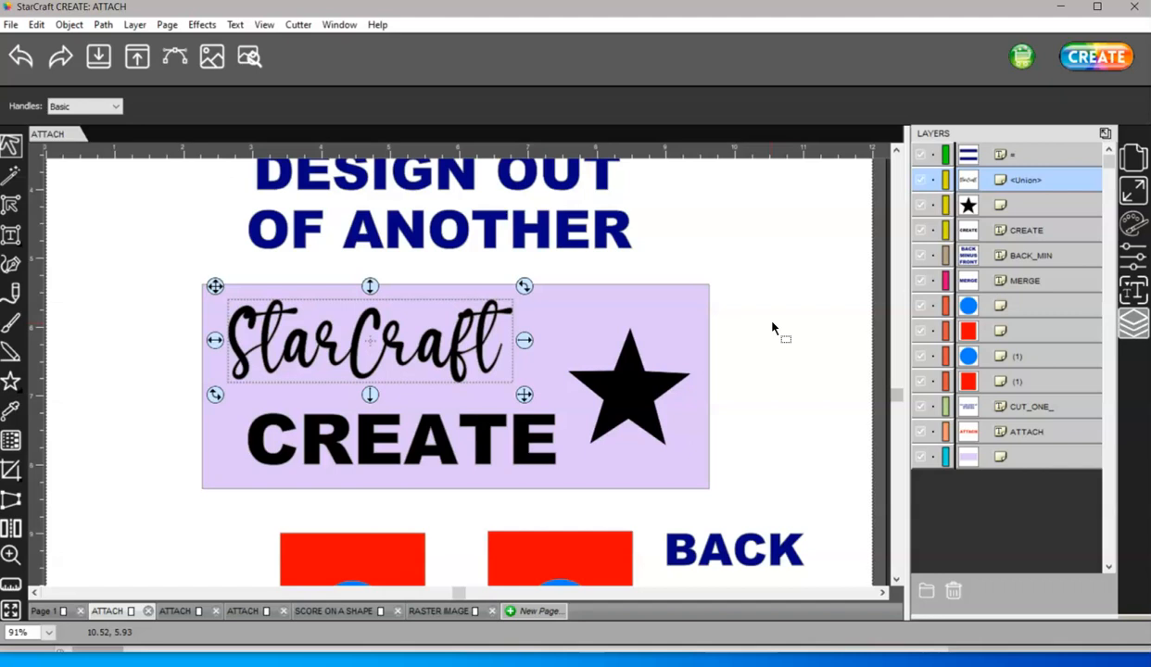
mouse_move(769, 331)
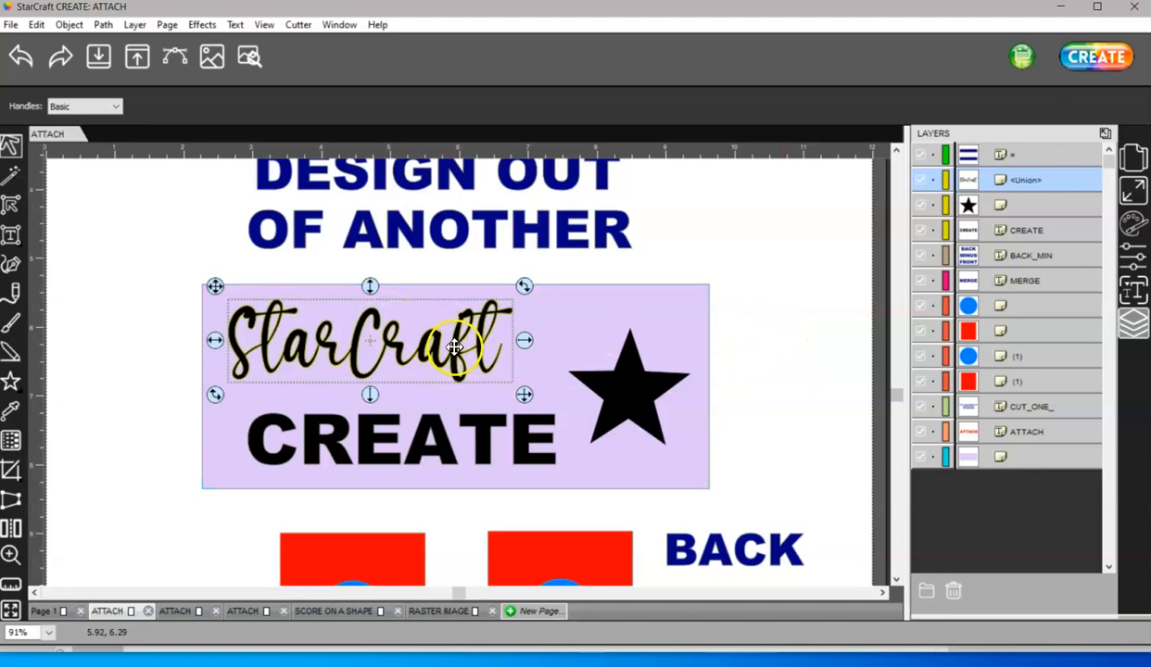
left_click(103, 24)
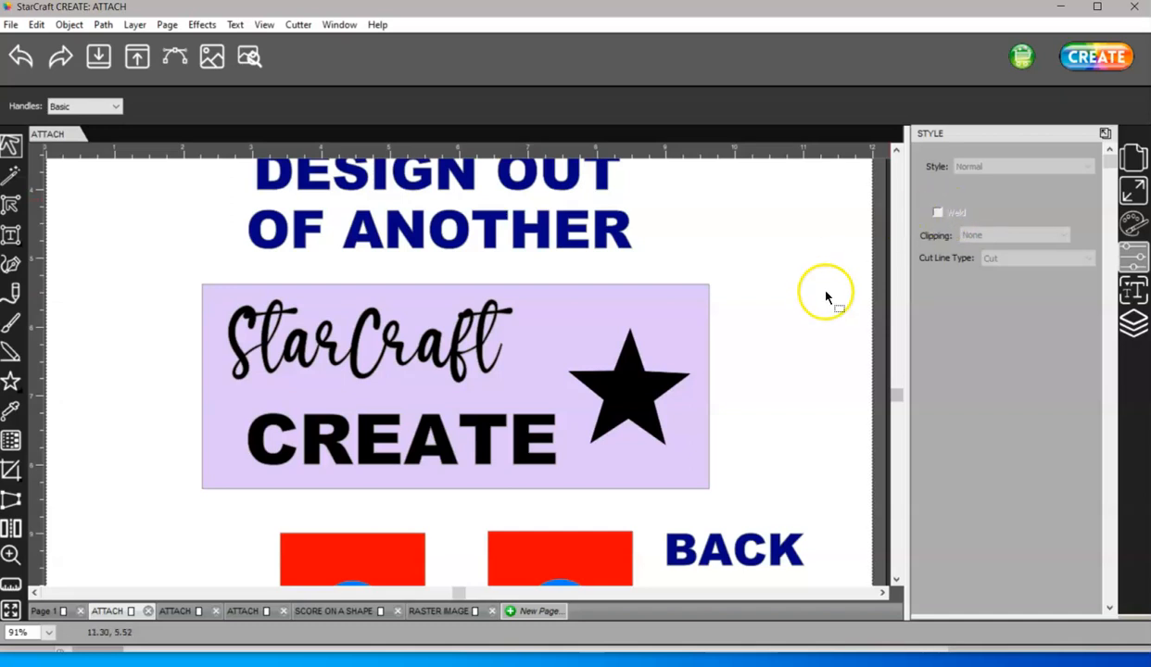
mouse_move(753, 402)
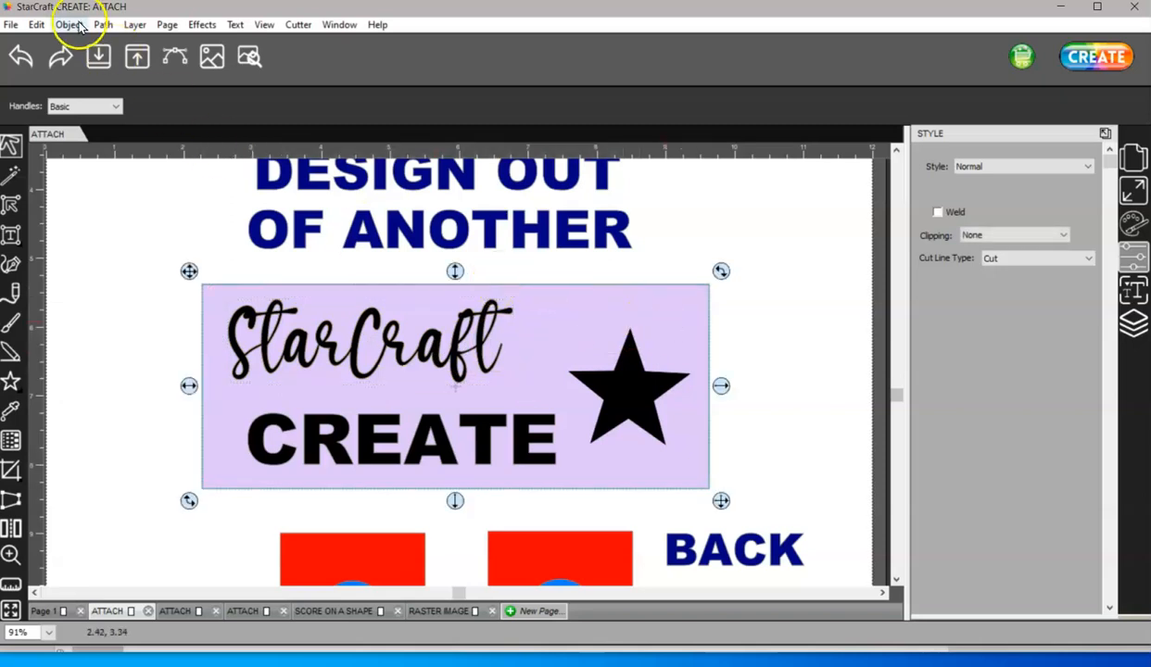
Step: Subtract the StarCraft lettering from the card with Back Minus Front, then select the black star in Layers
left_click(68, 25)
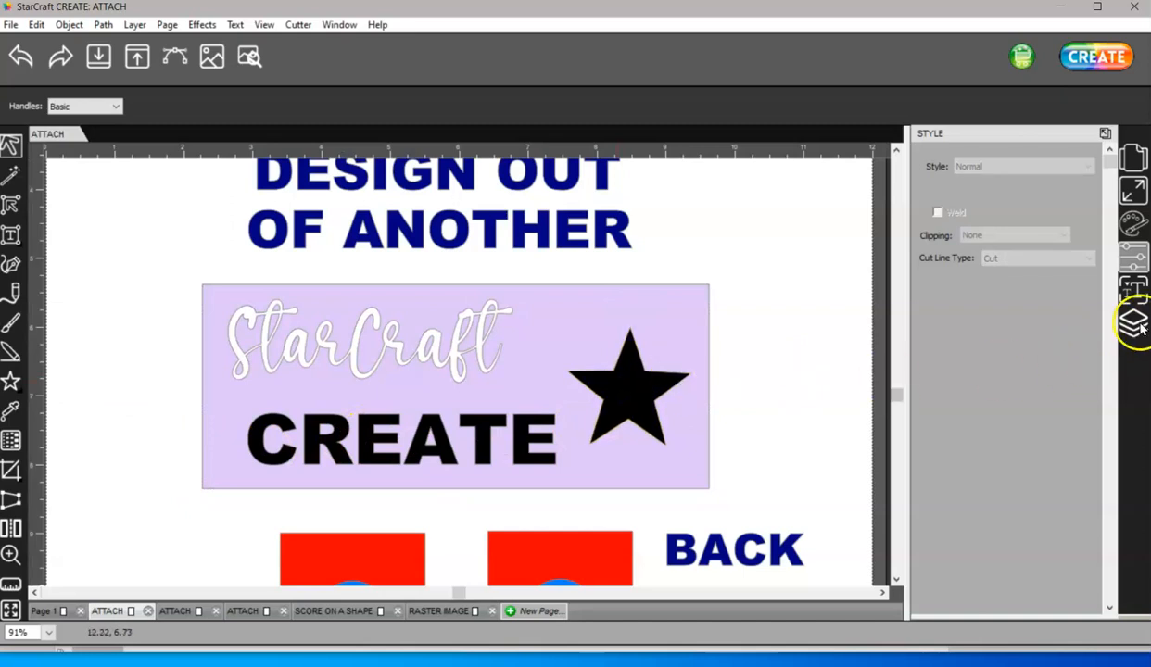
left_click(1134, 324)
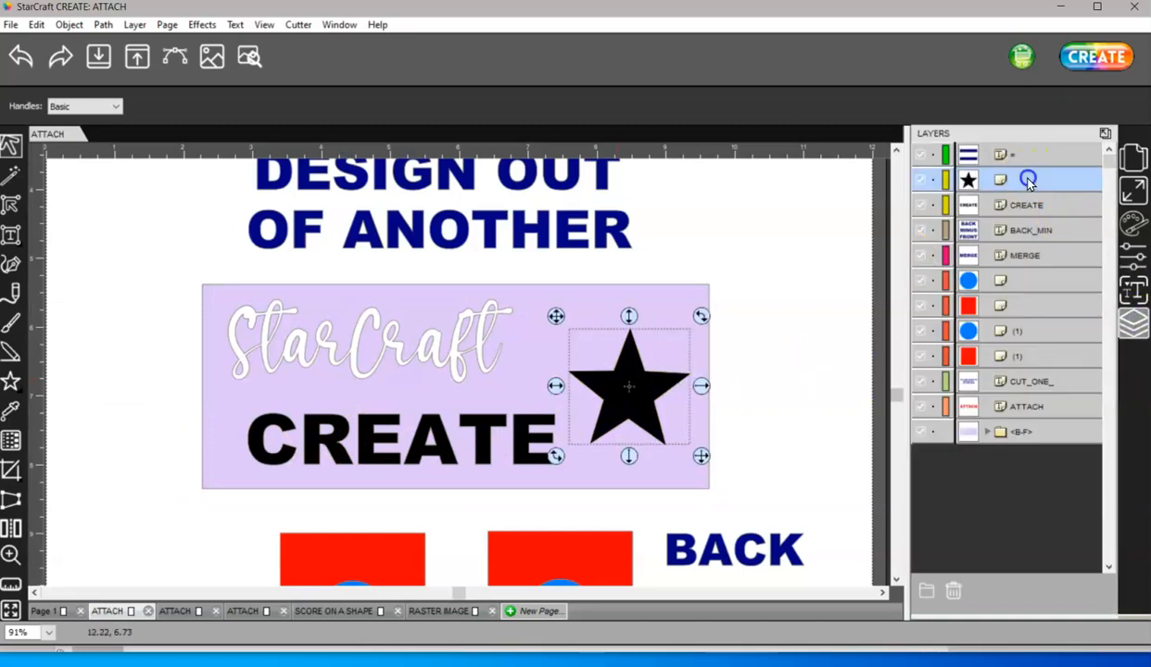
left_click(1024, 204)
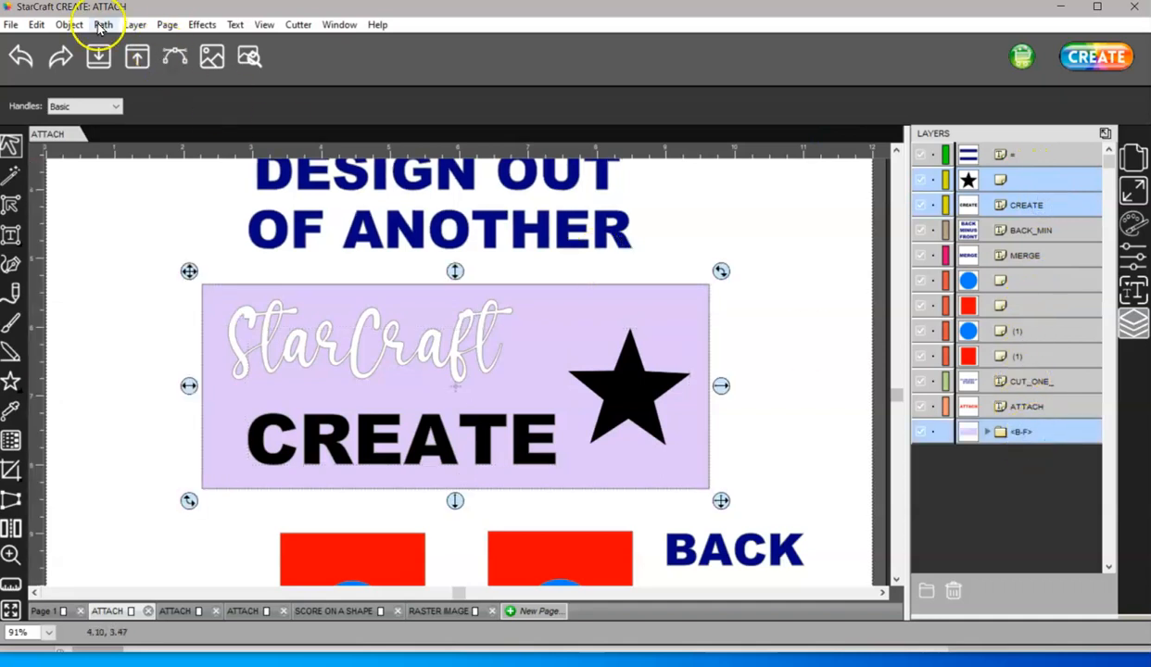
Step: Try merging the card, CREATE text and star with Object > Merge, then undo it
left_click(102, 25)
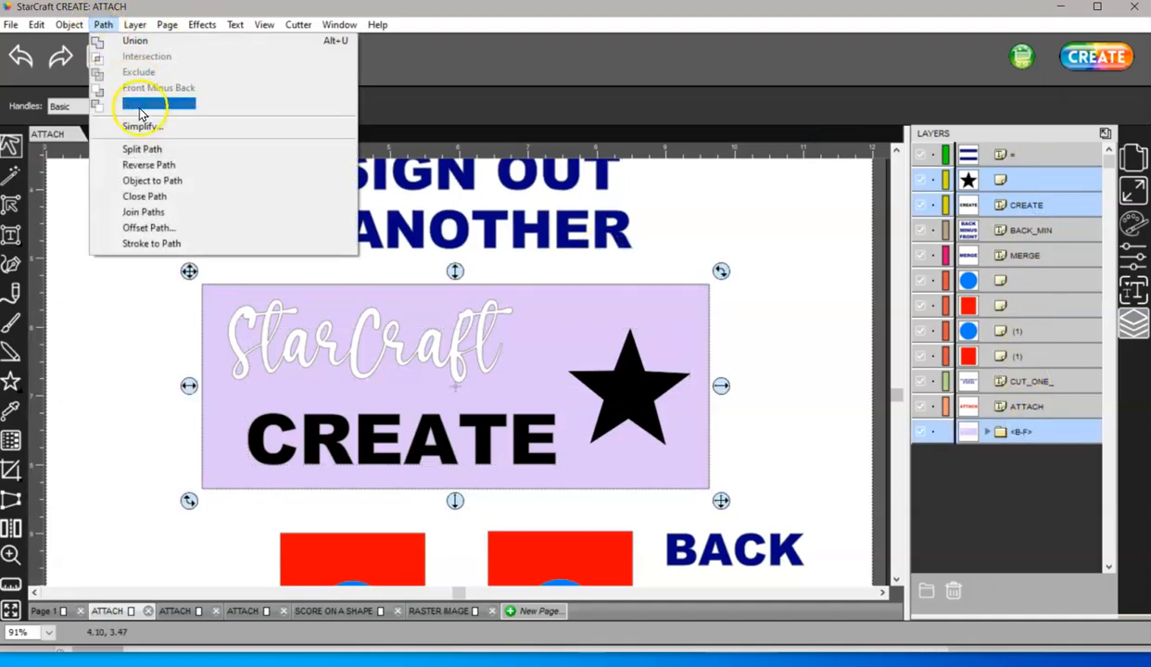
mouse_move(273, 109)
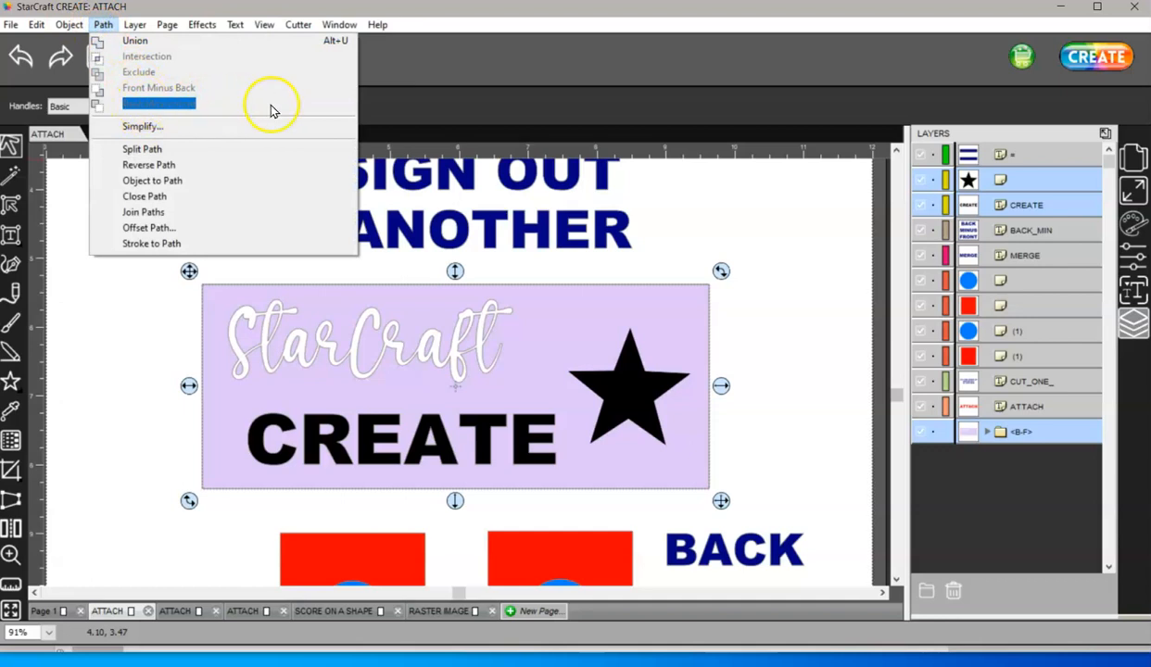
left_click(69, 24)
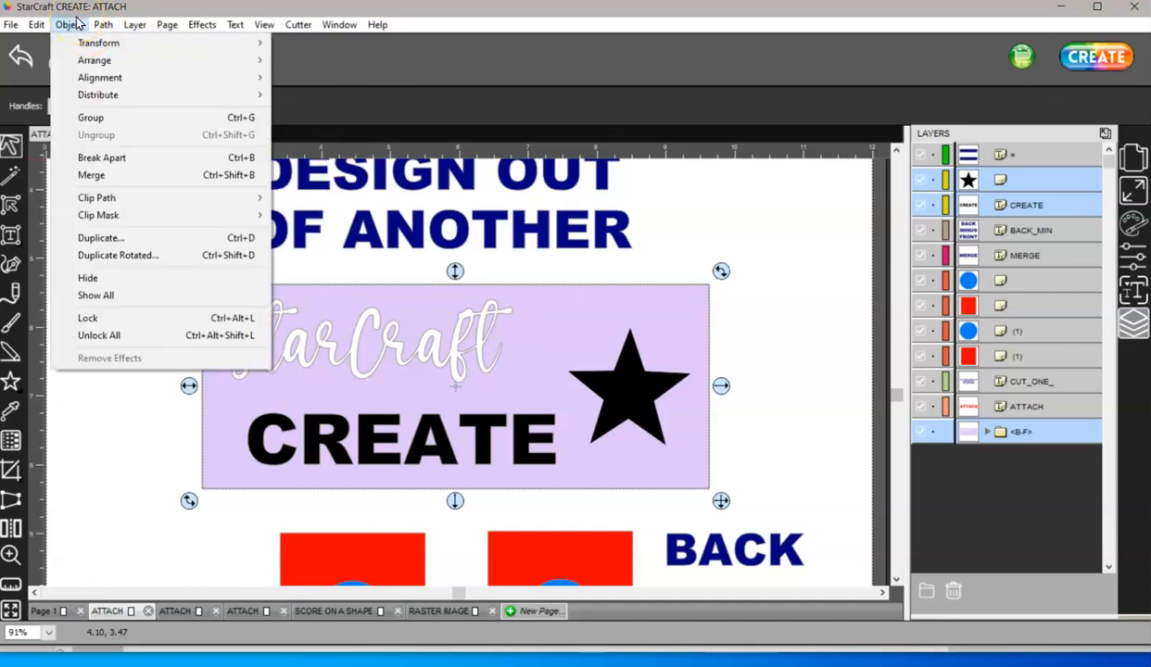
mouse_move(72, 25)
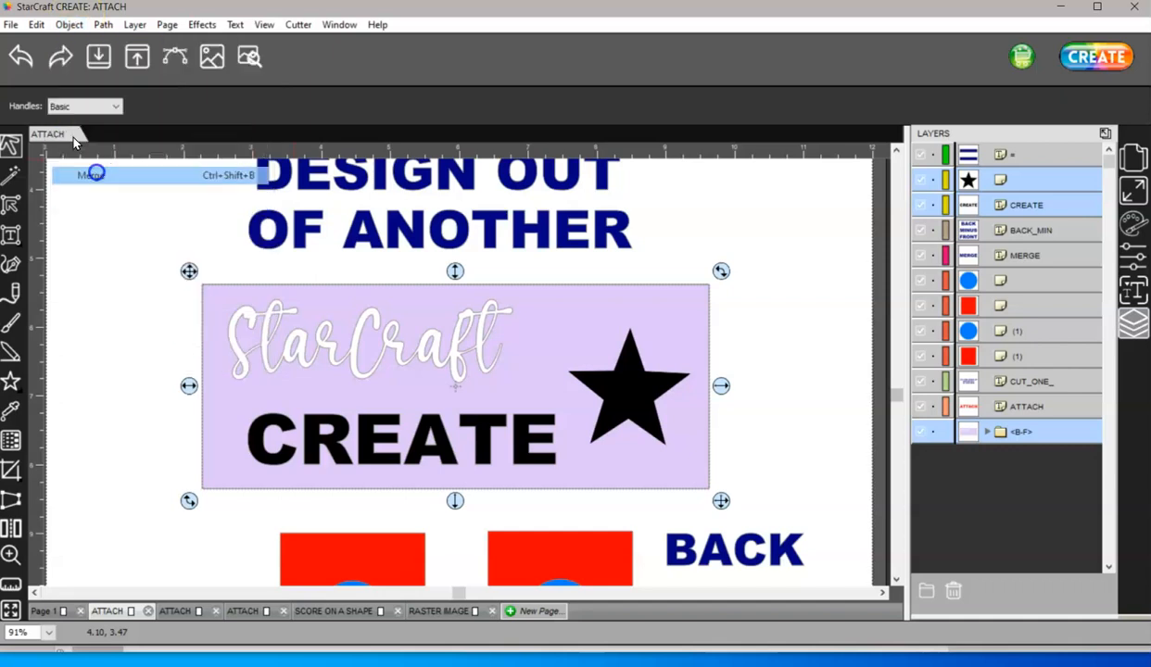
left_click(90, 175)
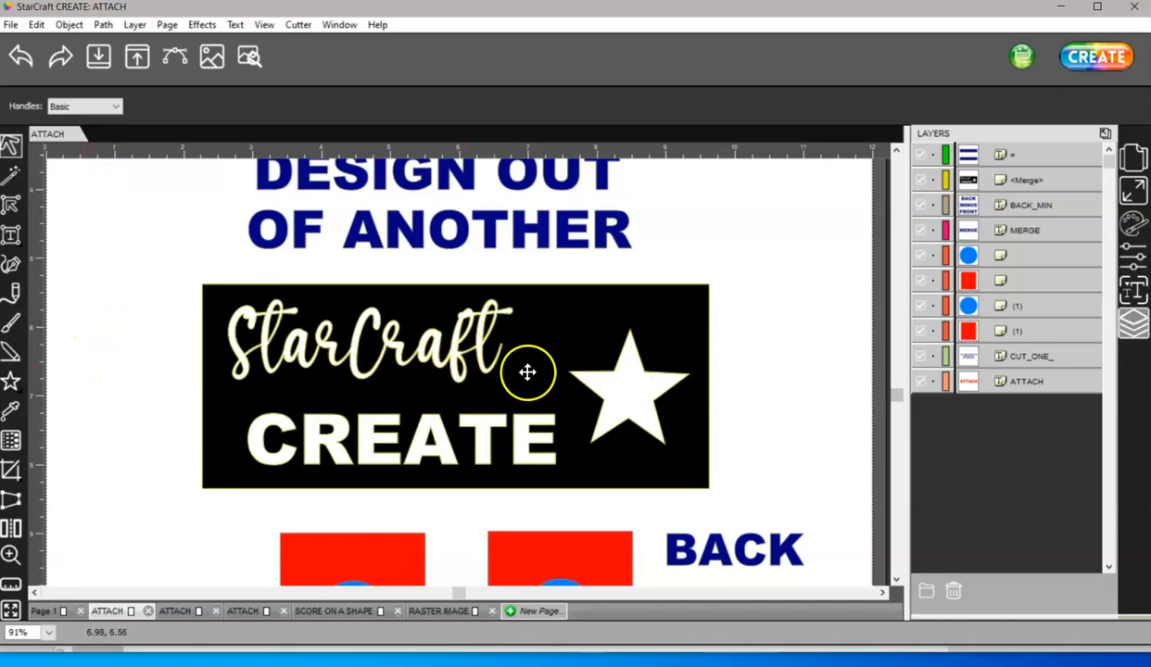
mouse_move(517, 362)
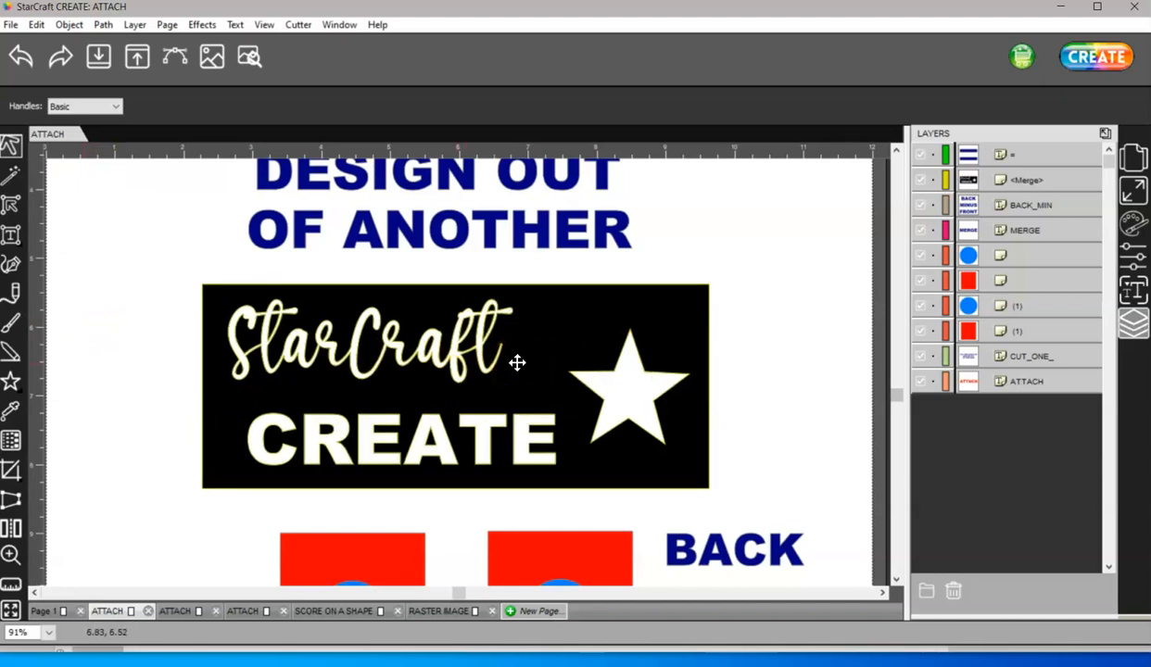
left_click(22, 56)
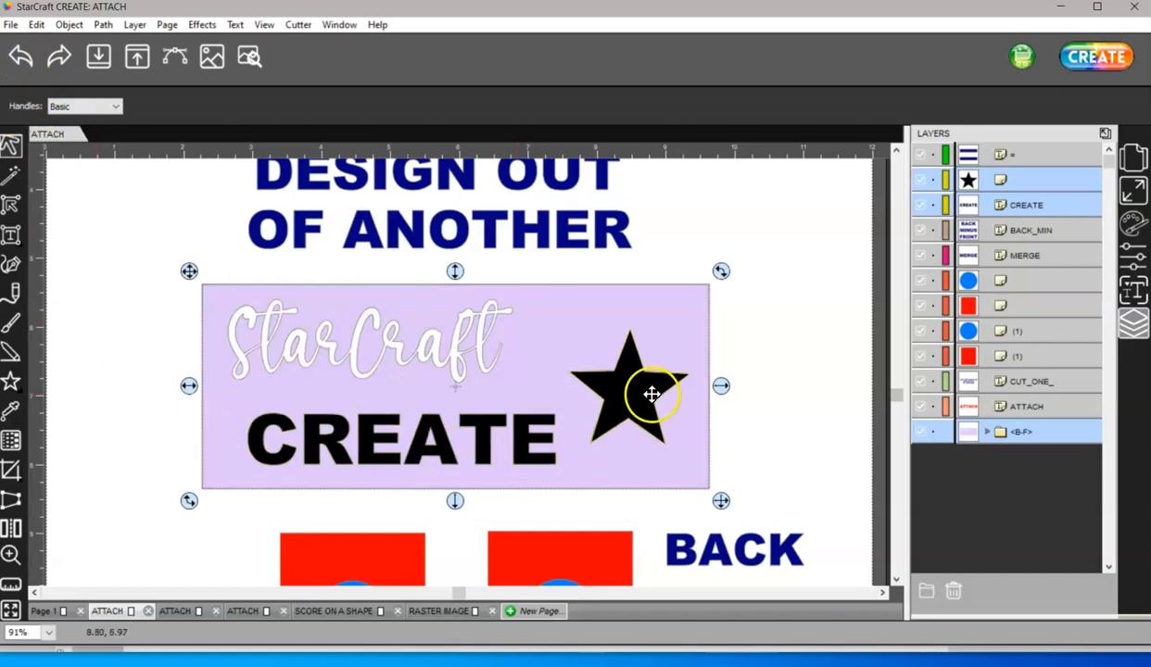
mouse_move(655, 398)
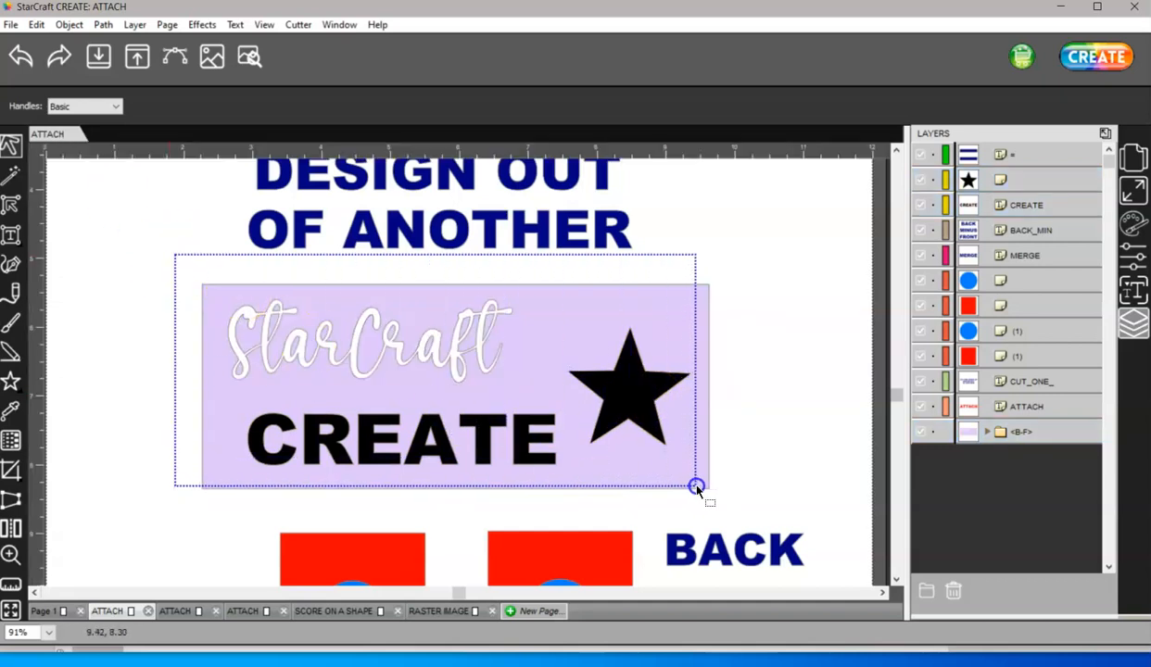
Step: Select the whole card and cut the StarCraft lettering, CREATE text and star out as one shape
left_click(21, 57)
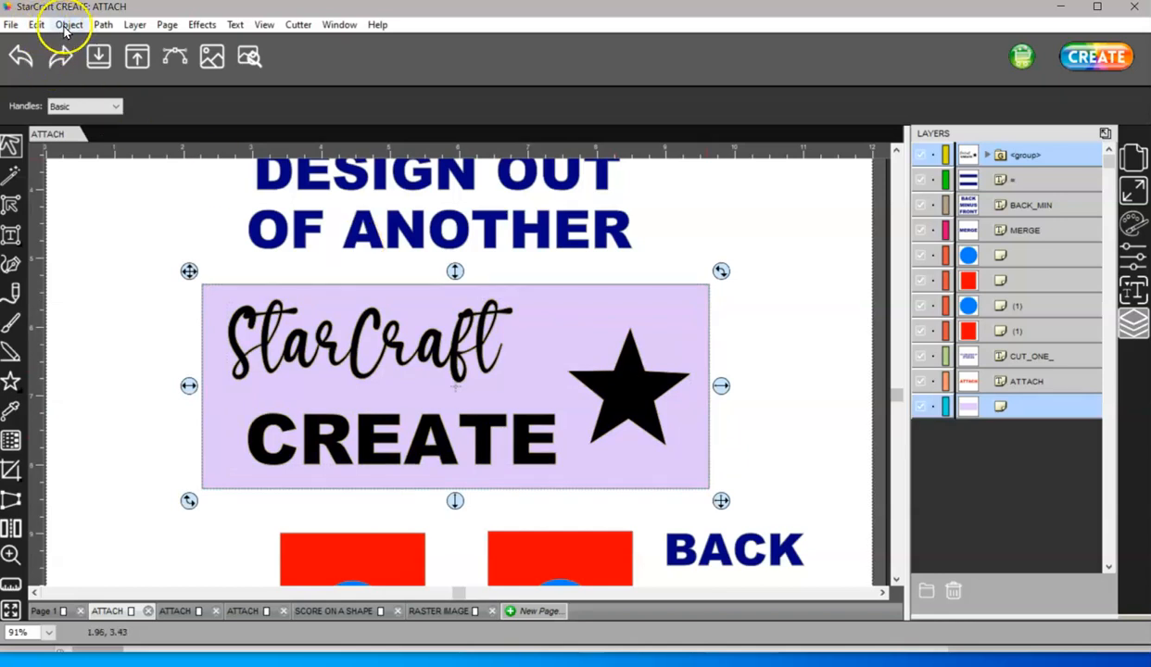
left_click(102, 24)
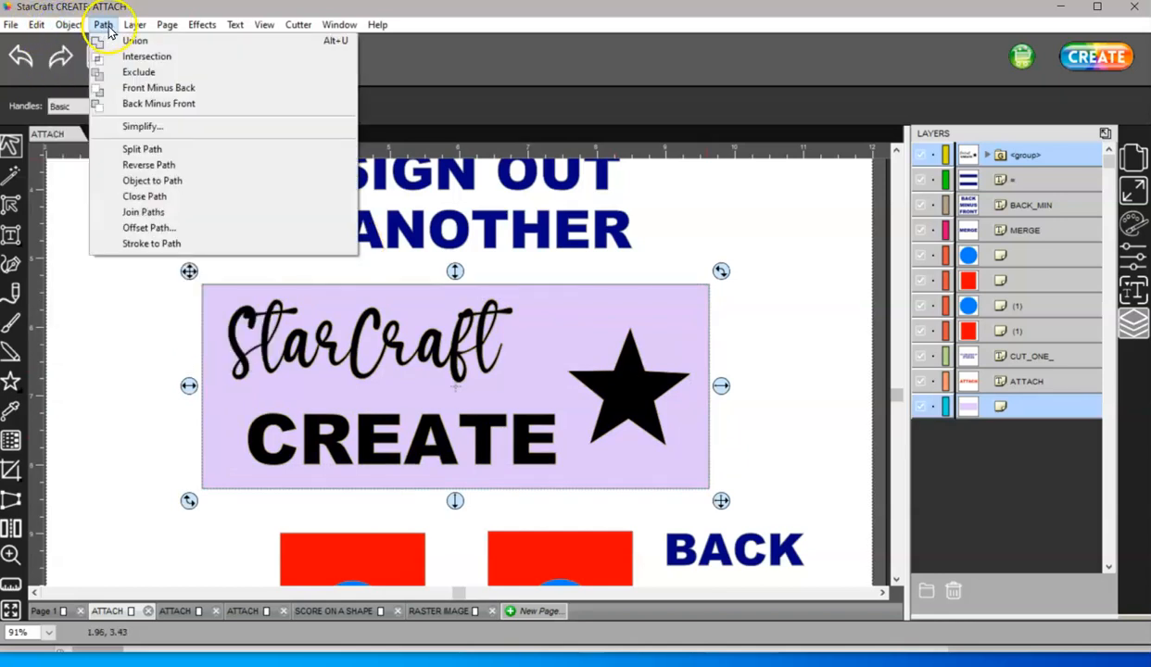
mouse_move(157, 103)
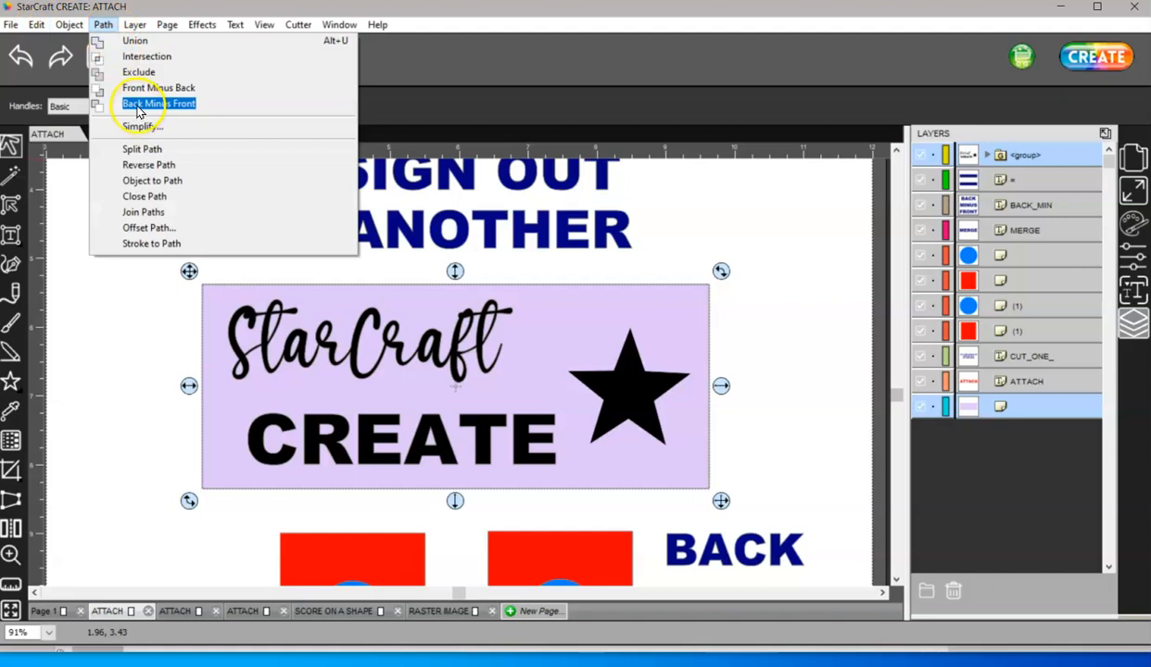
left_click(157, 103)
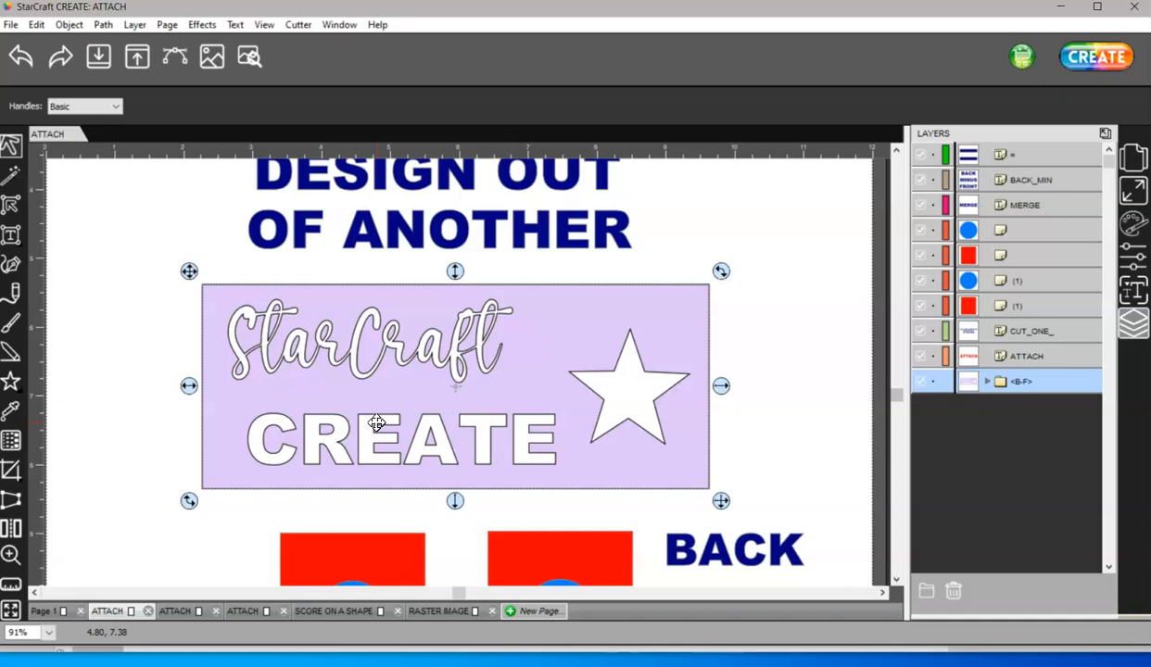
mouse_move(645, 383)
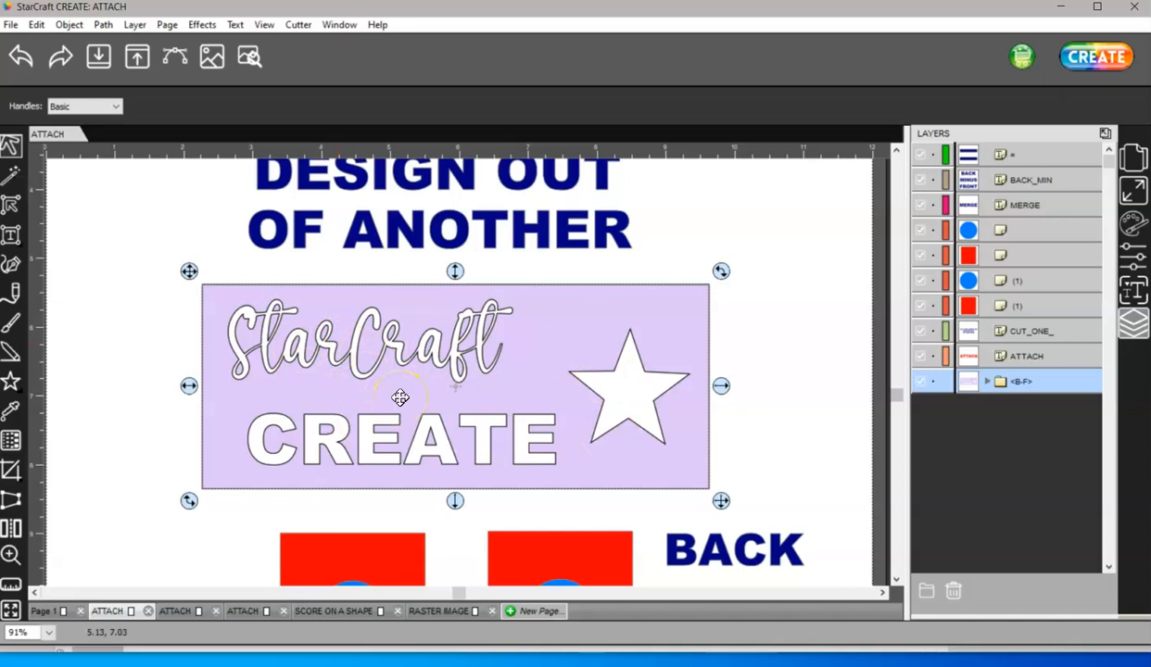
mouse_move(637, 412)
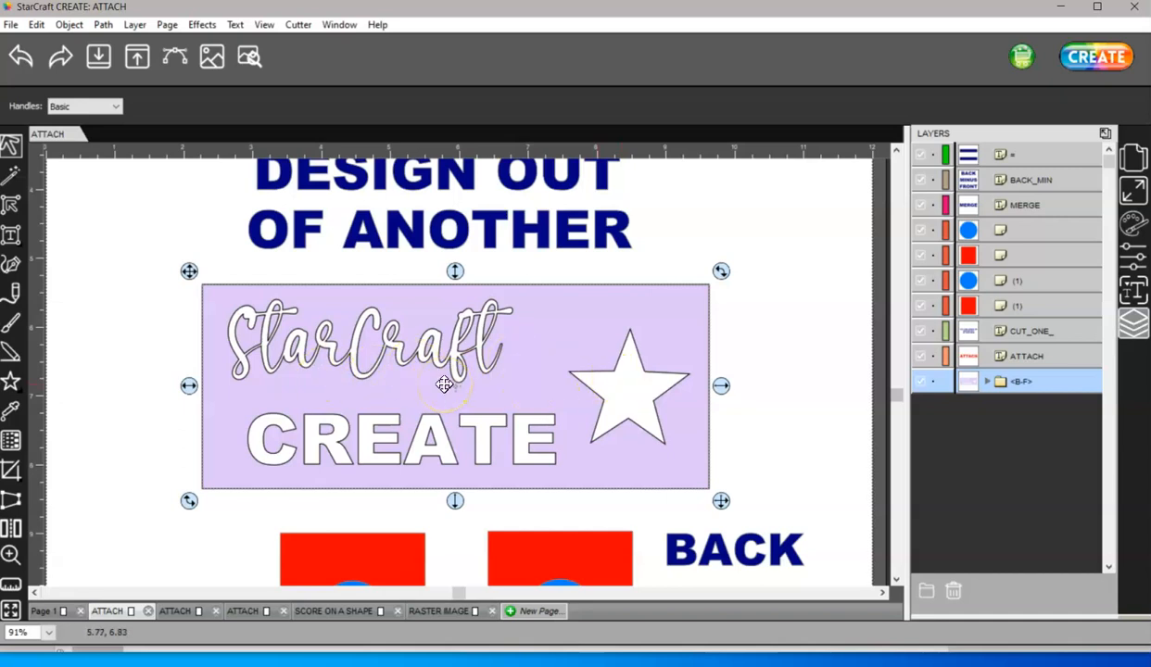
mouse_move(444, 384)
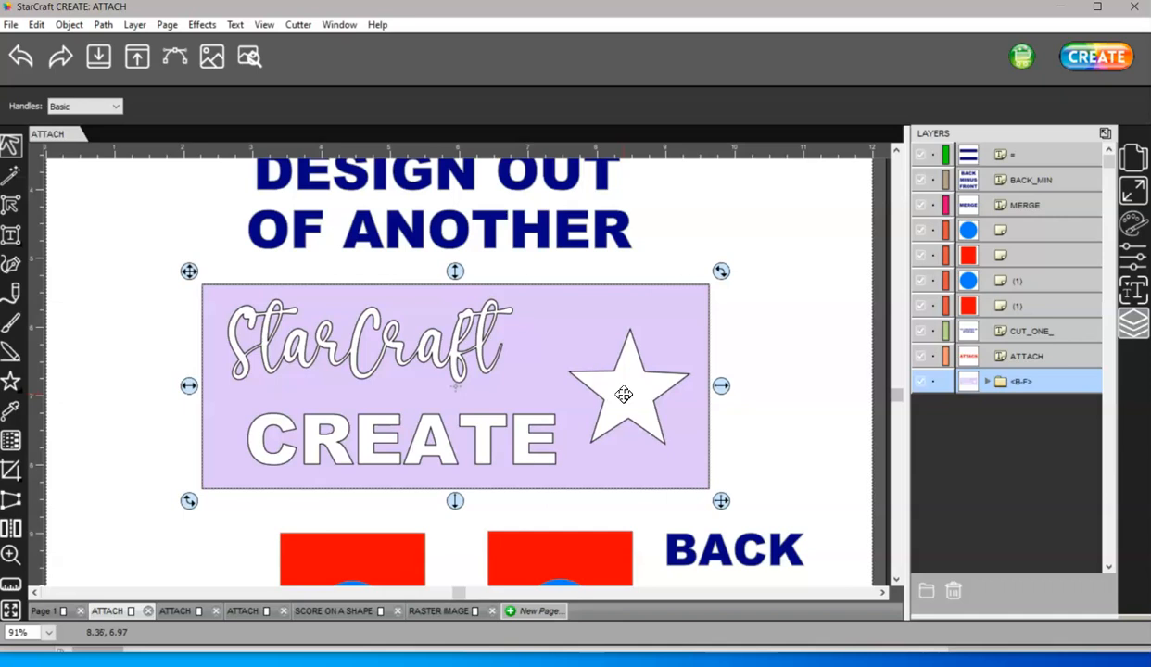
mouse_move(617, 442)
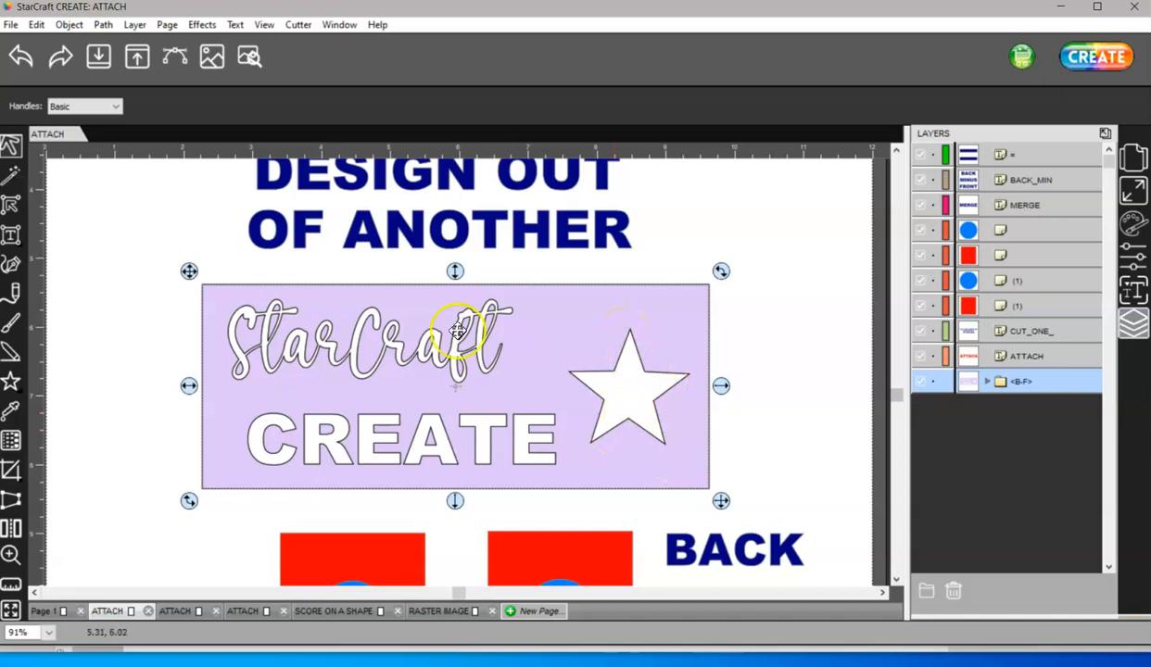
mouse_move(526, 413)
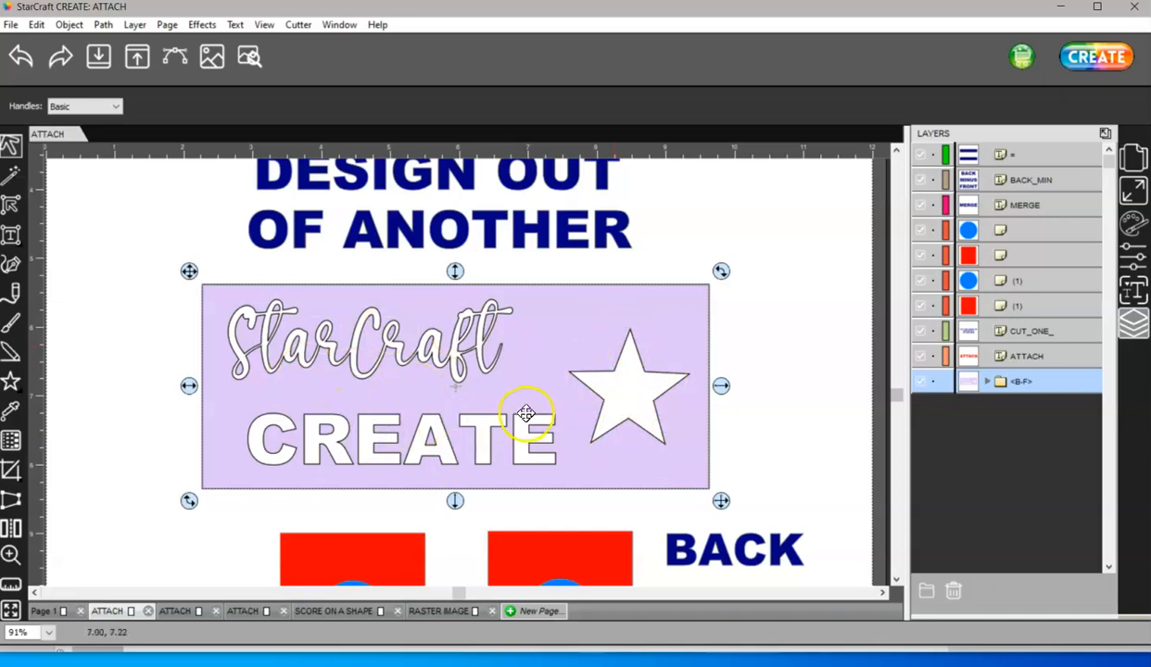
Step: Merge the left red square, blue circle and small star into a blue square with white holes
scroll("down", 3)
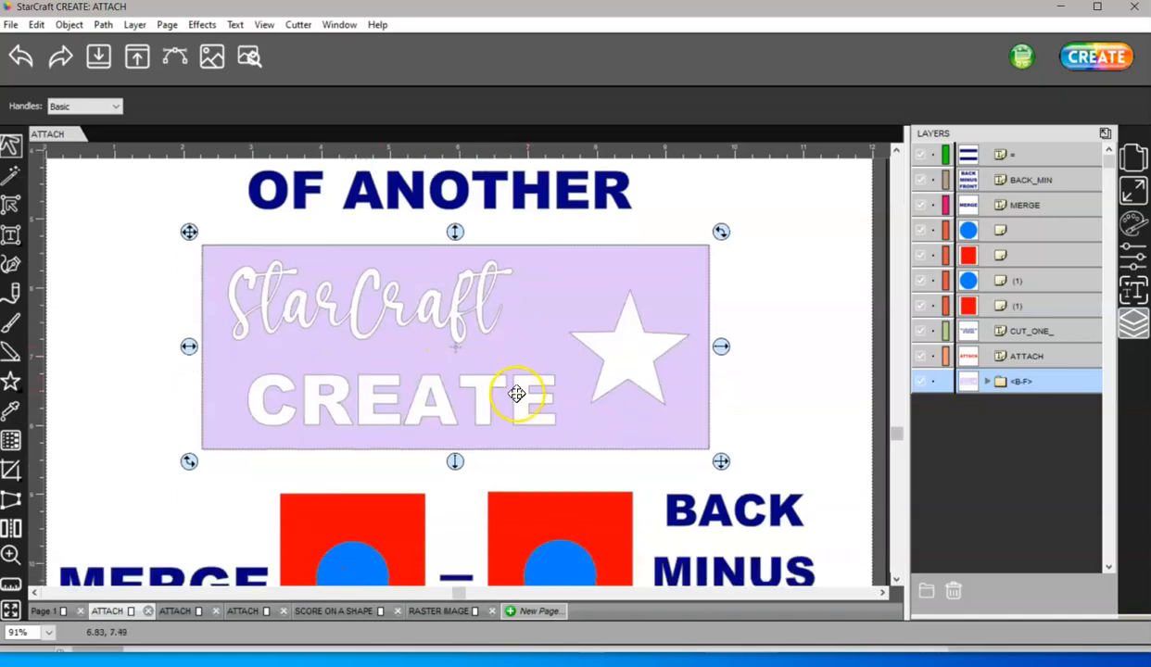
scroll("down", 3)
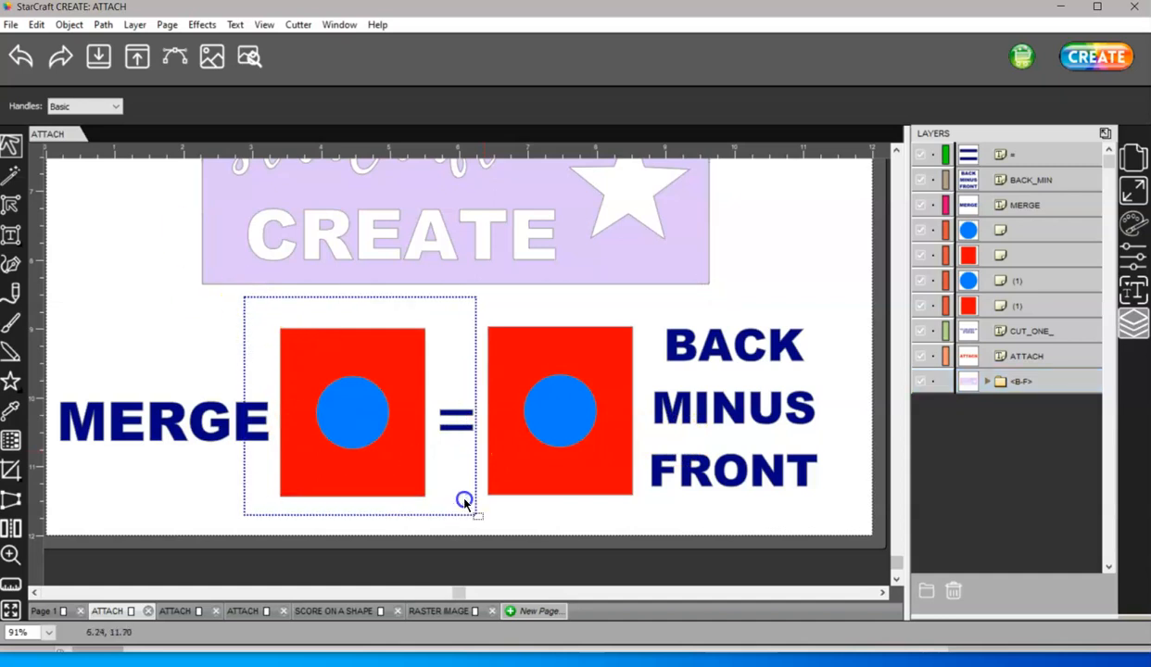
left_click(69, 24)
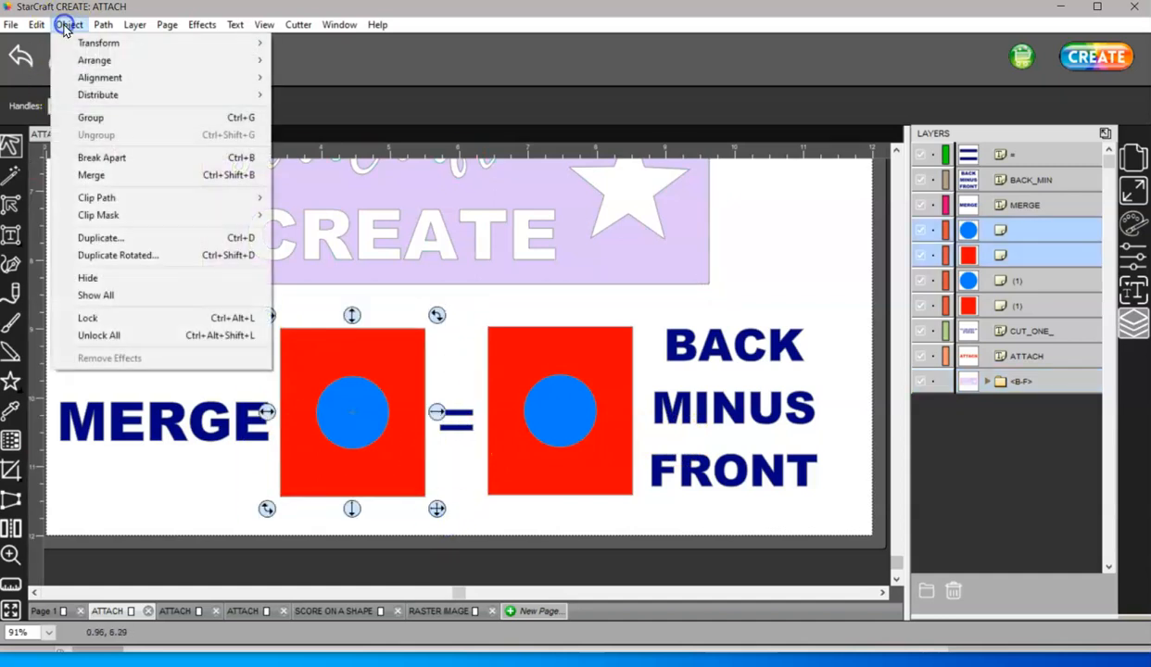
left_click(91, 175)
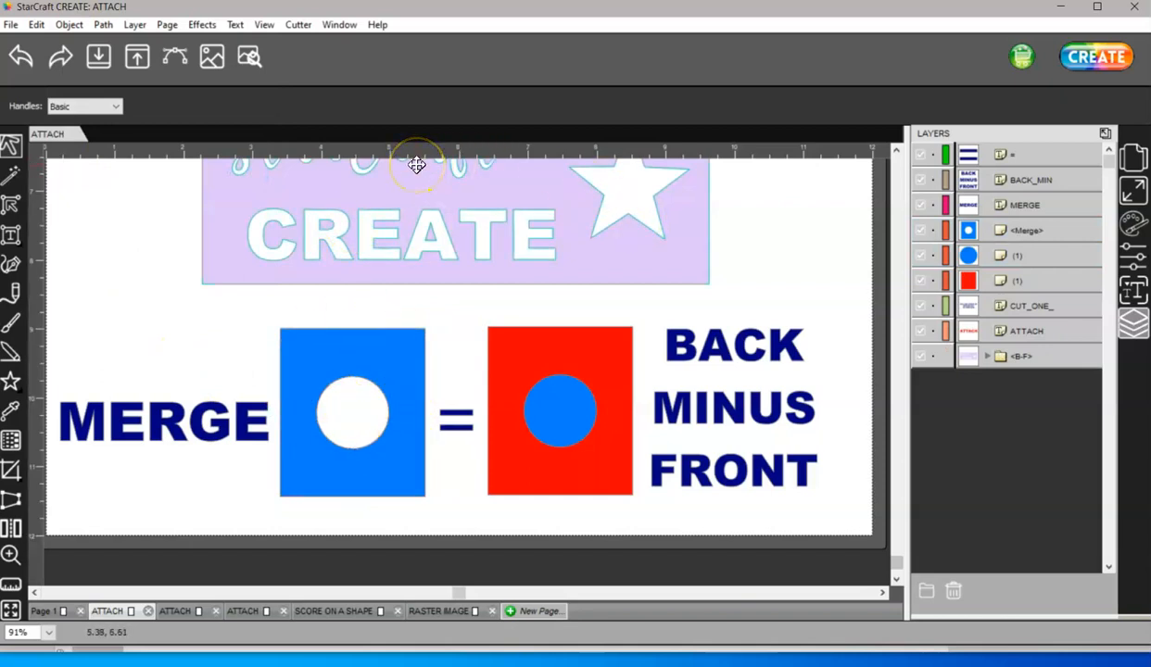
mouse_move(406, 234)
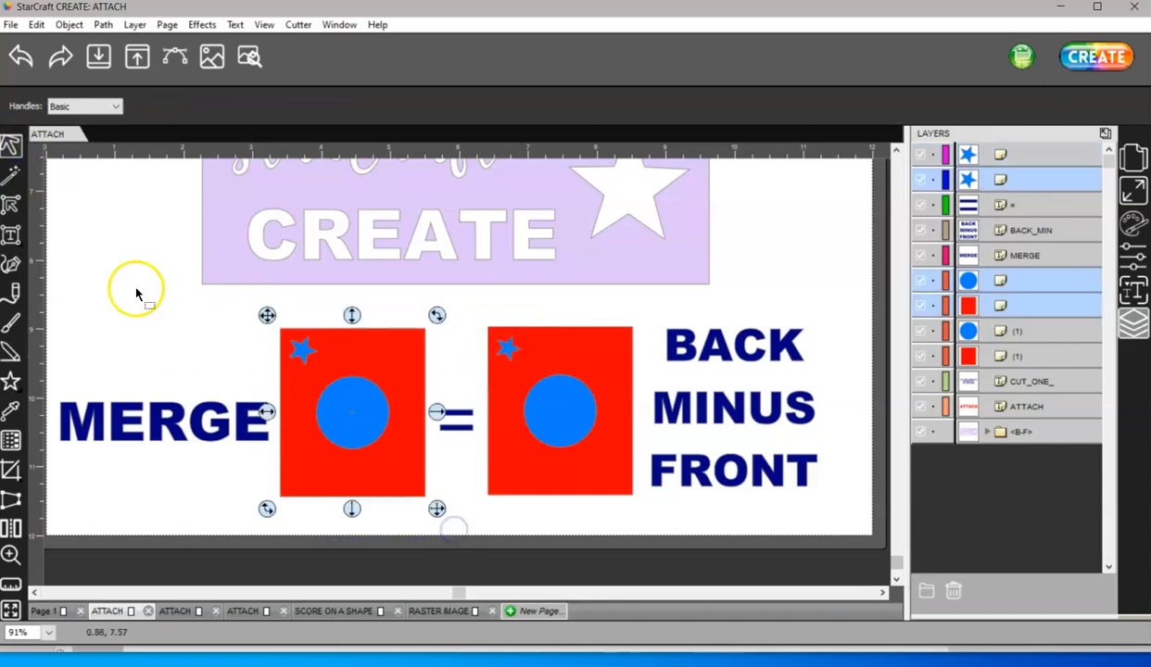
left_click(68, 24)
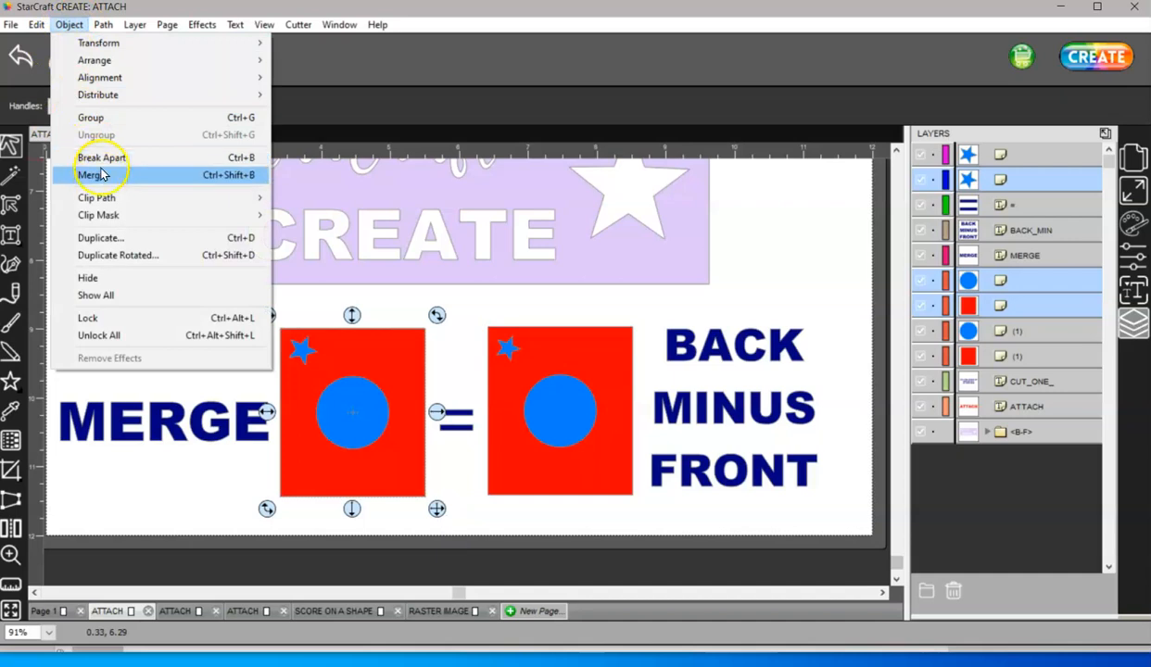
left_click(90, 175)
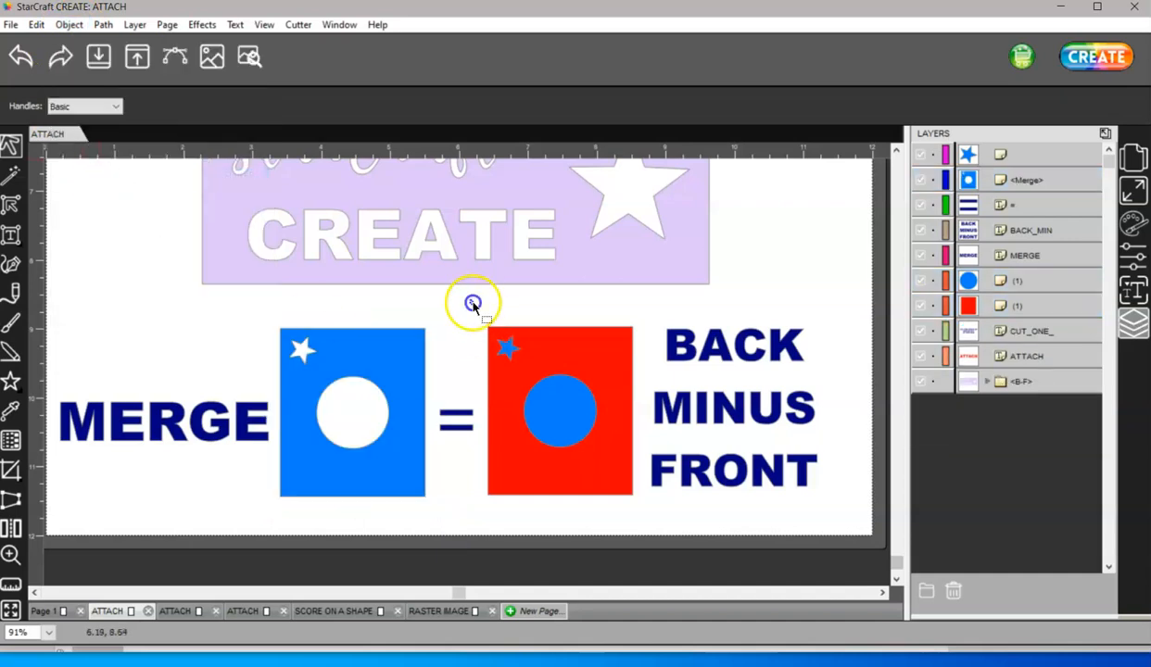
left_click(559, 410)
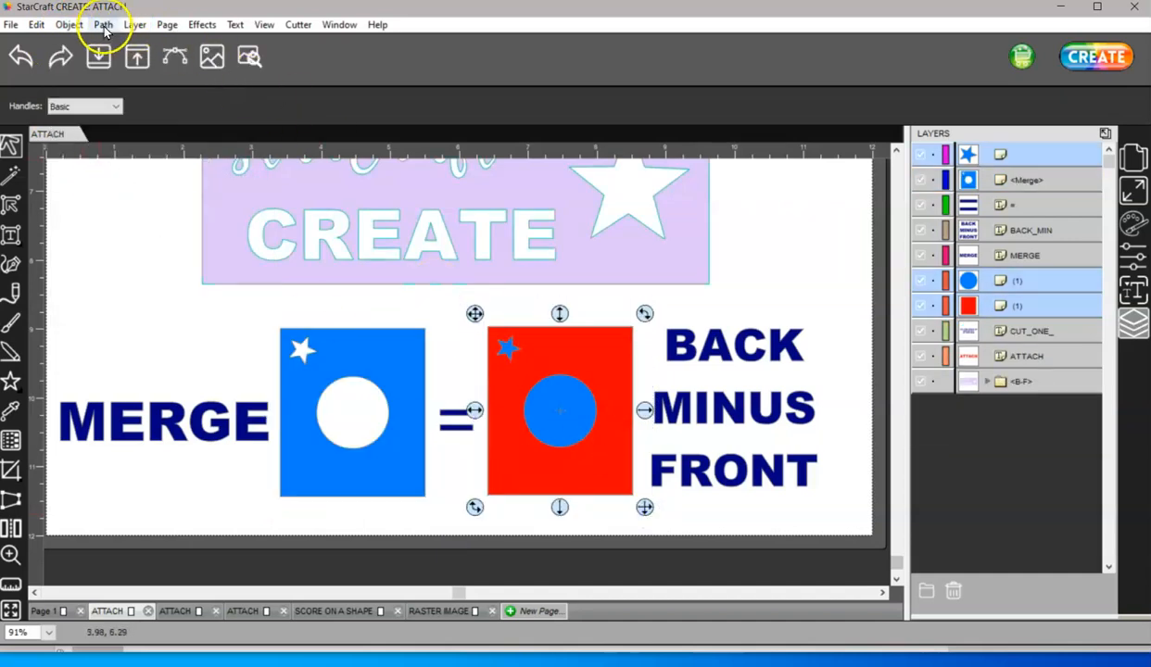
Step: Select the blue circle and small star on the right-hand red square and group them
left_click(103, 24)
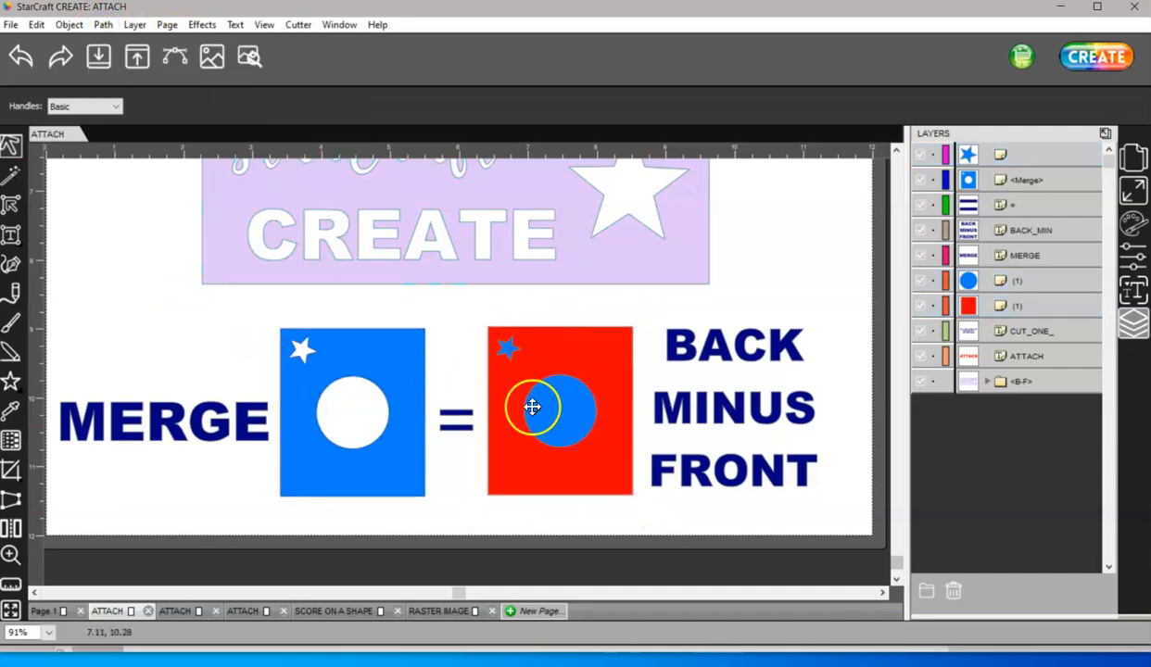
left_click(556, 413)
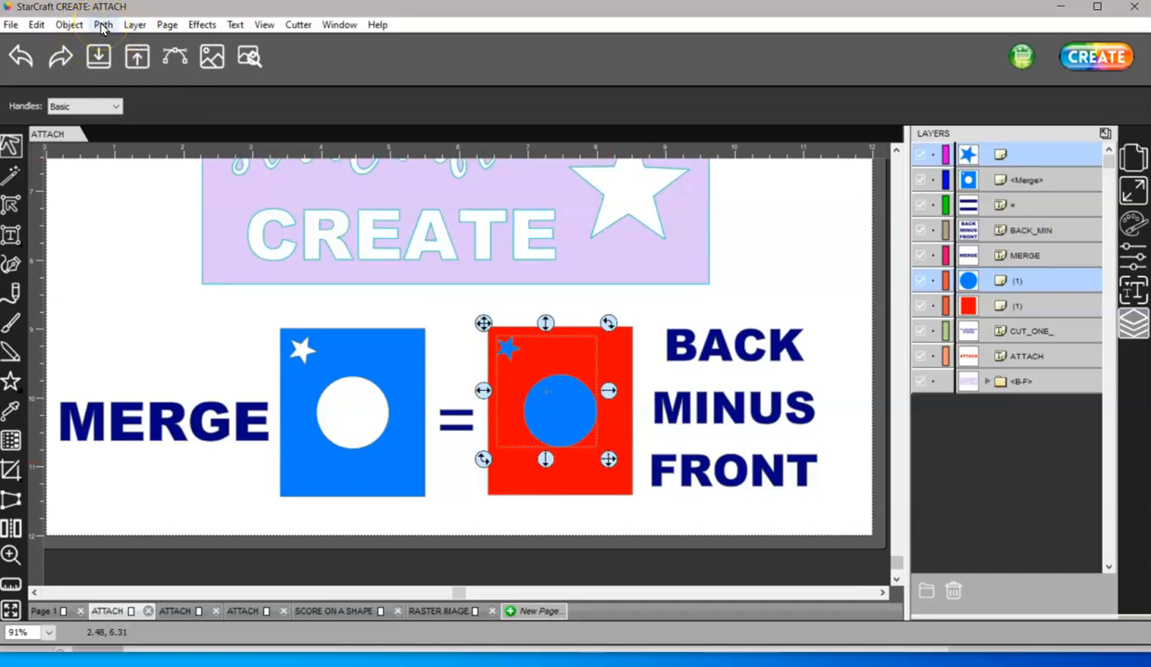
left_click(103, 24)
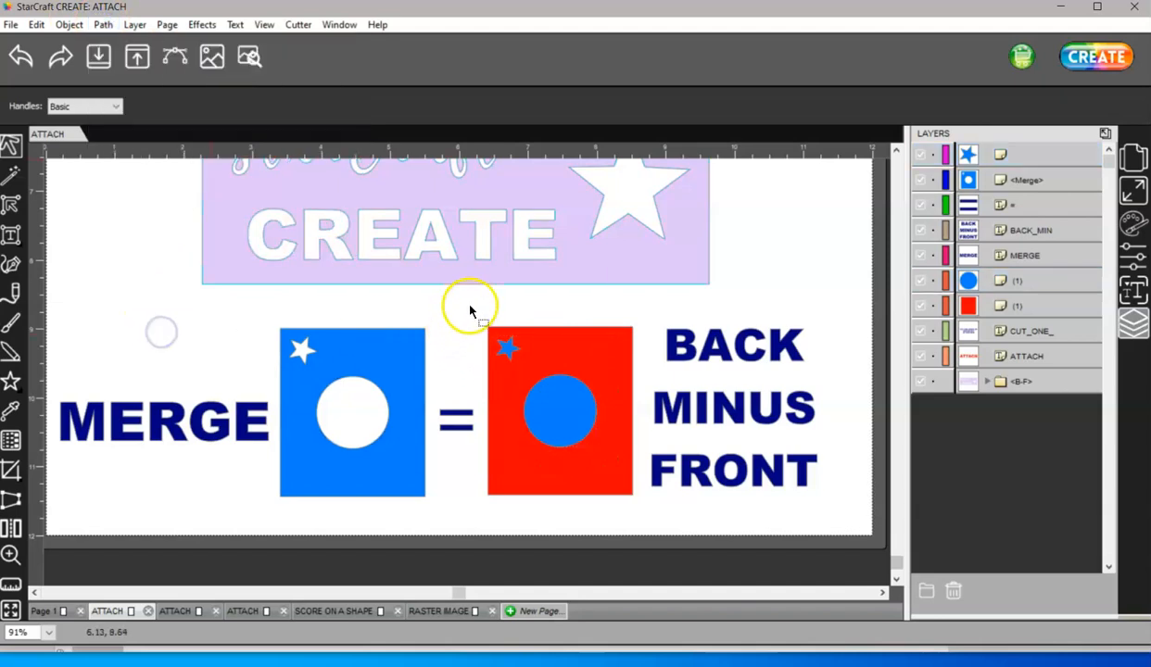
right_click(560, 408)
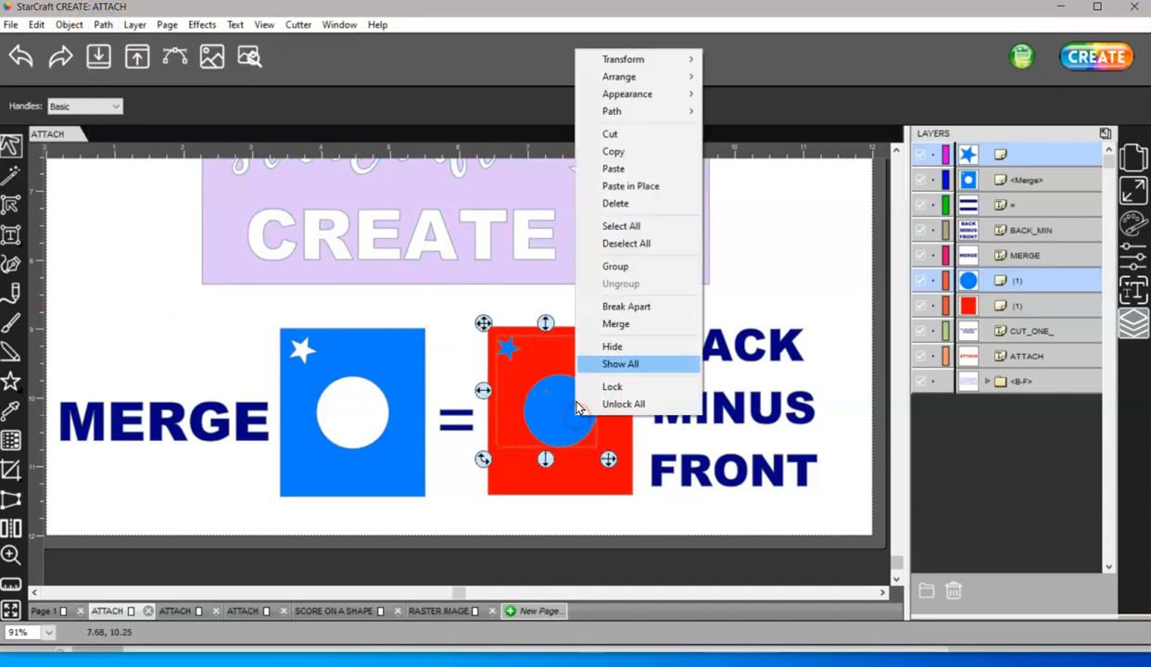
mouse_move(615, 266)
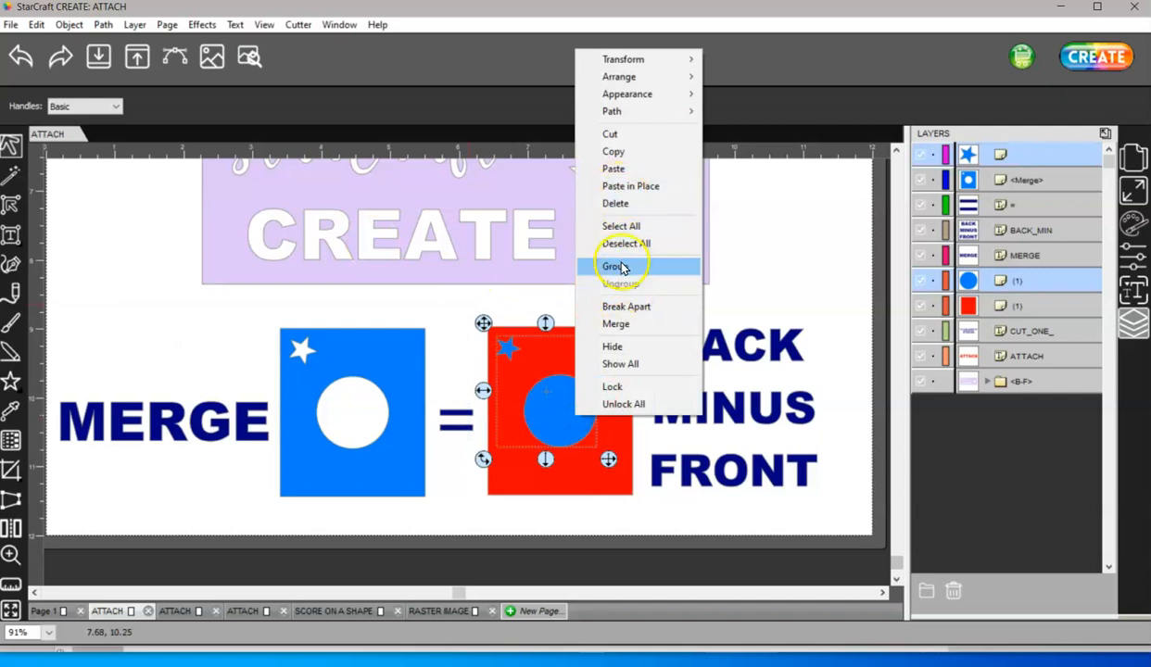
left_click(615, 266)
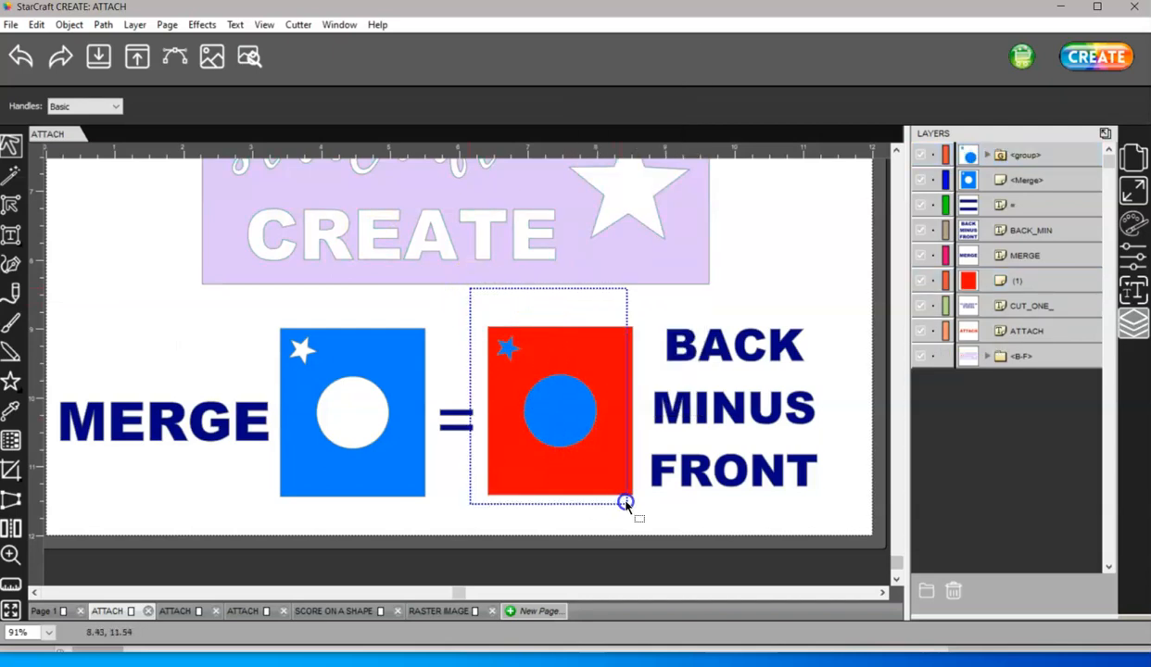
left_click(102, 24)
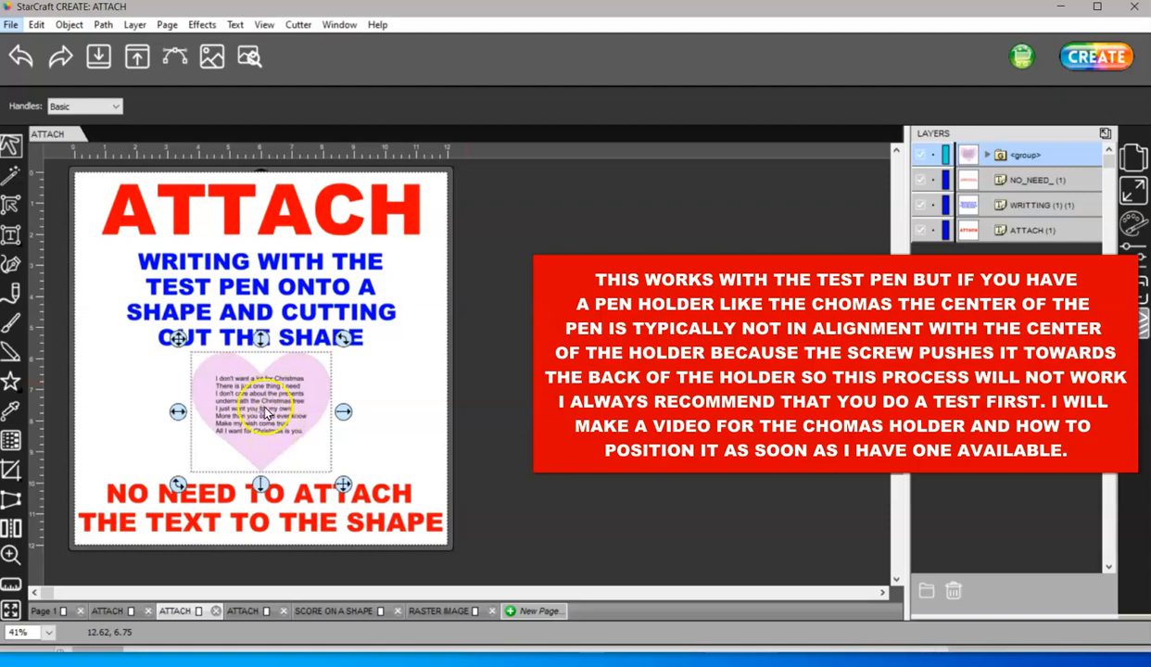
left_click(243, 611)
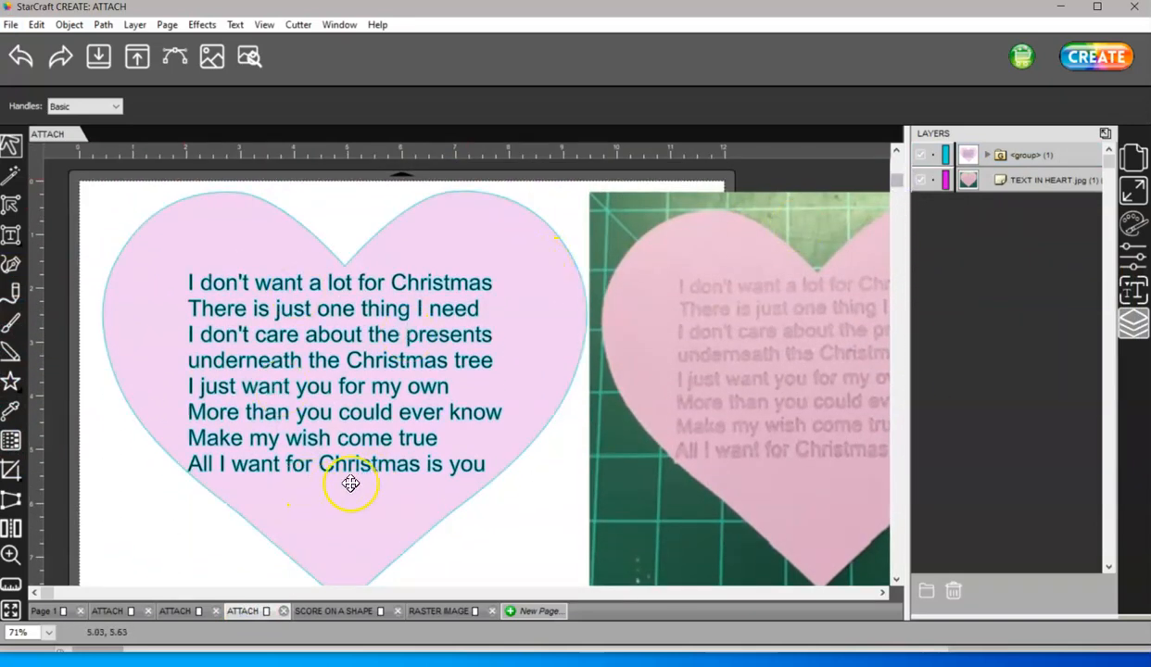
mouse_move(341, 404)
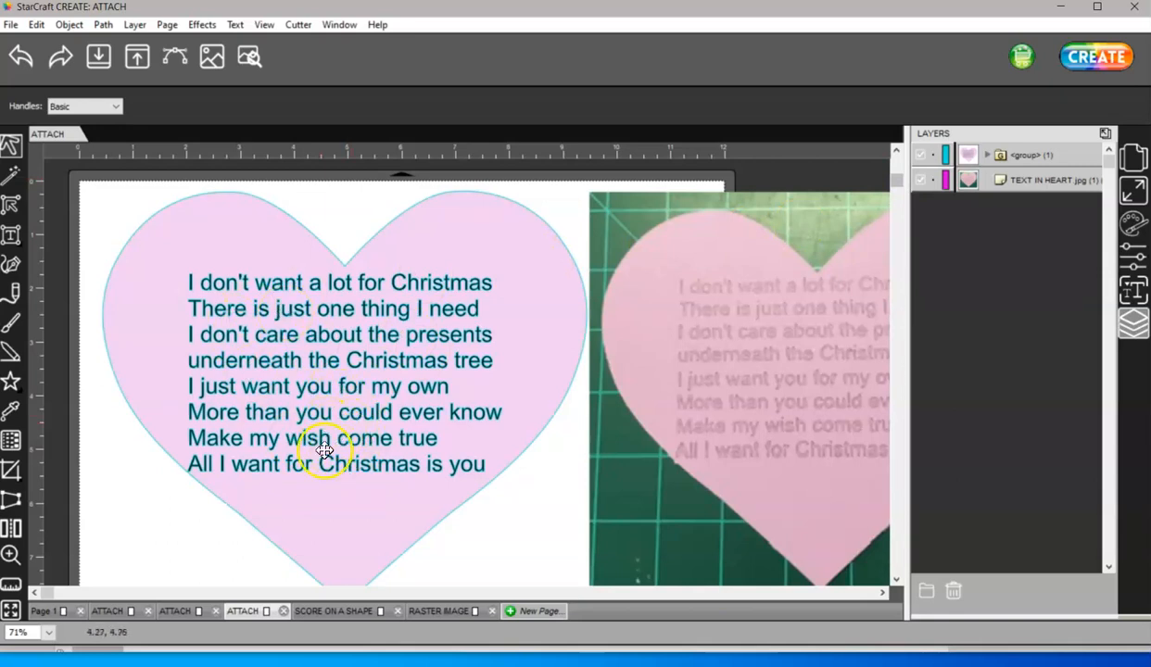
mouse_move(128, 257)
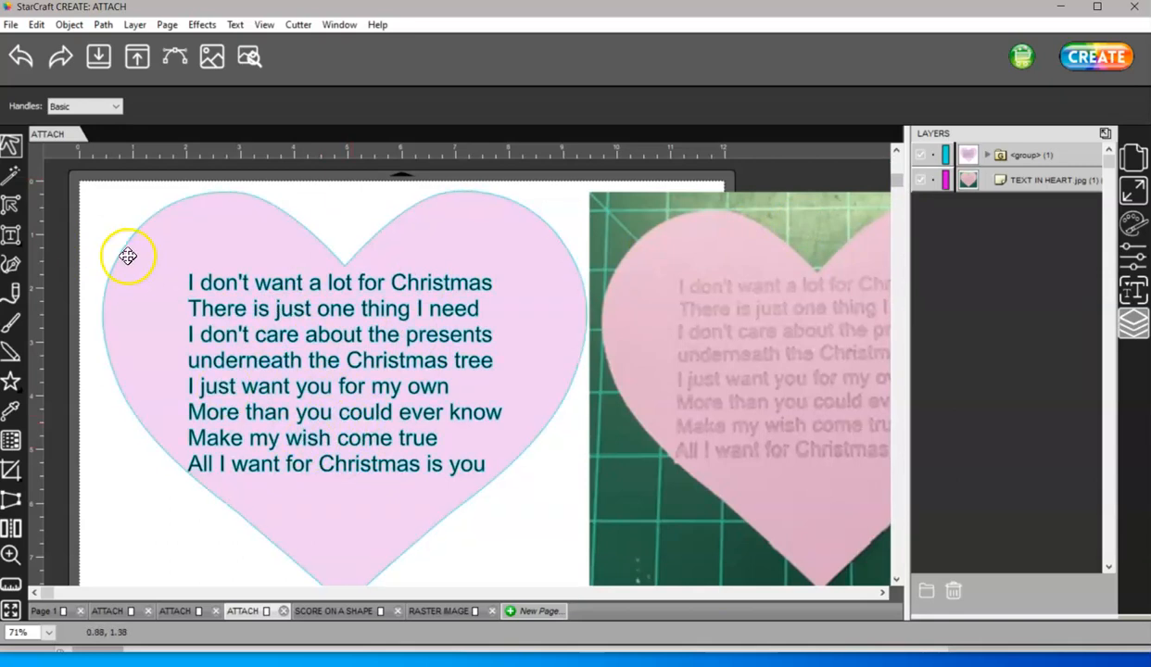
mouse_move(144, 240)
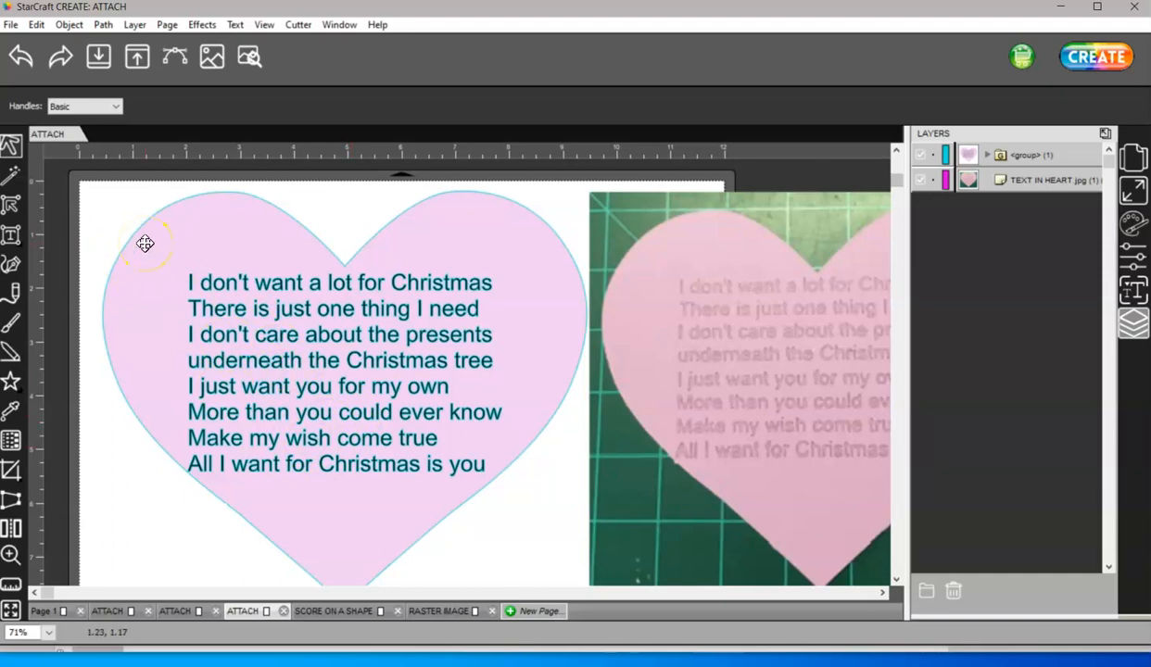
mouse_move(233, 330)
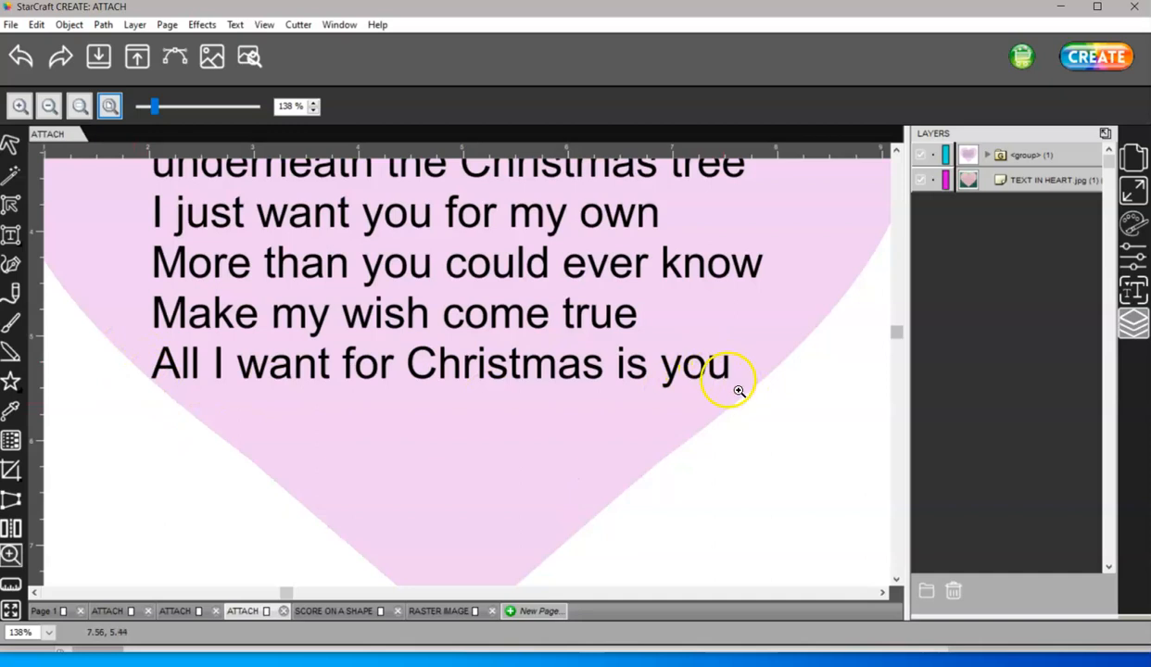
mouse_move(624, 370)
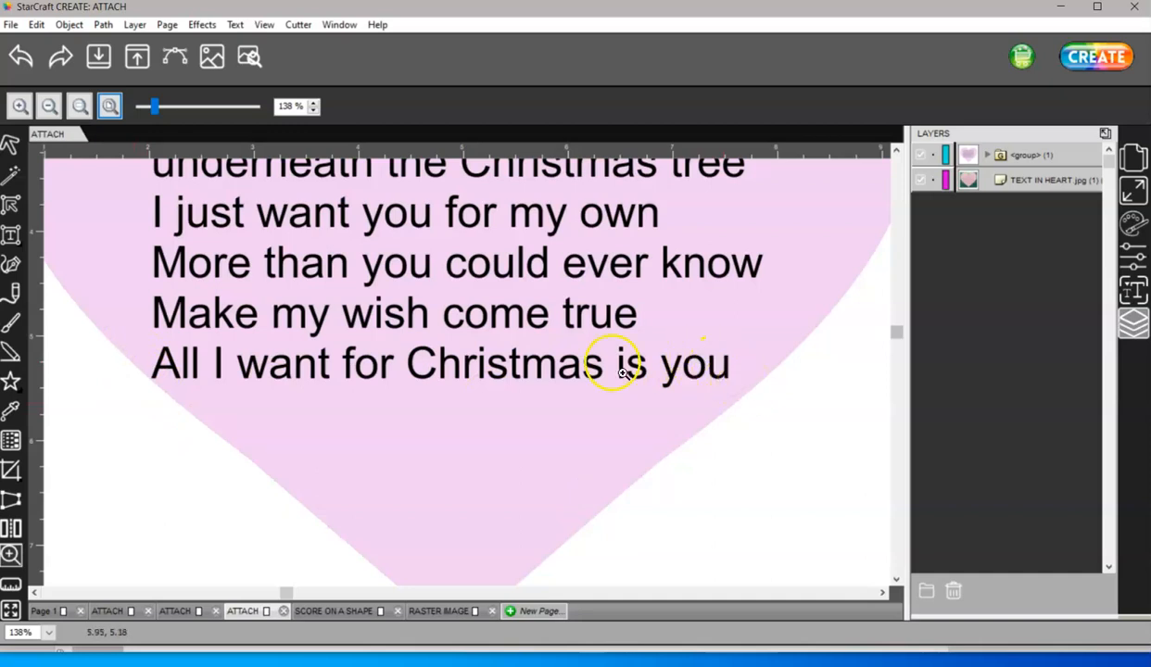
left_click(49, 106)
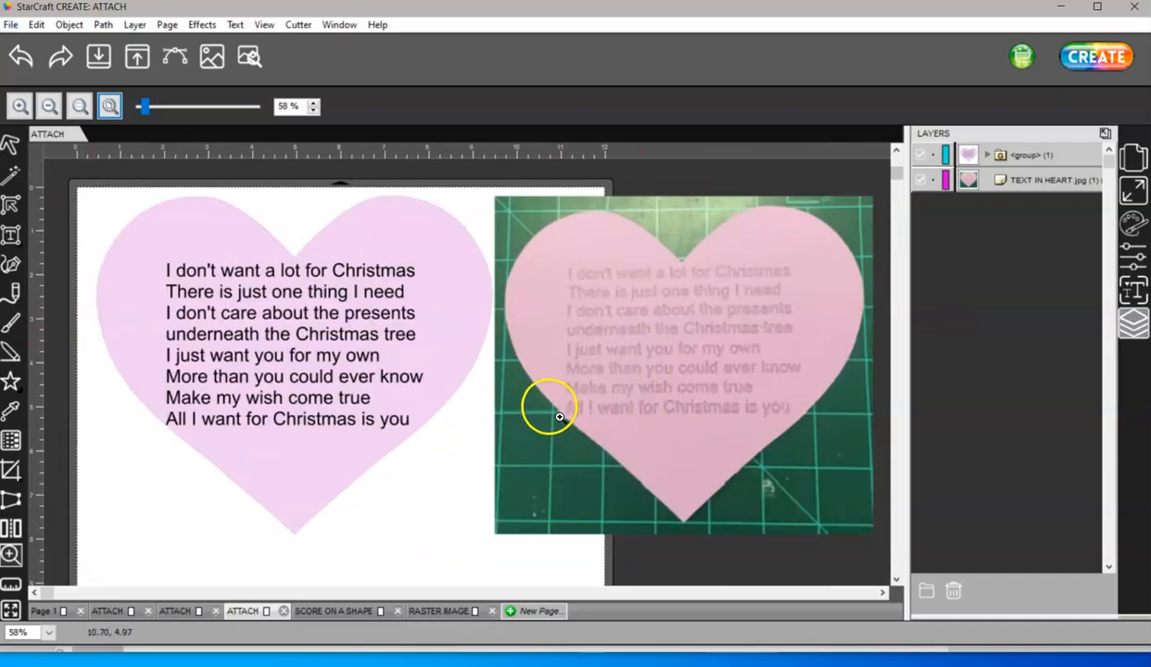
mouse_move(791, 415)
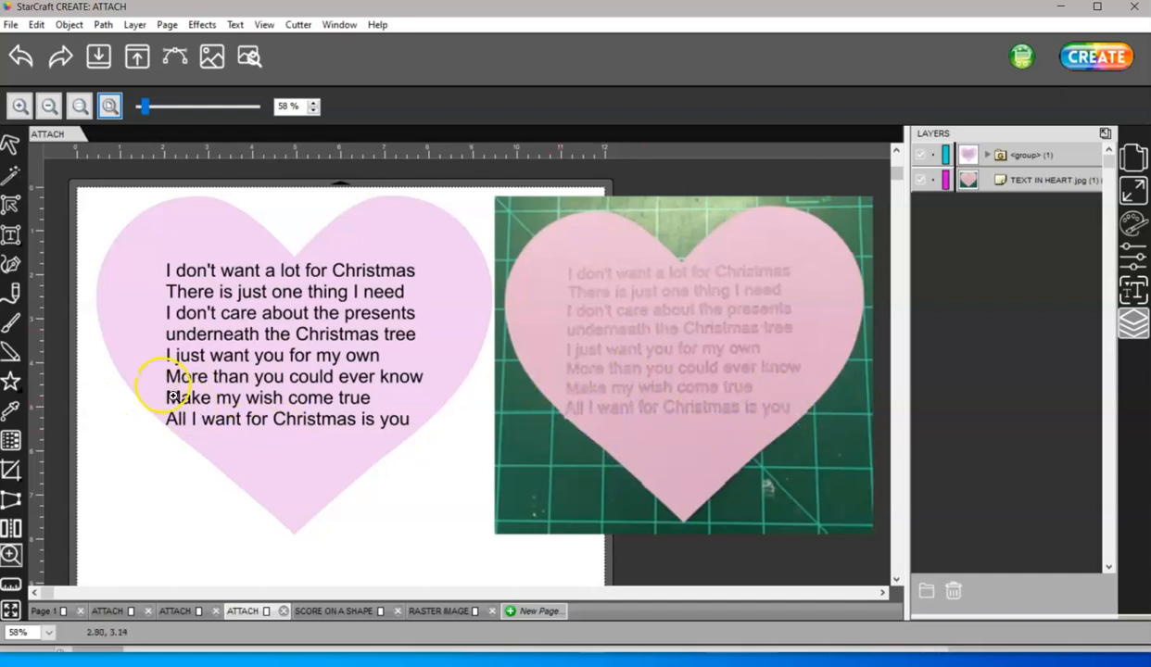
mouse_move(704, 278)
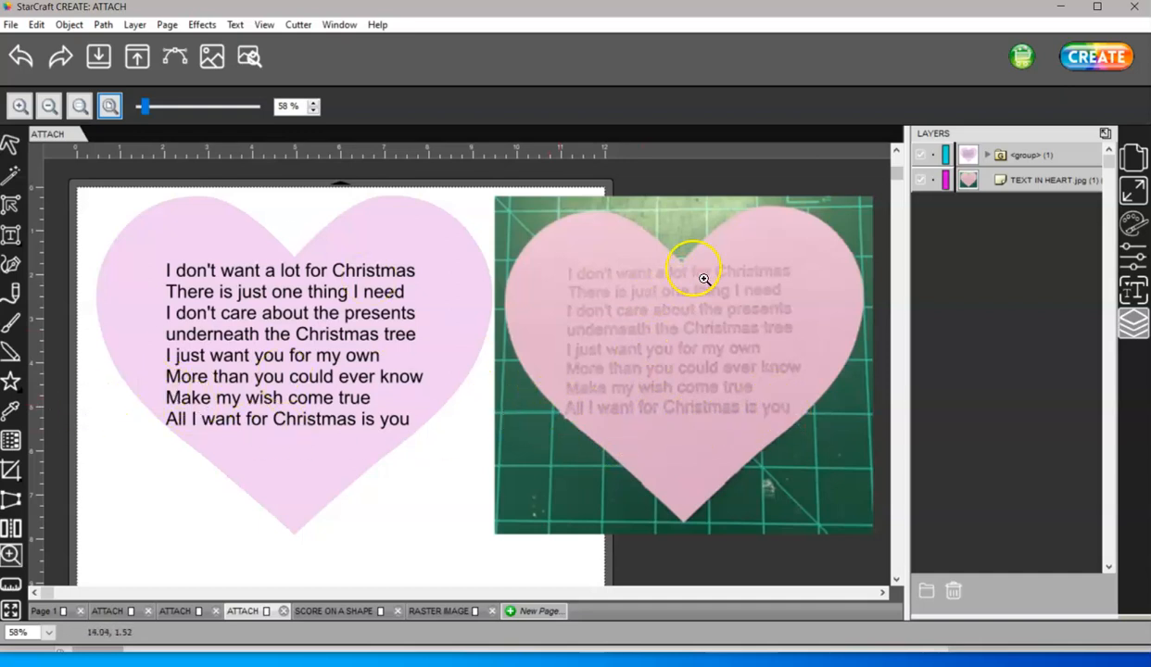
mouse_move(598, 310)
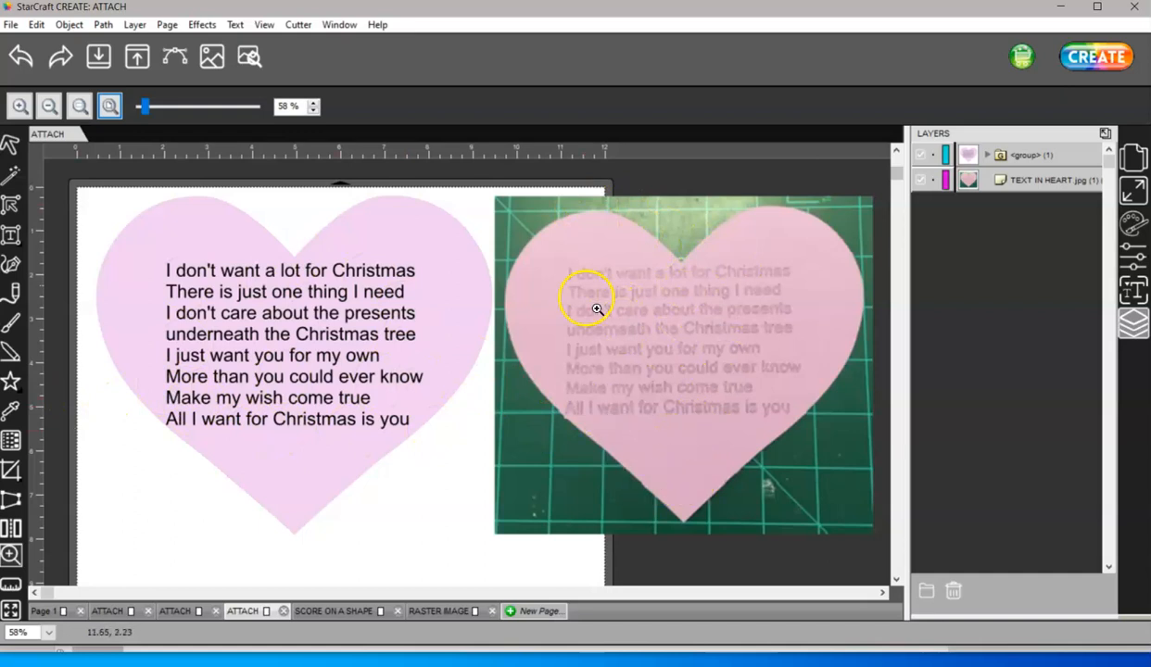
mouse_move(710, 398)
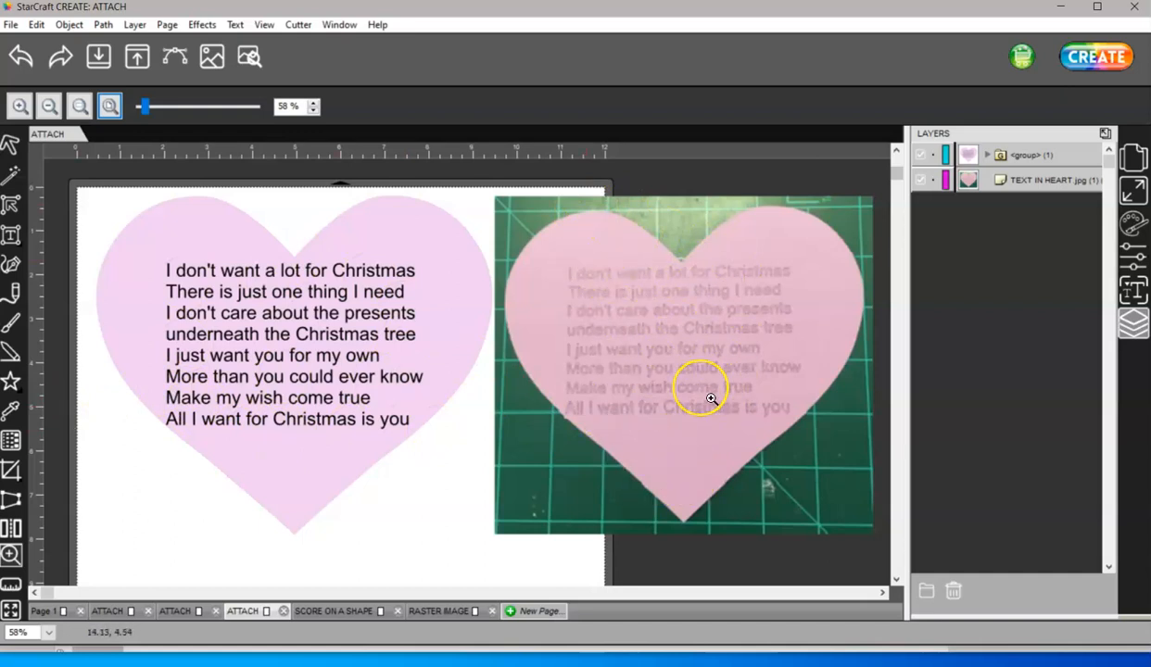
mouse_move(707, 220)
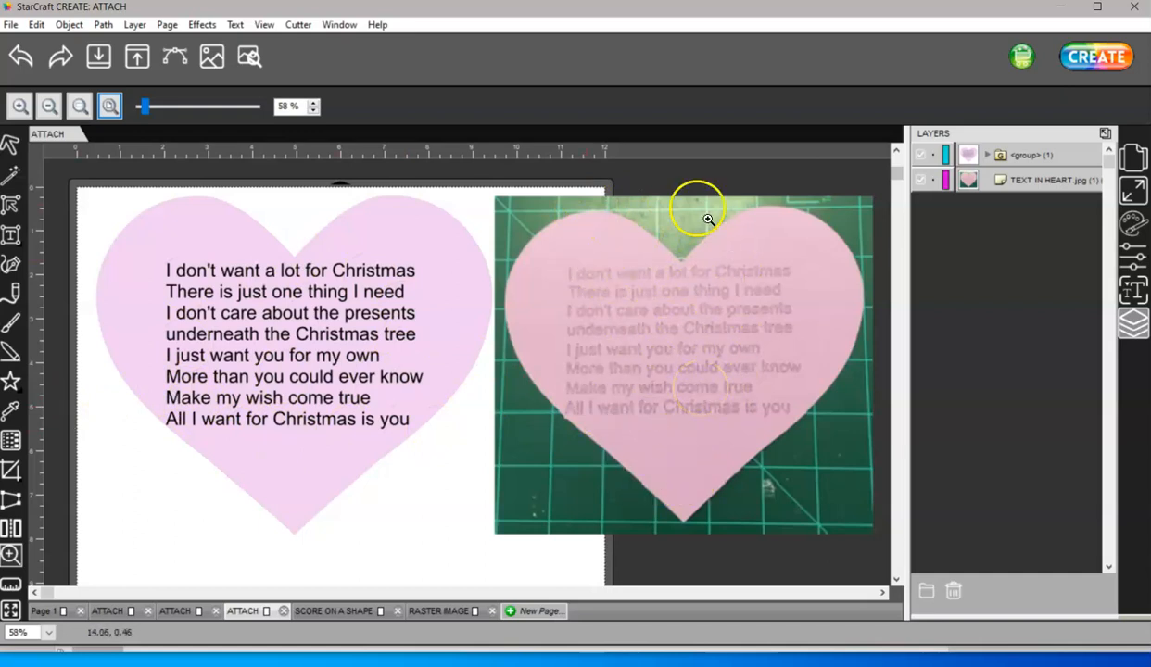
mouse_move(506, 380)
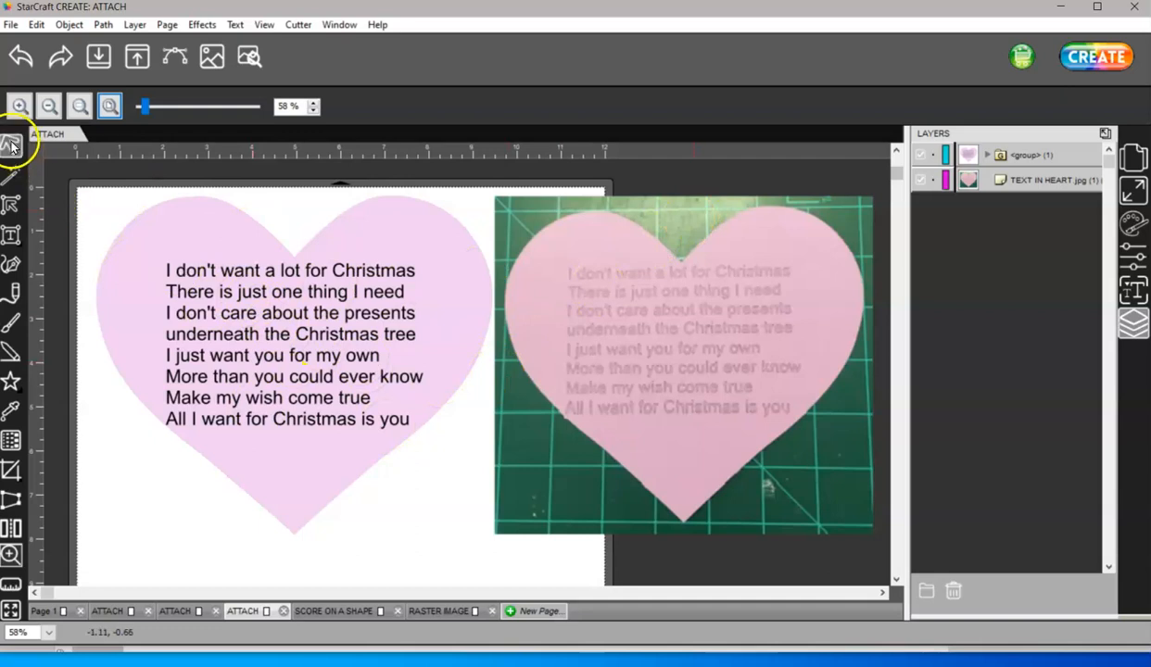
Step: Ungroup the heart-and-lyrics group into separate heart and text objects
left_click(12, 145)
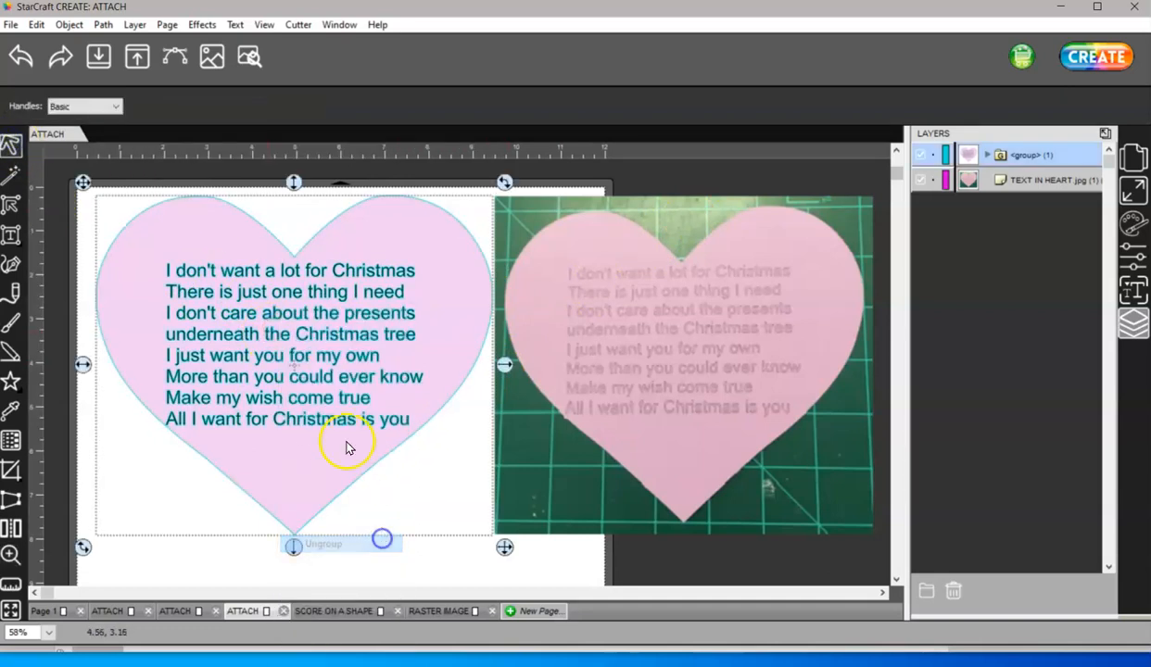
left_click(322, 544)
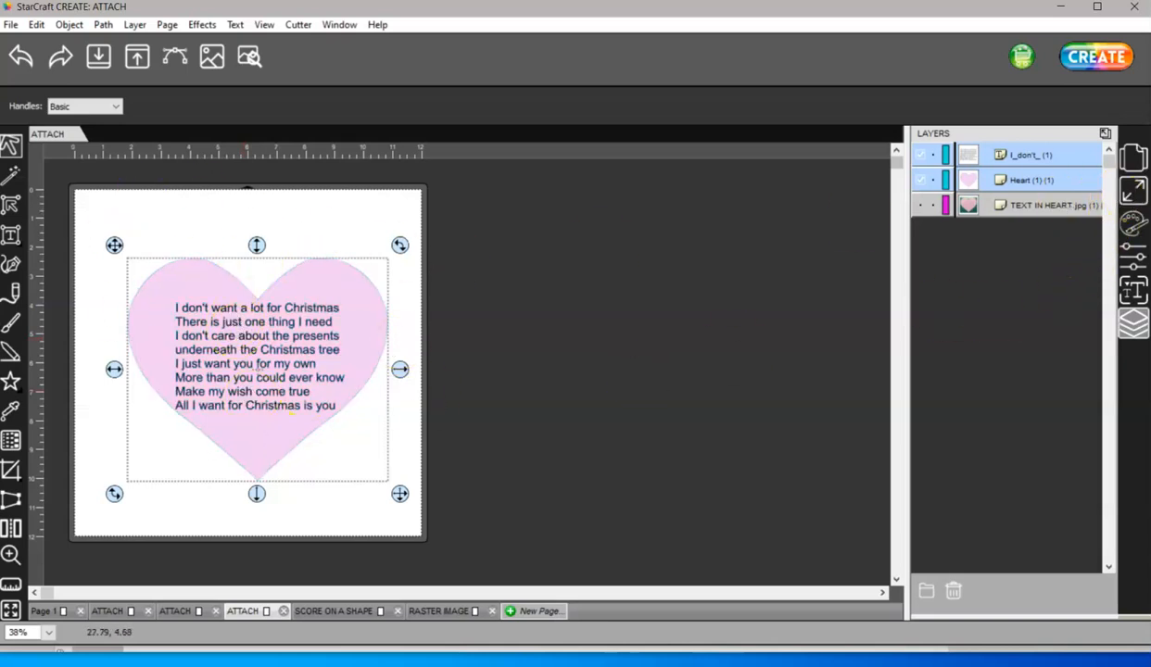
Step: Check the heart's 9 × 7.716 inch size and set a custom 9.5 × 8 inch mat
left_click(1134, 192)
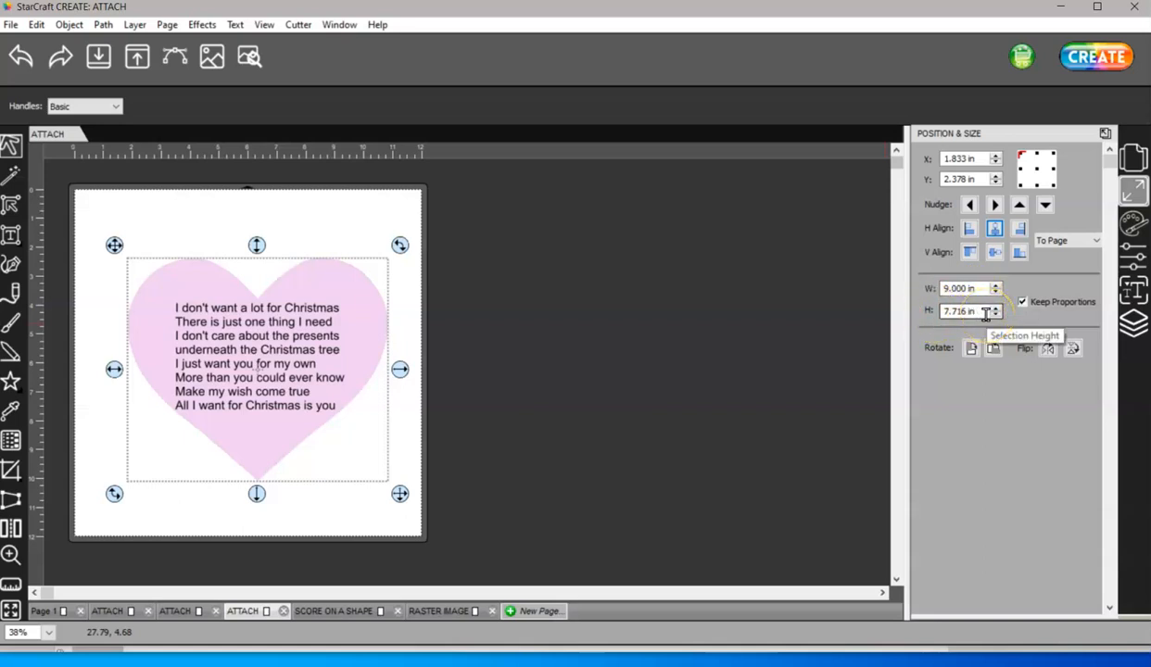
mouse_move(1131, 159)
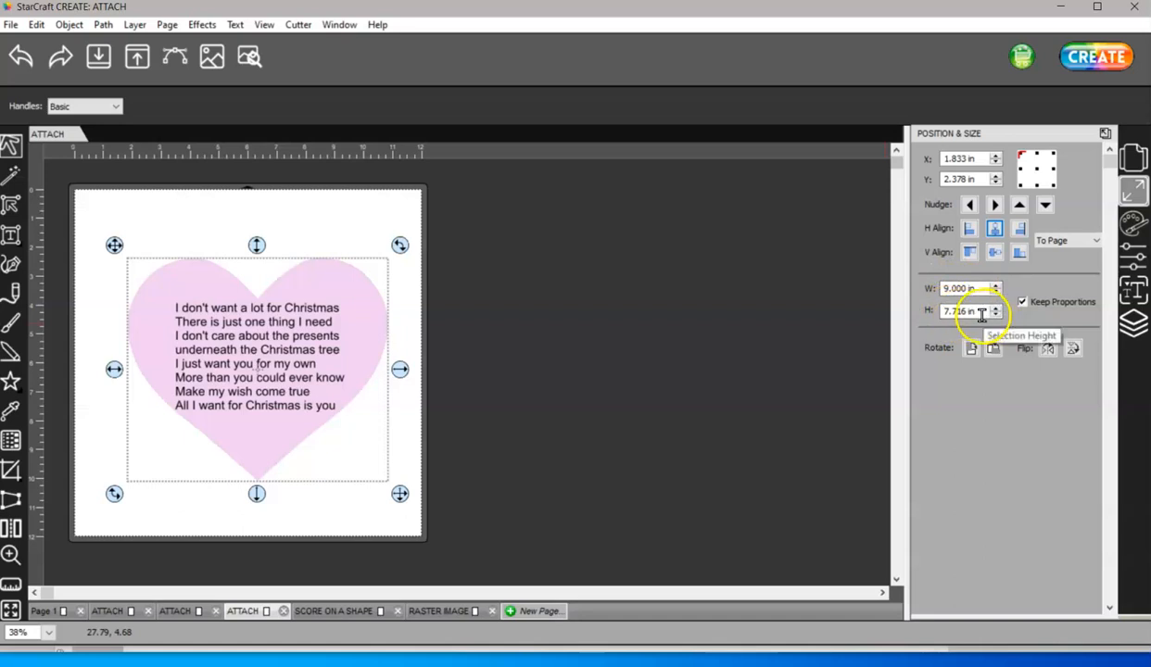
left_click(1135, 157)
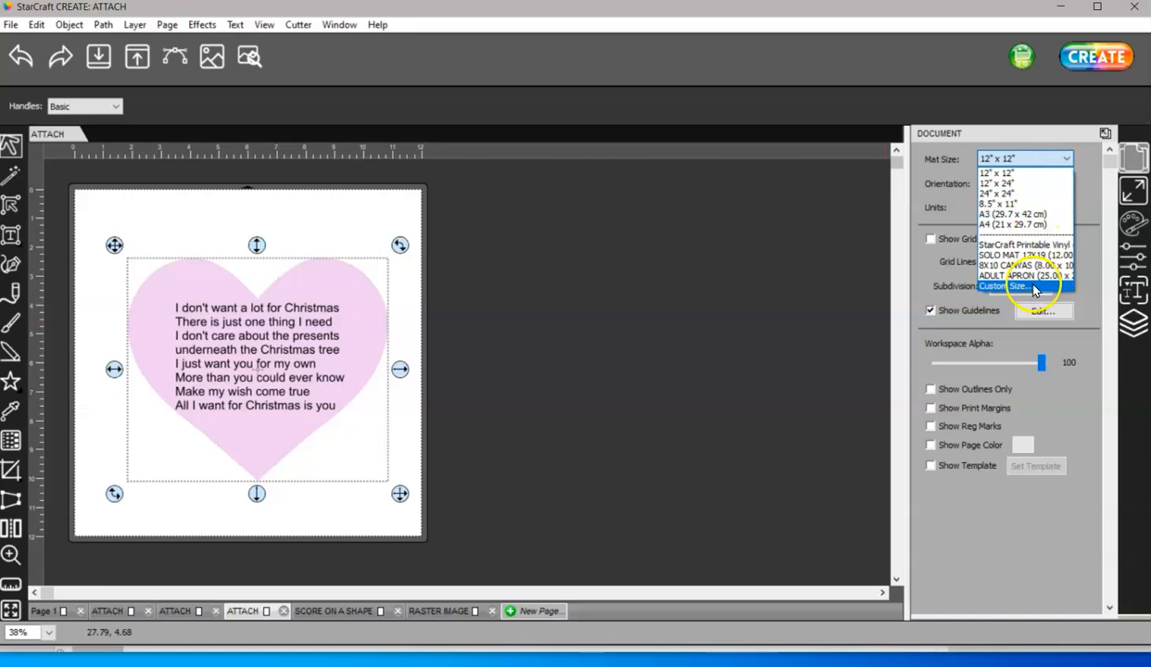
left_click(1005, 286)
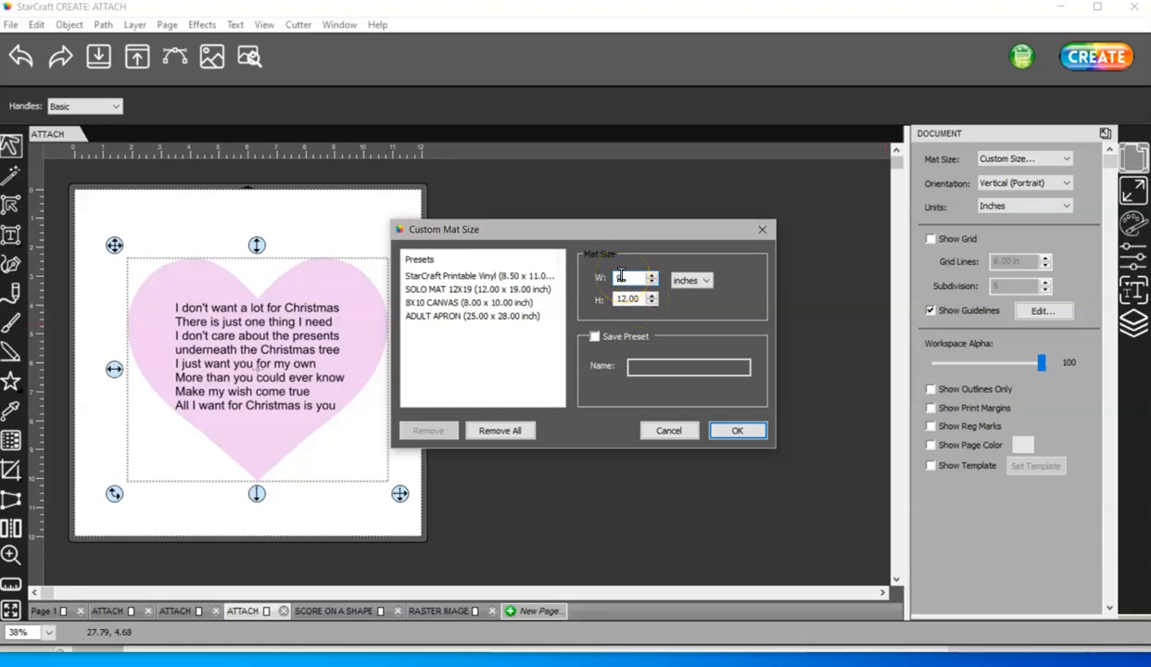
type("9.5")
left_click(636, 298)
type("8")
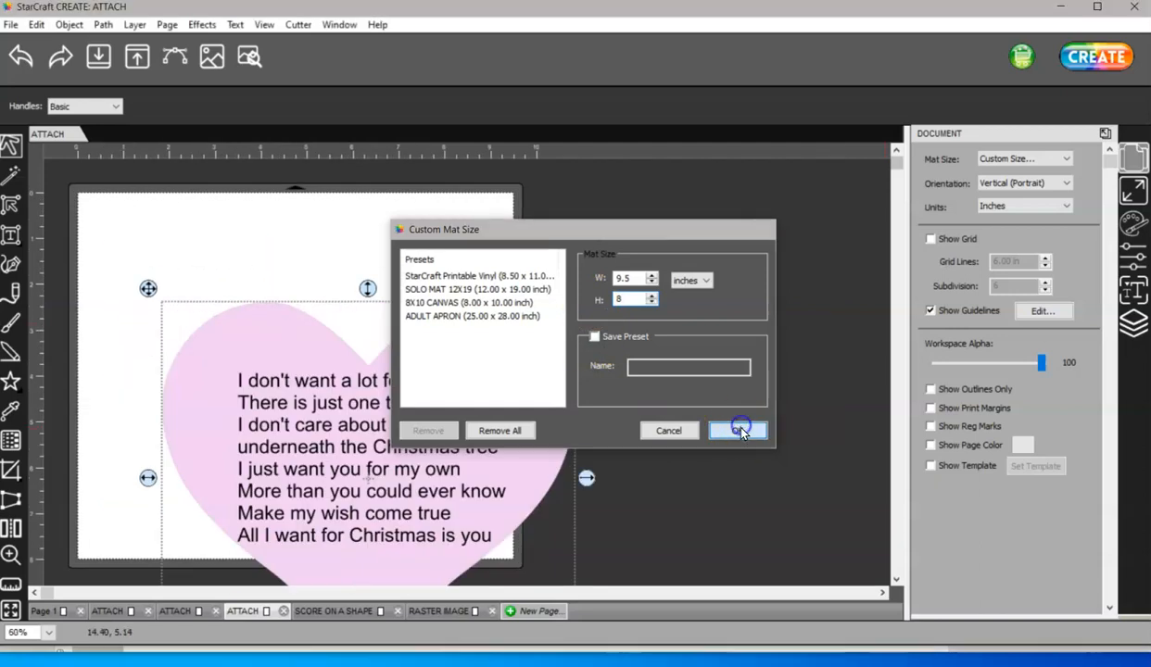
left_click(737, 430)
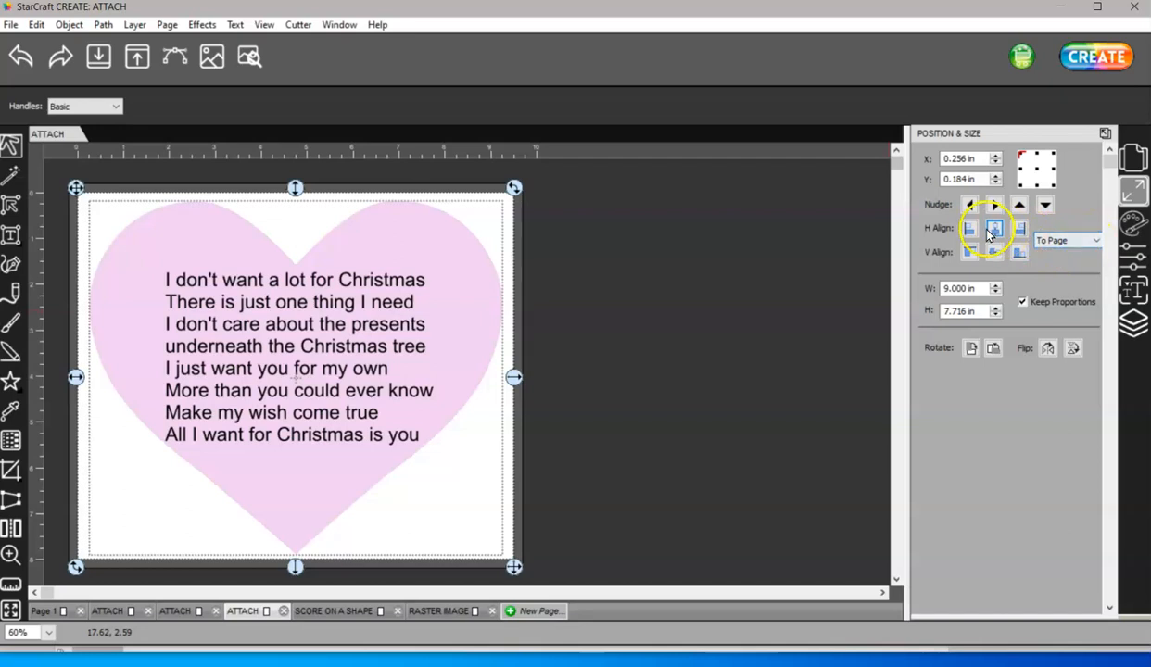
Step: Align the heart design to the page center horizontally and vertically, then deselect all
left_click(994, 251)
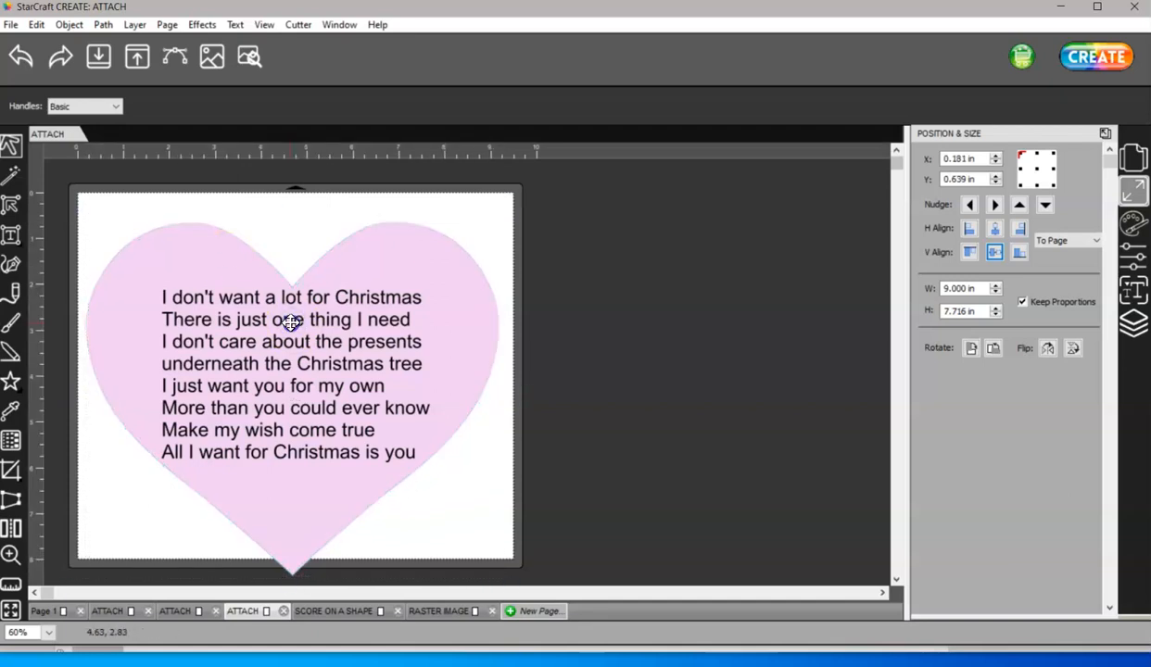
left_click(292, 322)
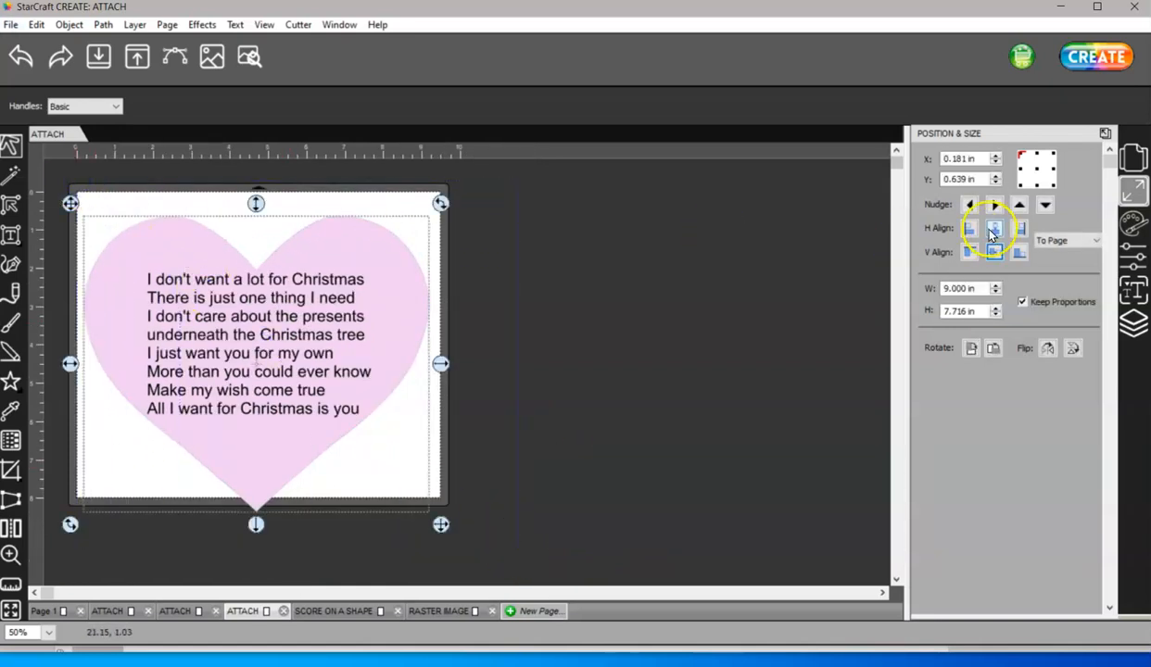
left_click(993, 228)
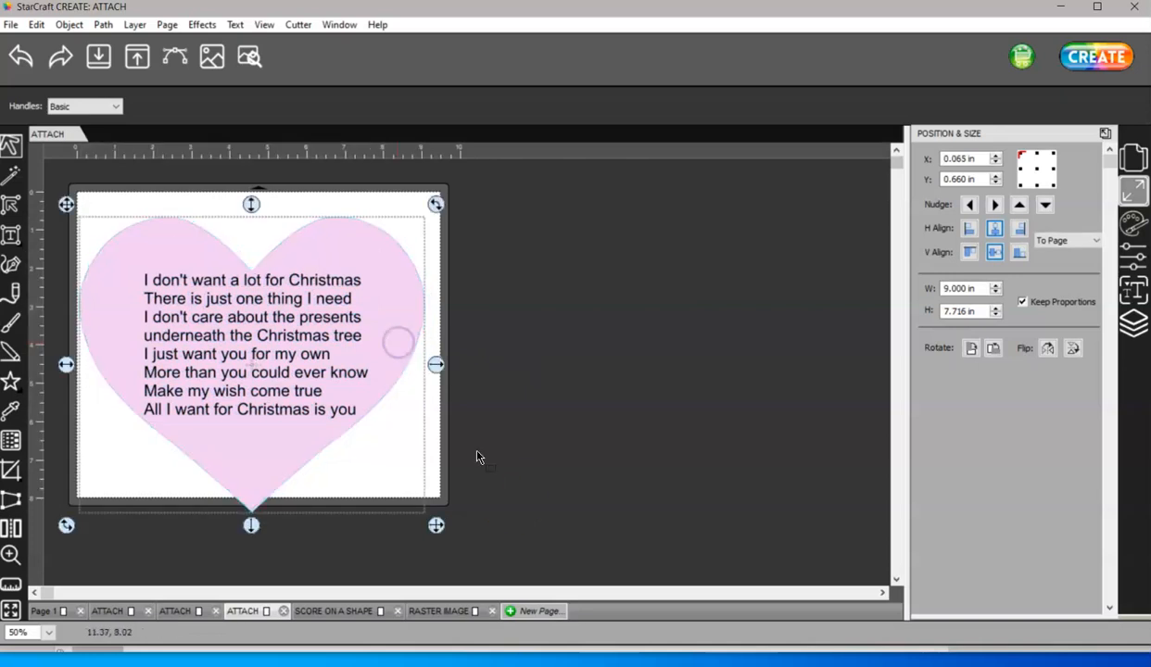
right_click(193, 281)
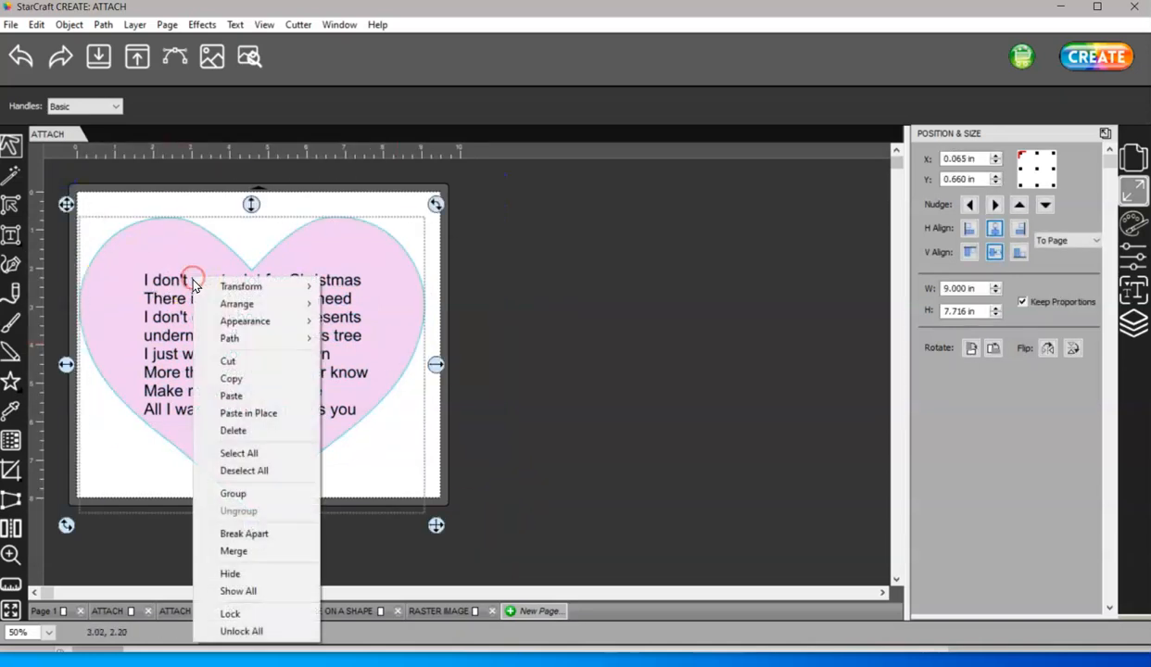
left_click(994, 228)
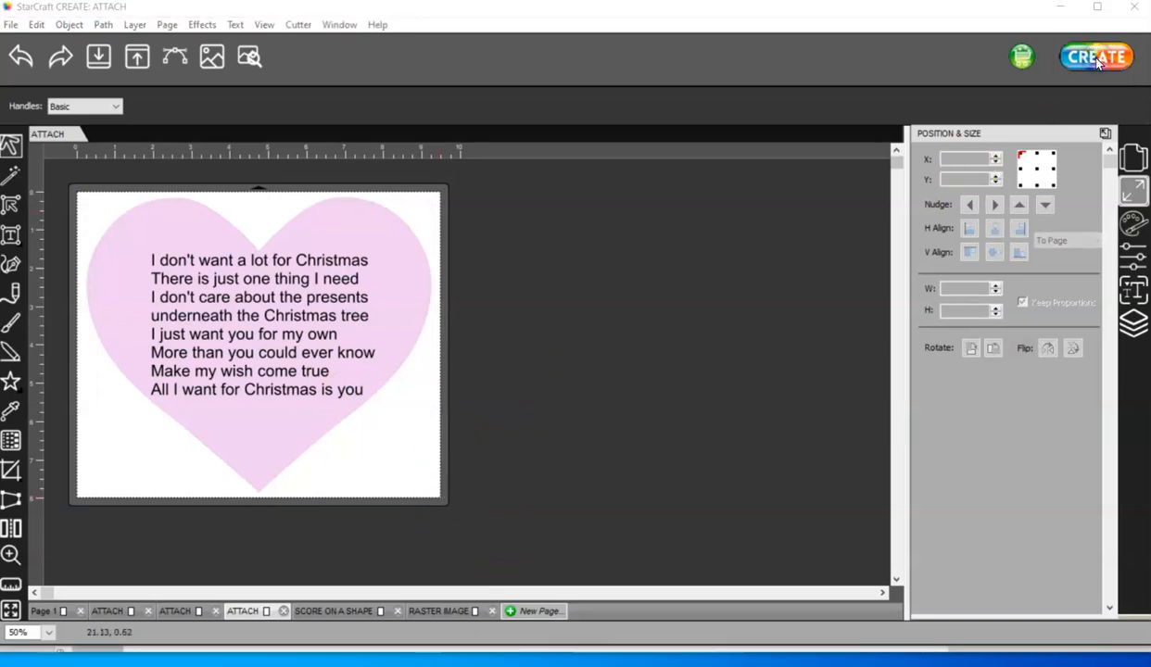
left_click(1096, 56)
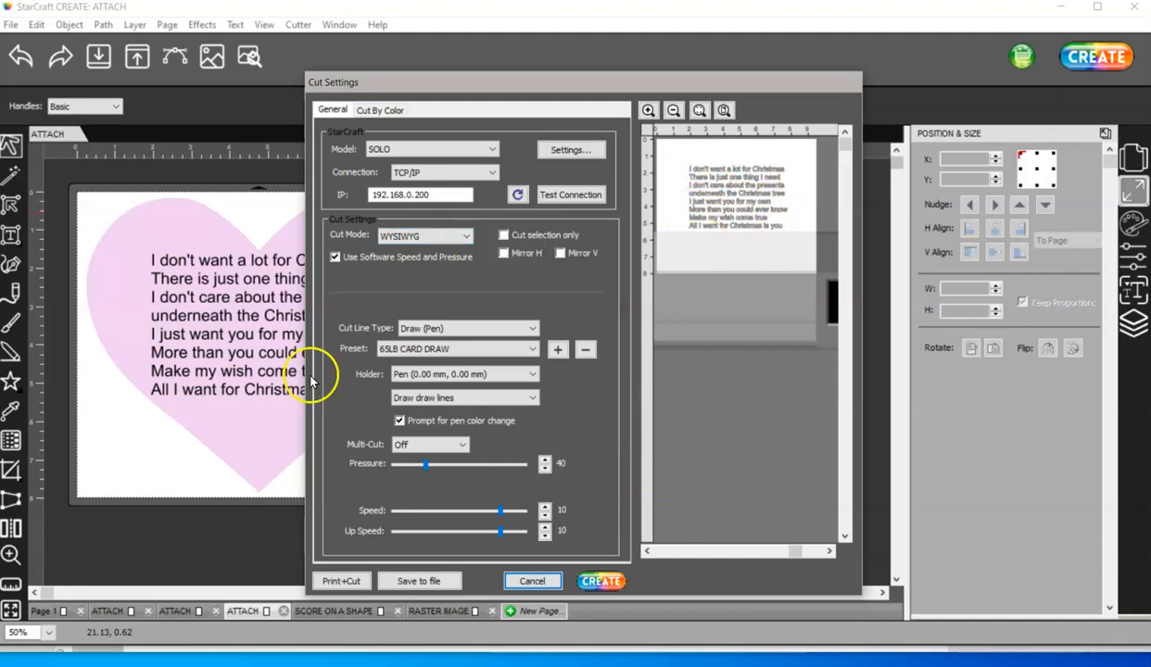
mouse_move(205, 327)
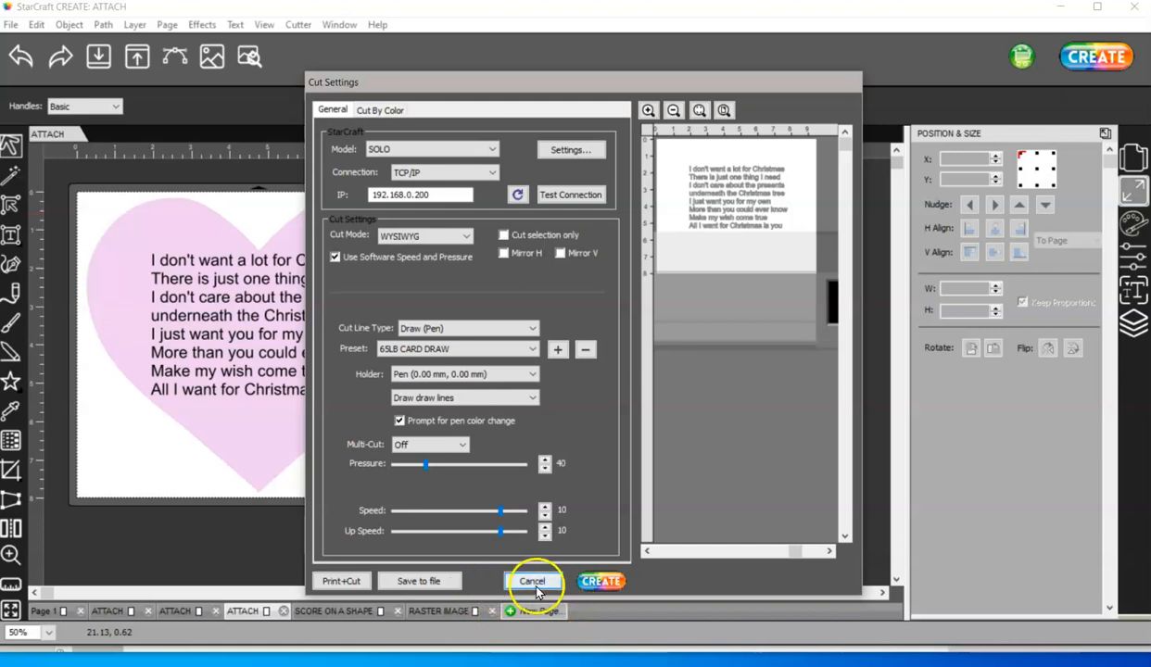
left_click(533, 581)
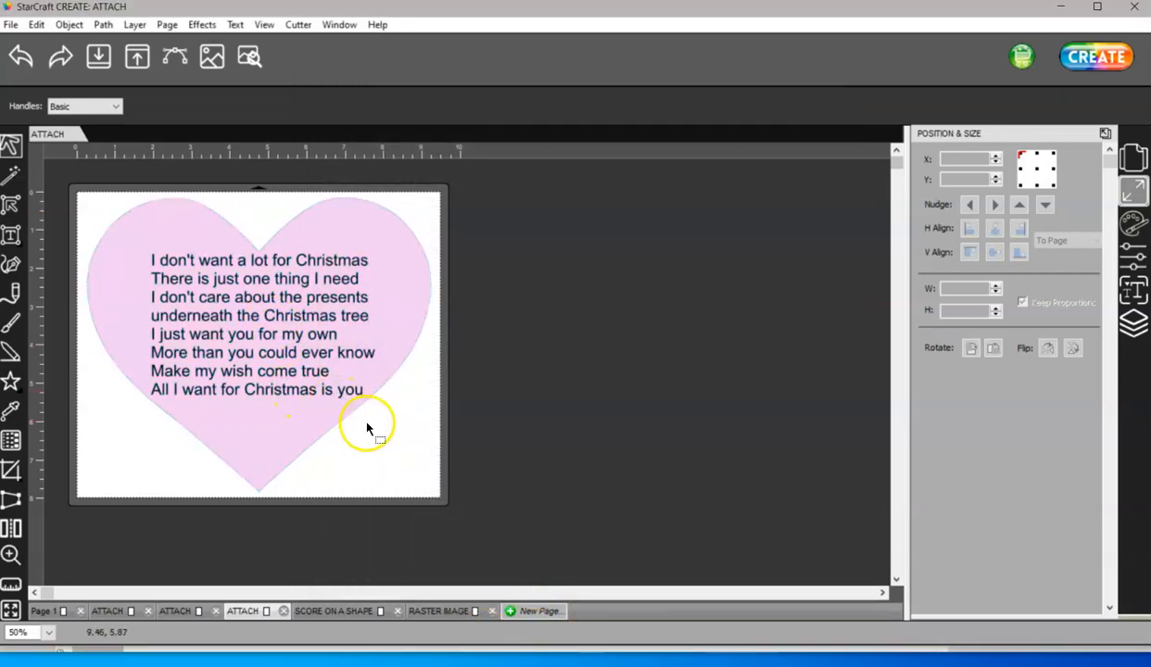
Step: Select the lyrics text, then use the right-click Select All to include the heart
left_click(1134, 222)
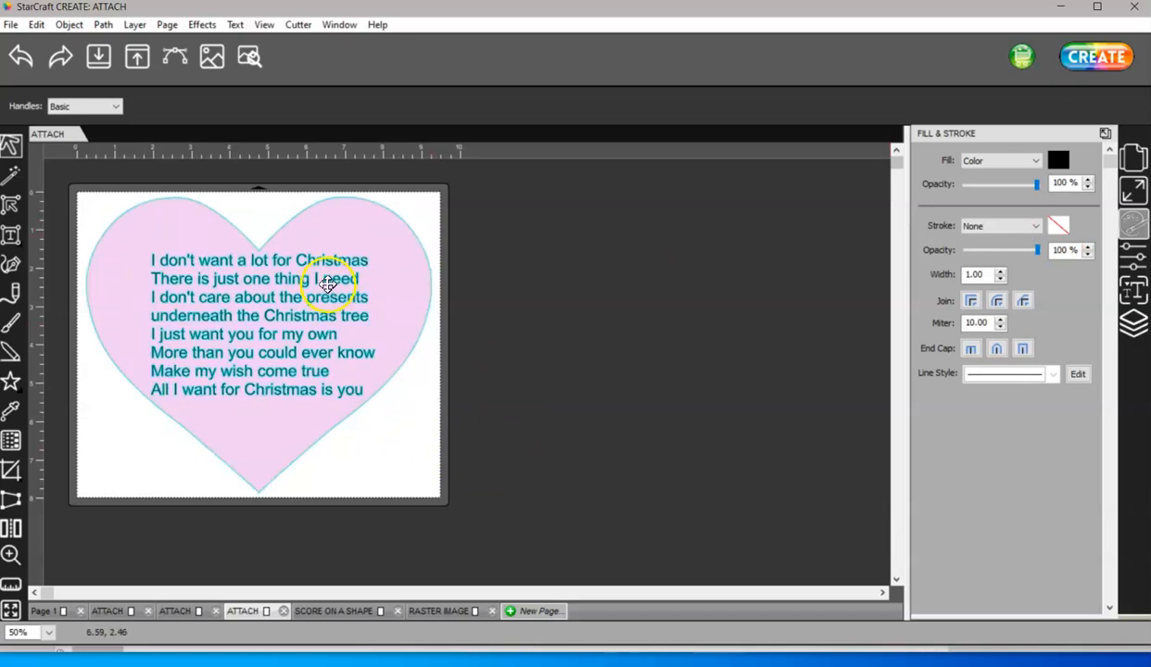
right_click(324, 282)
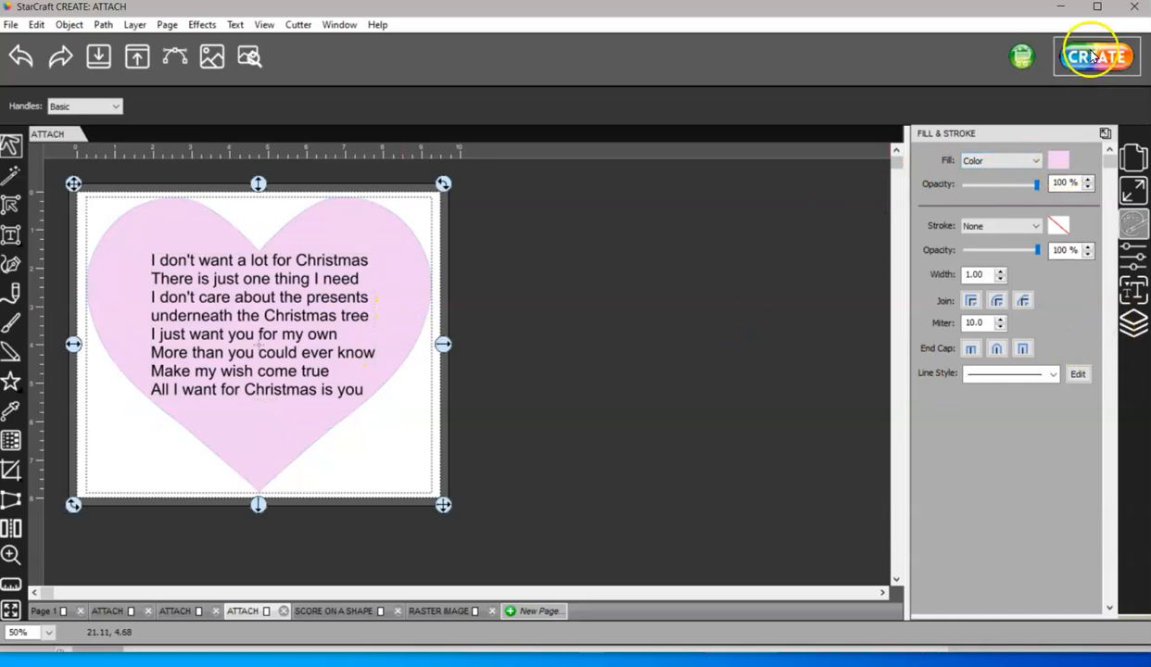
left_click(1096, 57)
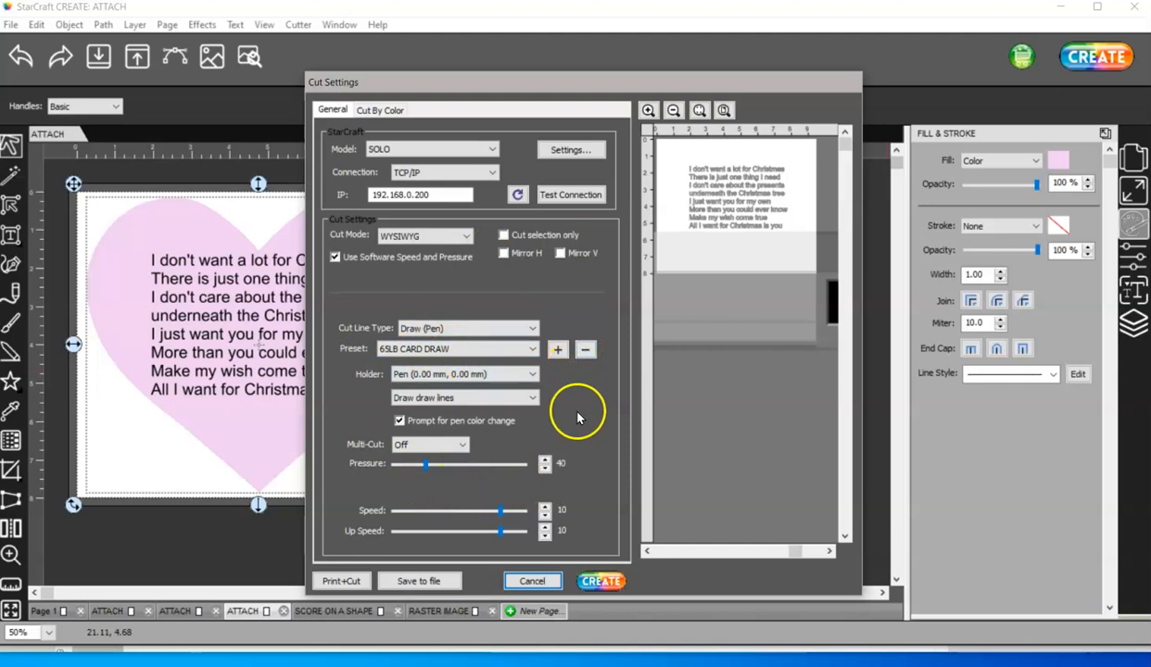
left_click(468, 327)
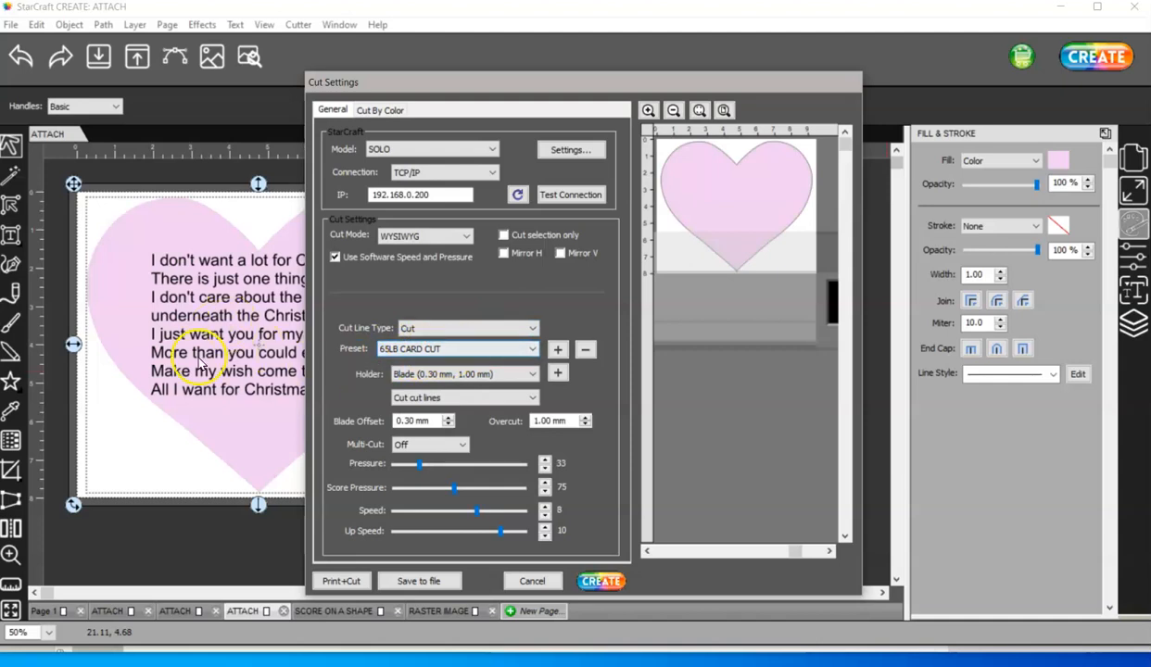
left_click(379, 109)
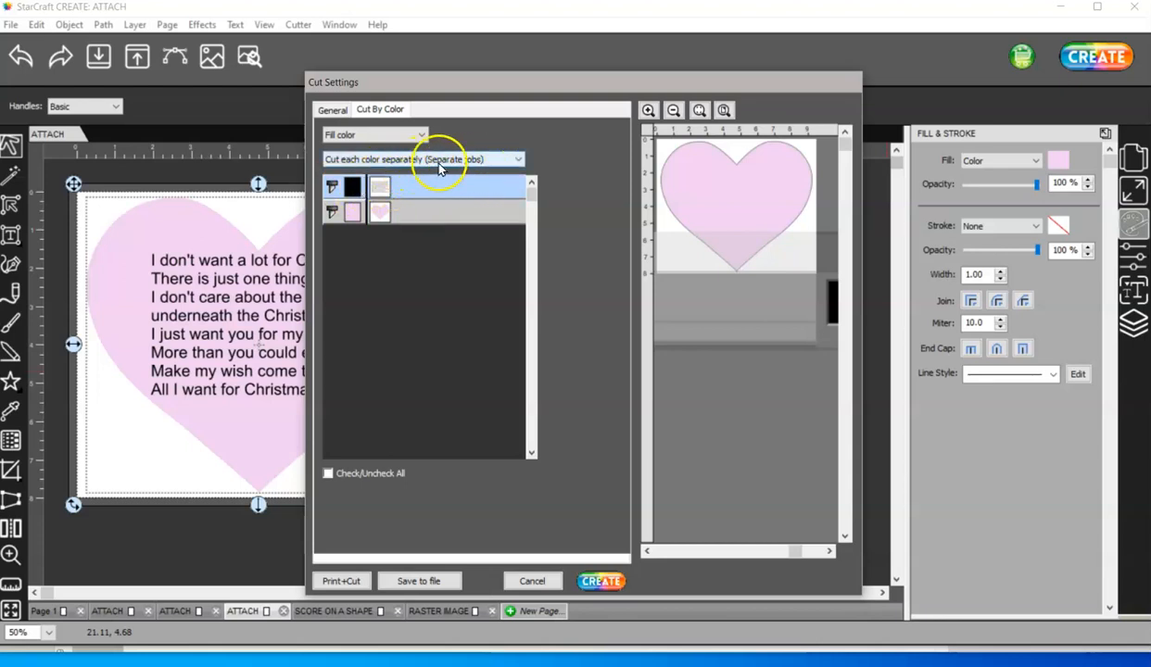
left_click(421, 158)
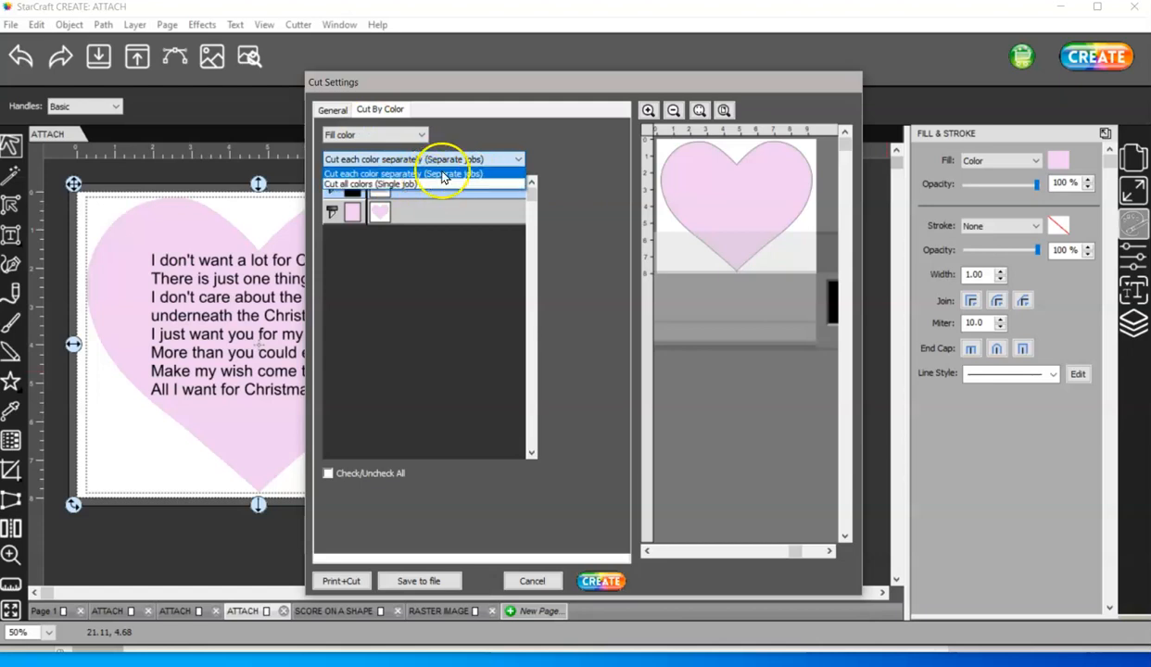
left_click(423, 173)
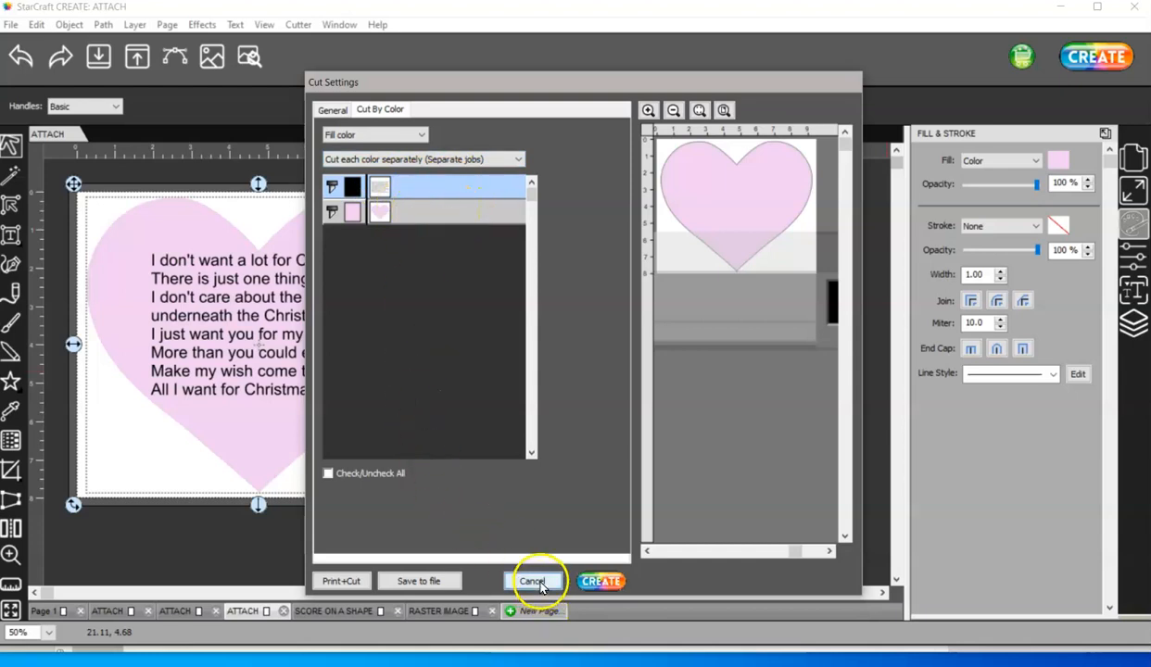
left_click(533, 581)
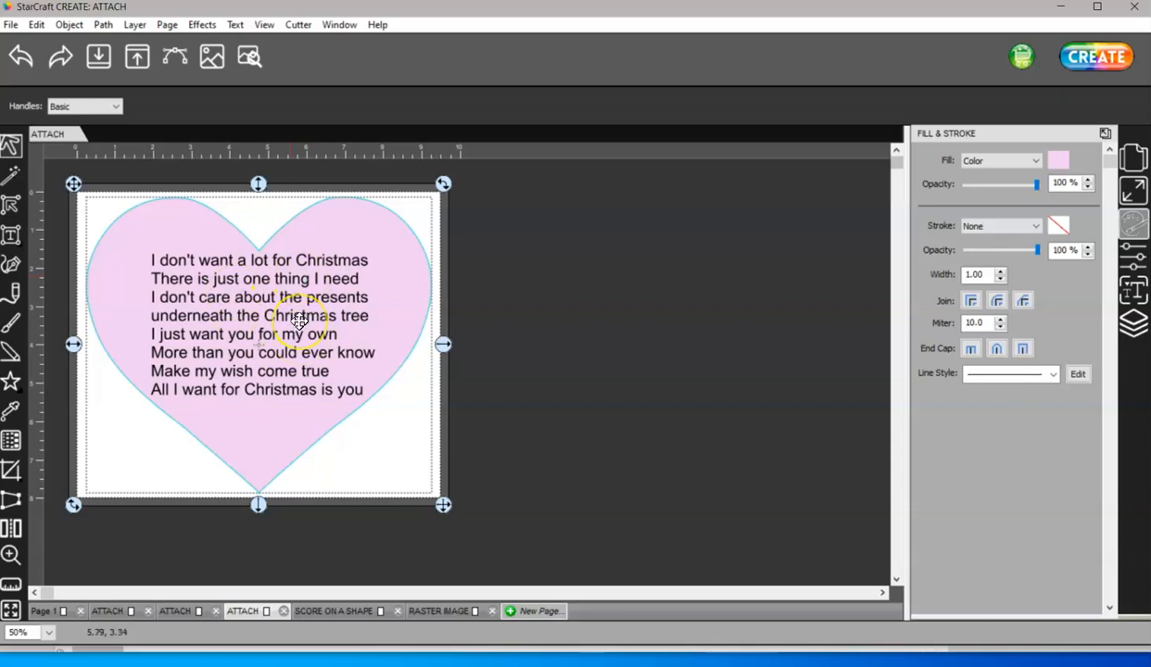
mouse_move(283, 269)
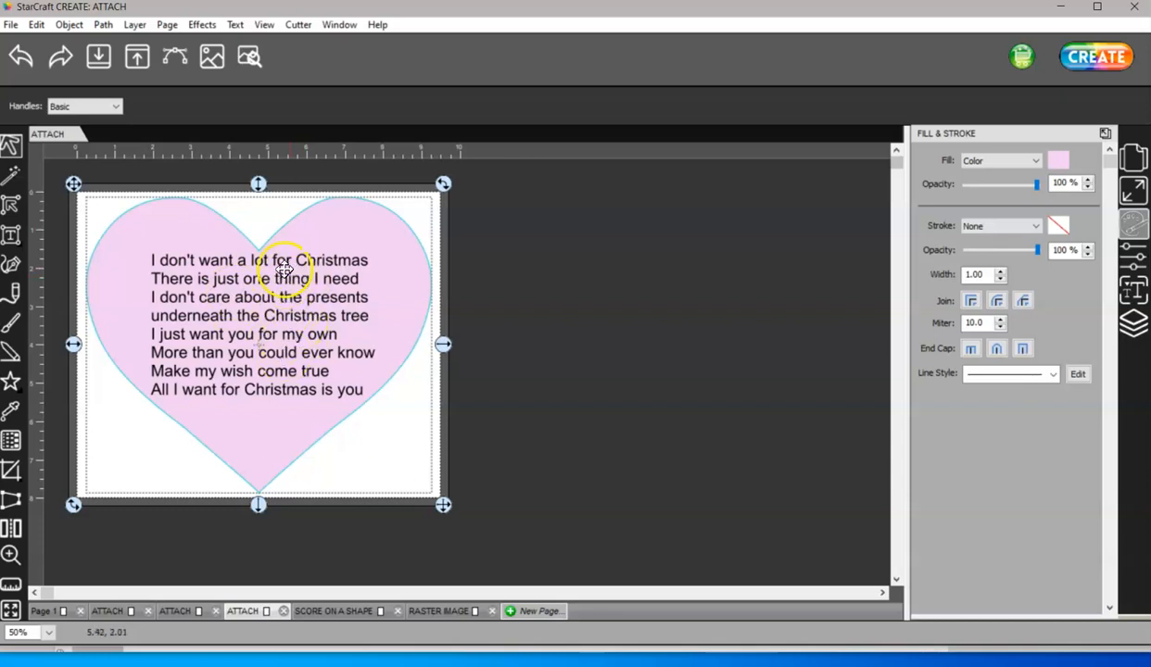
mouse_move(359, 248)
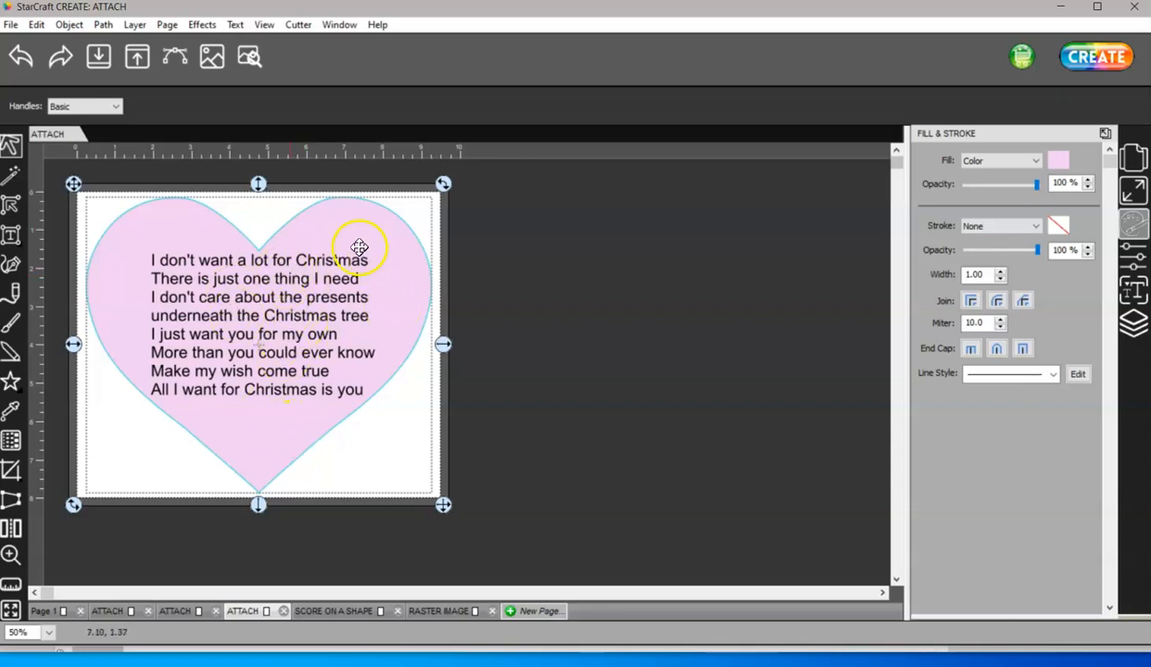
mouse_move(246, 461)
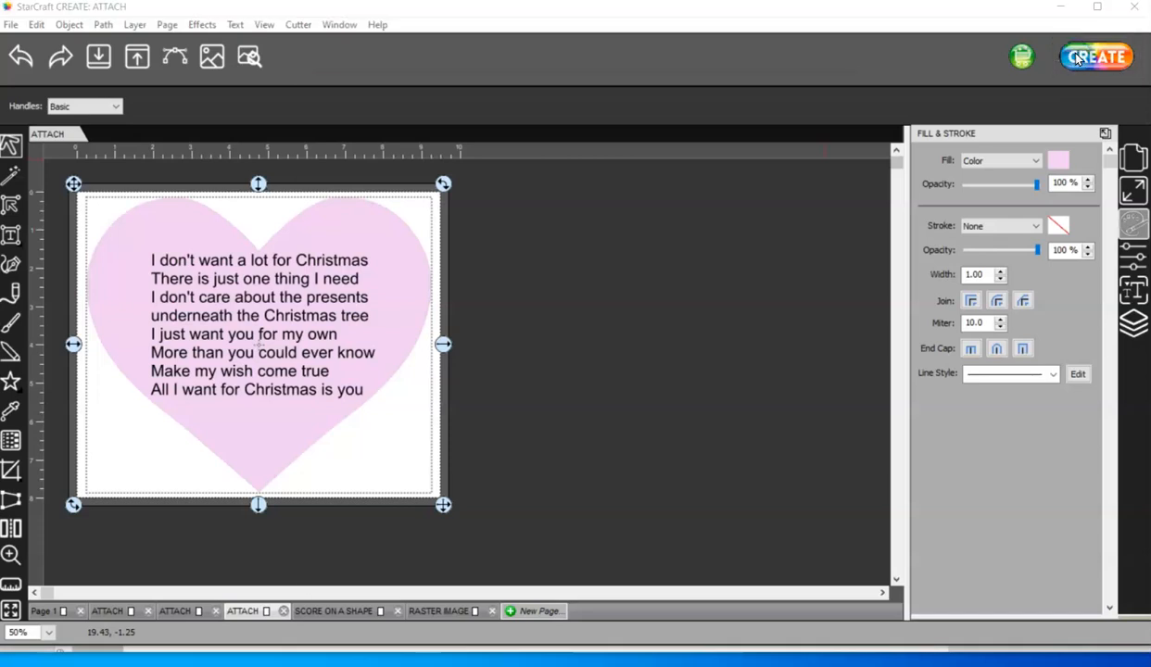
Step: Cancel cut settings, confirm lyrics use Draw and the heart uses Cut, then reopen CREATE
left_click(1096, 56)
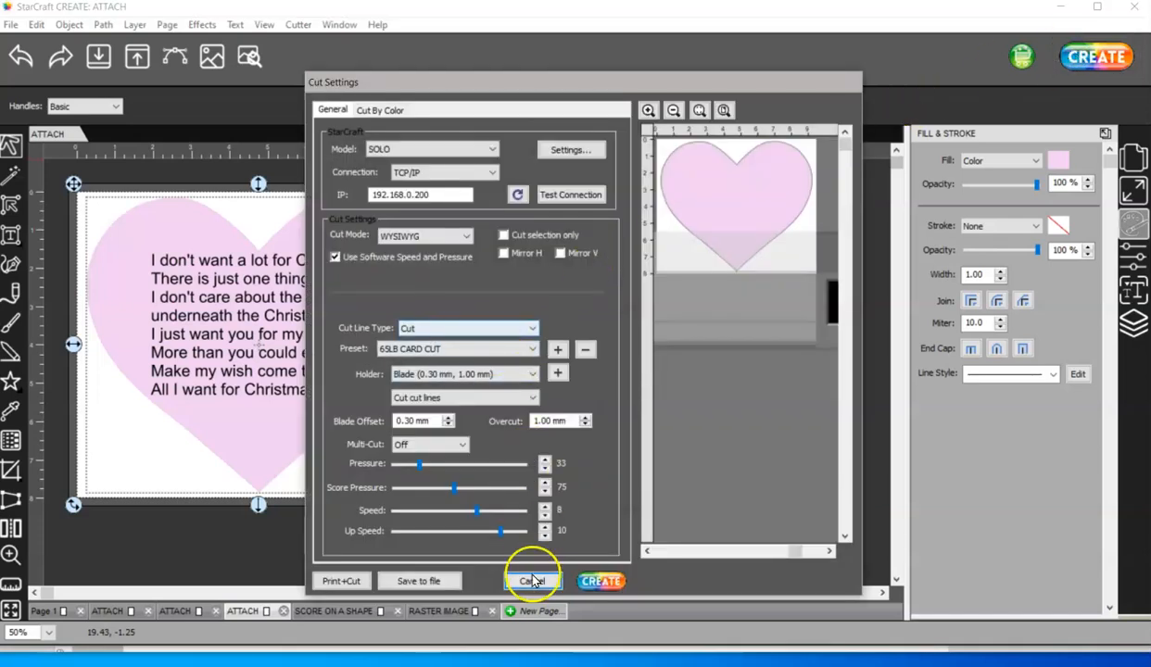
left_click(533, 581)
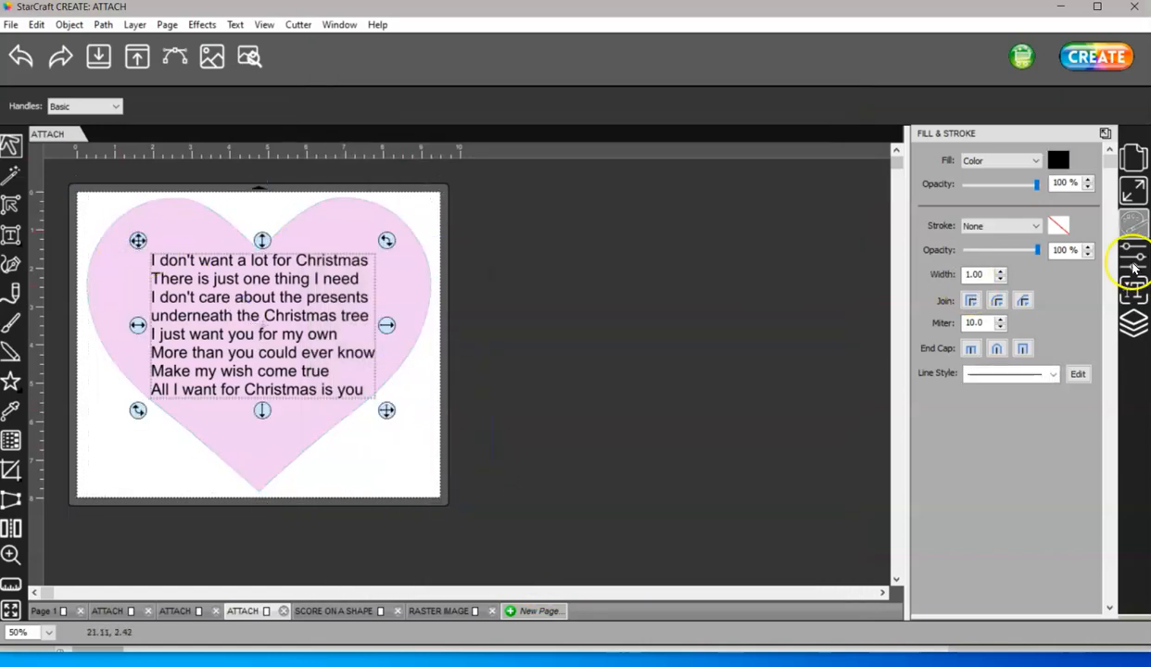
left_click(1134, 258)
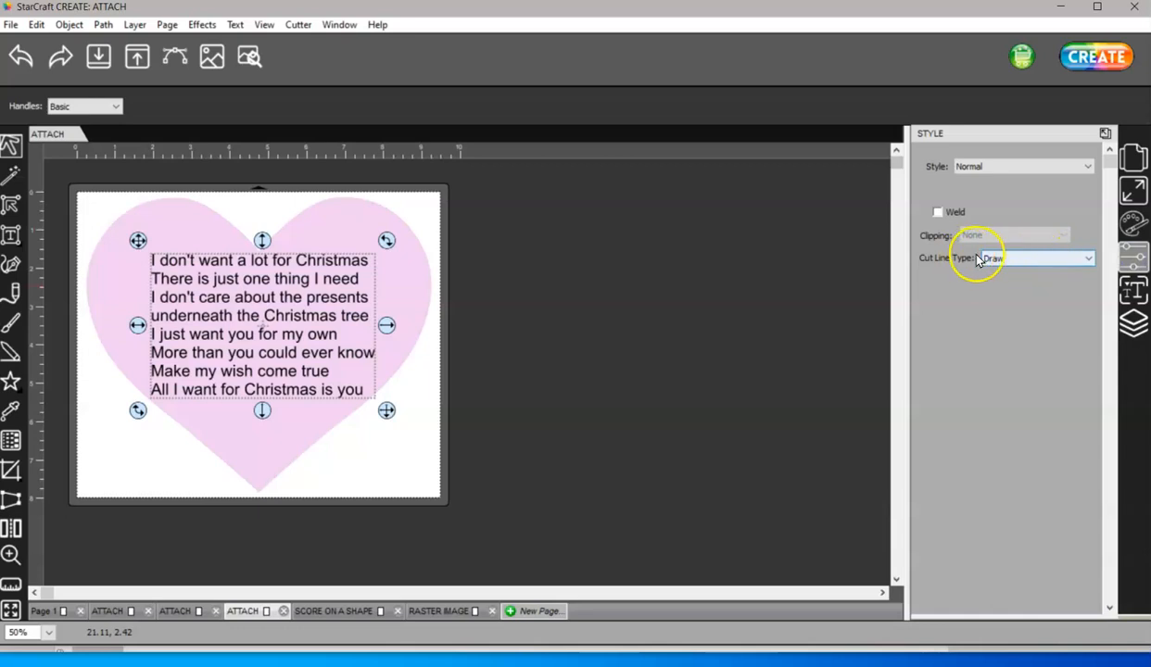
left_click(1019, 257)
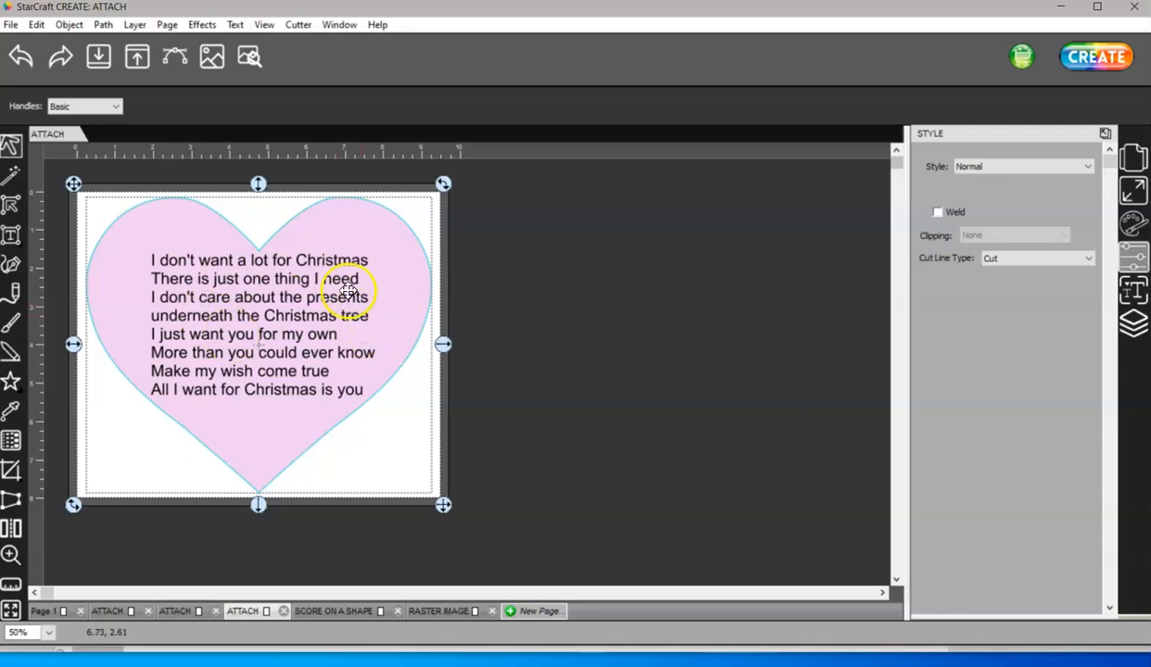
left_click(1096, 57)
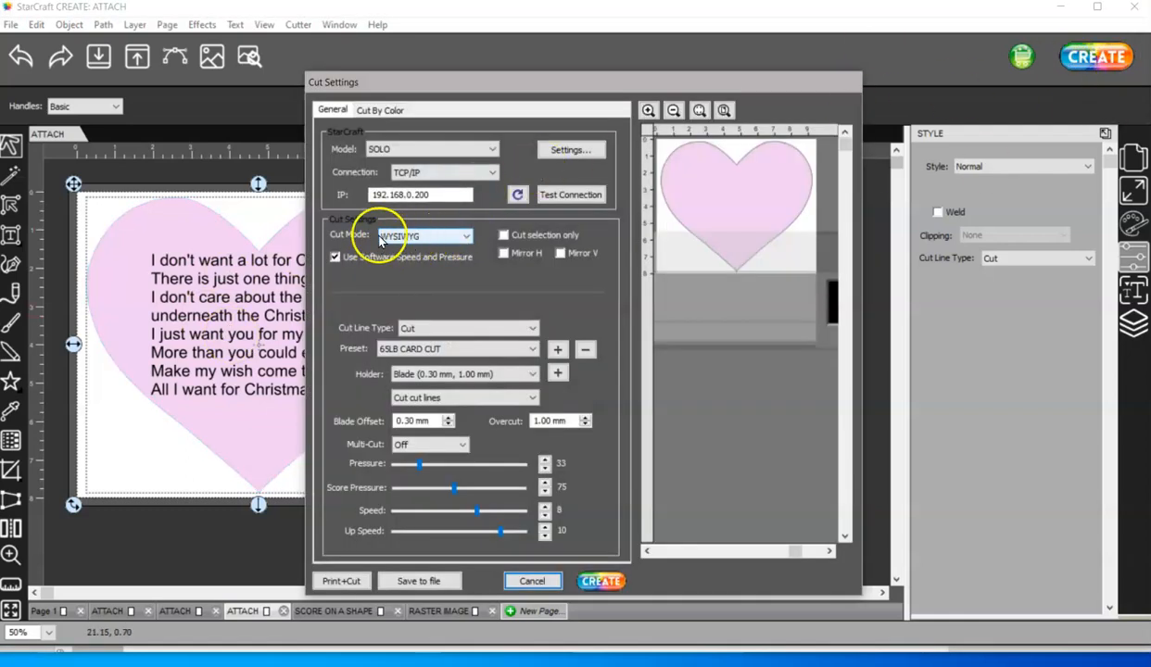
Step: Cancel the Cut Settings dialog so the lyrics heart stays uncut on the mat
left_click(532, 581)
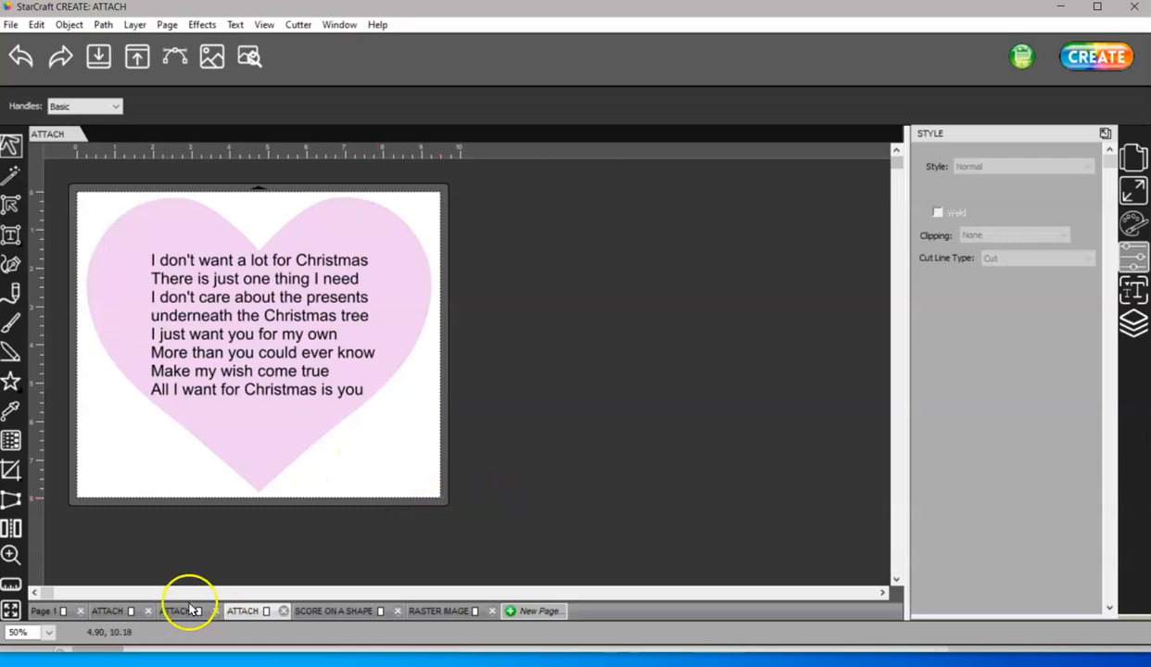
Step: Move past the lyrics heart pages to the Score on a Shape page, deselecting the heart
left_click(176, 610)
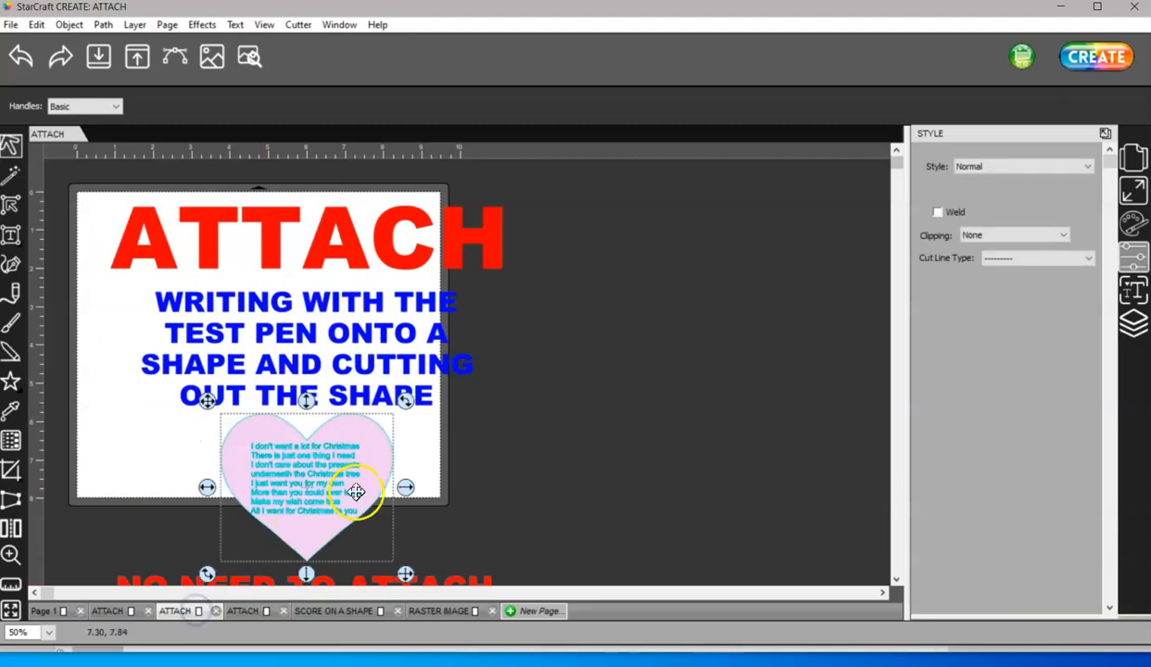
left_click(1134, 158)
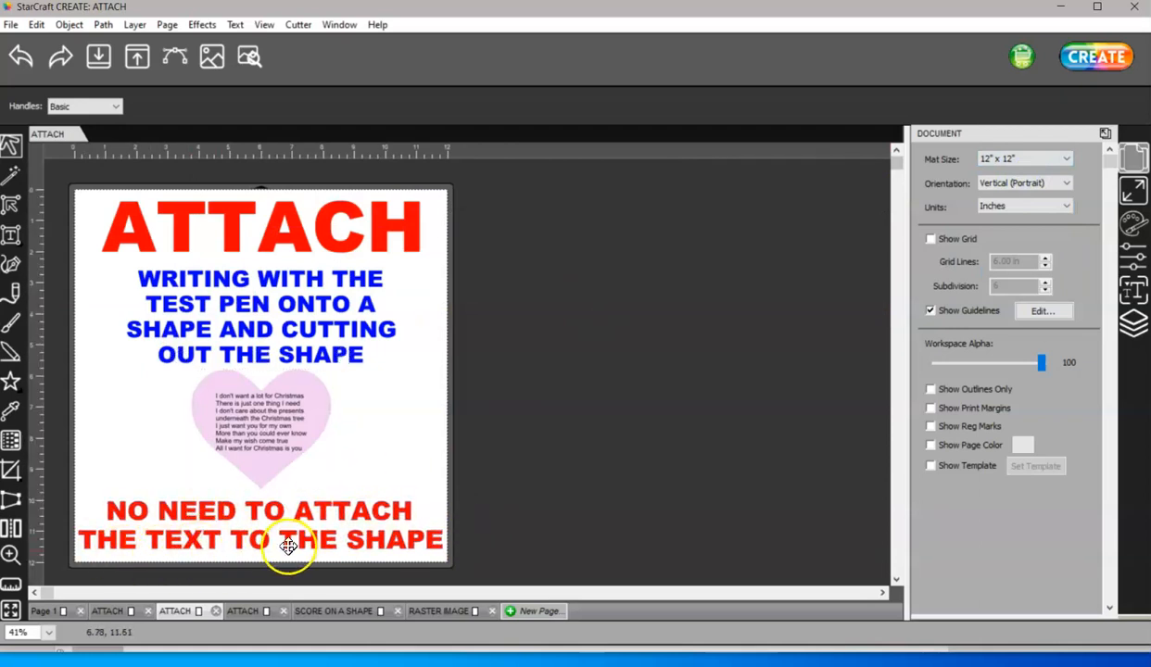
left_click(242, 610)
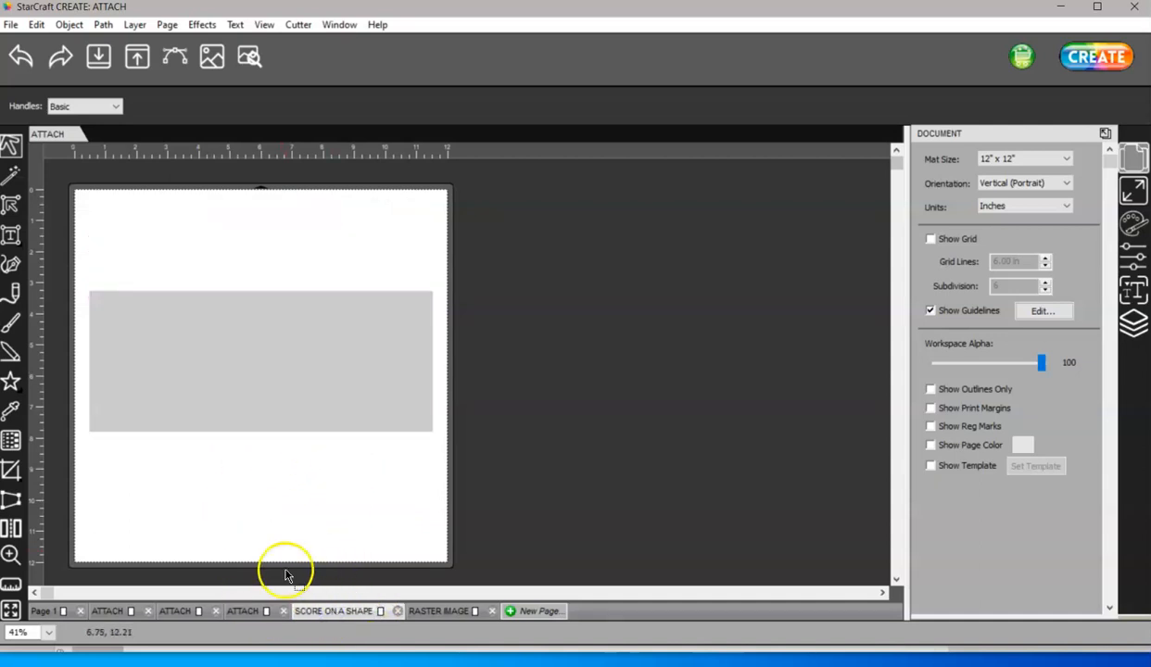
mouse_move(262, 584)
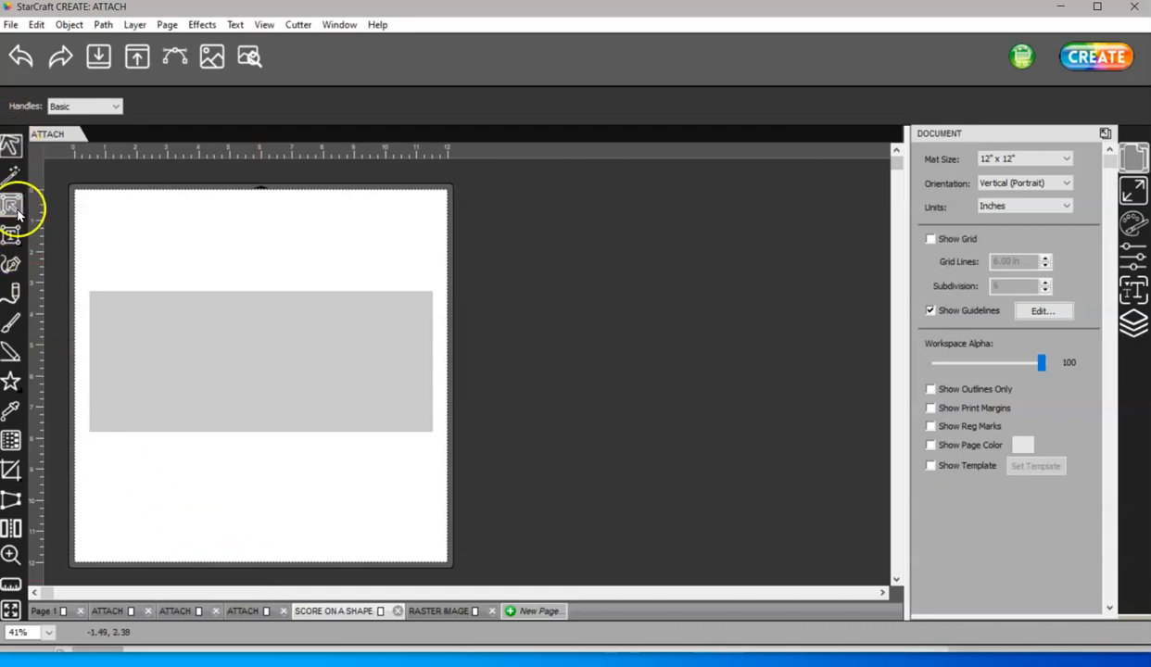
Step: Draw a vertical line across the grey card rectangle and give it a black stroke
left_click(12, 207)
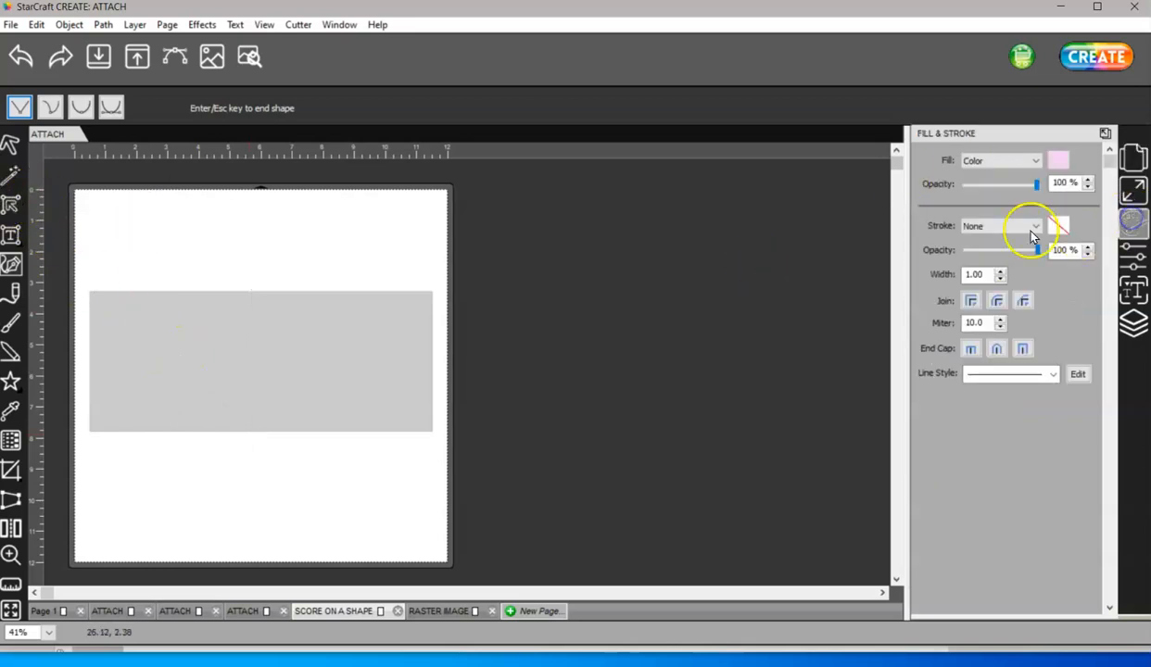
left_click(1000, 225)
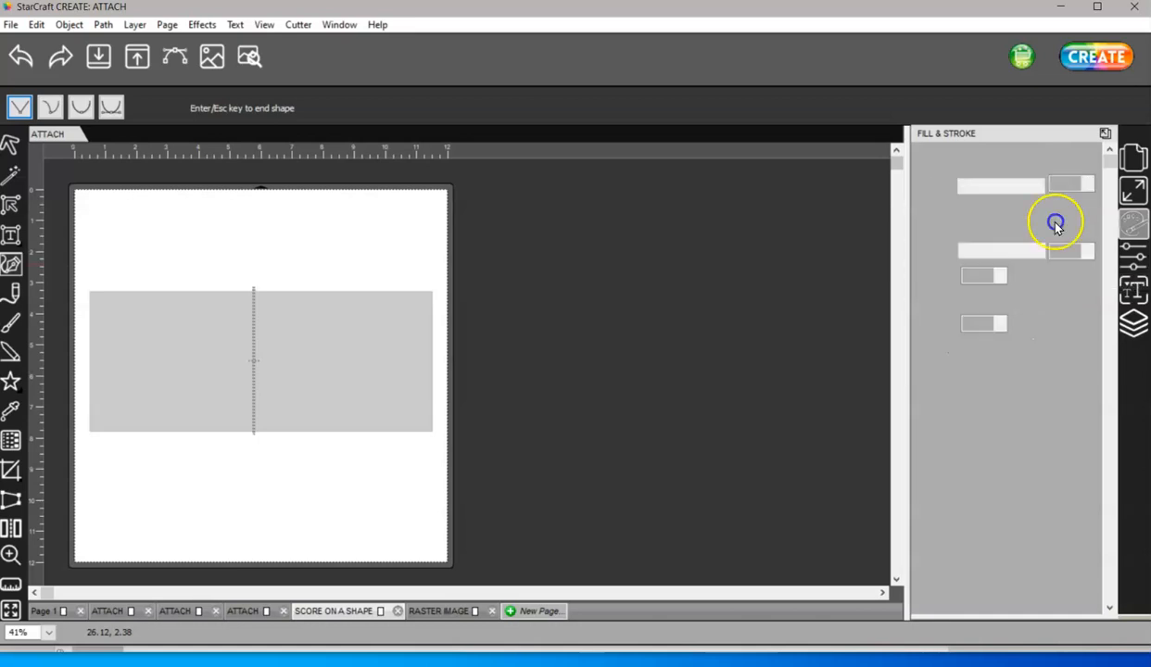
left_click(1057, 225)
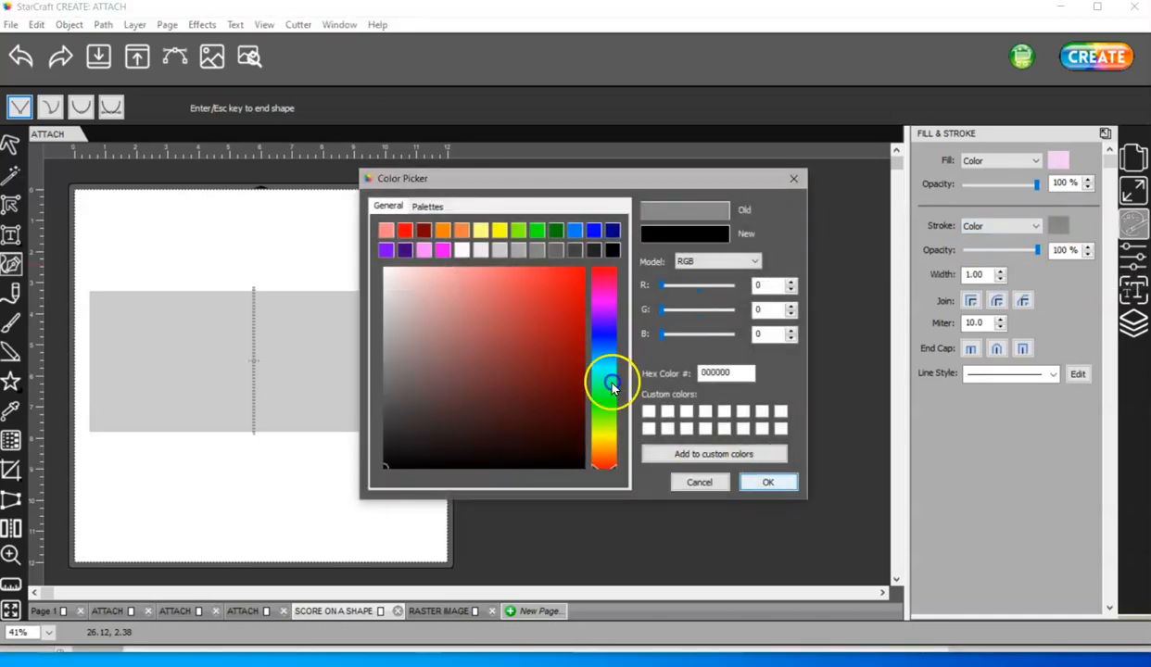
left_click(768, 481)
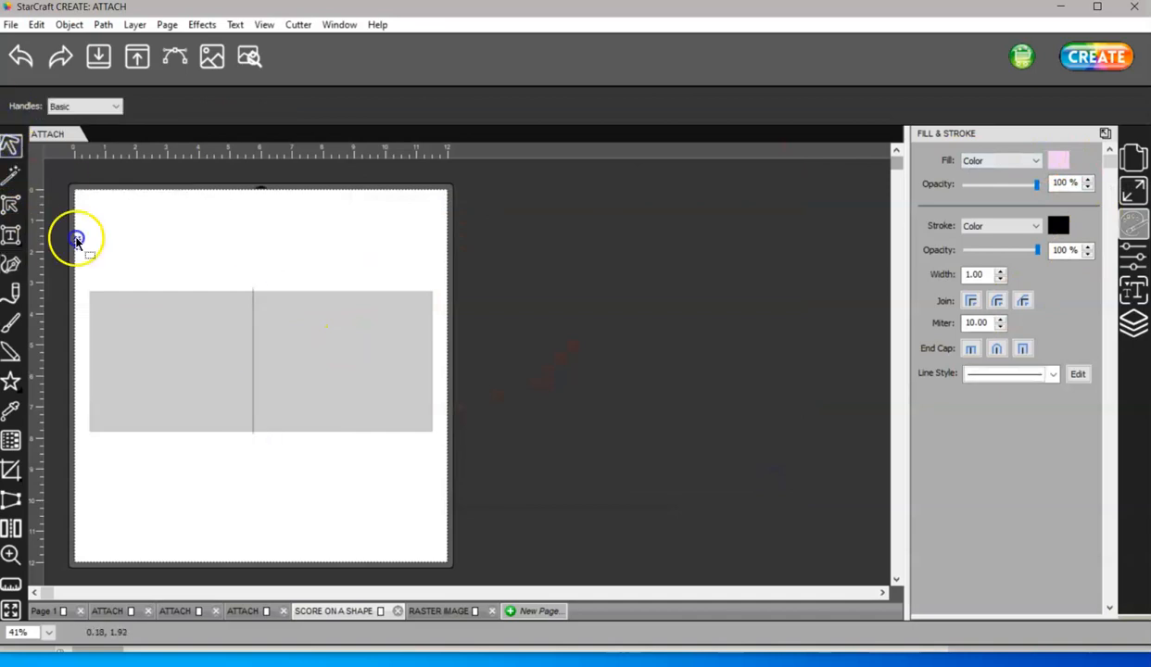
Step: Centre the rectangle and line with H and V Align, and set the line to Score
left_click(1132, 190)
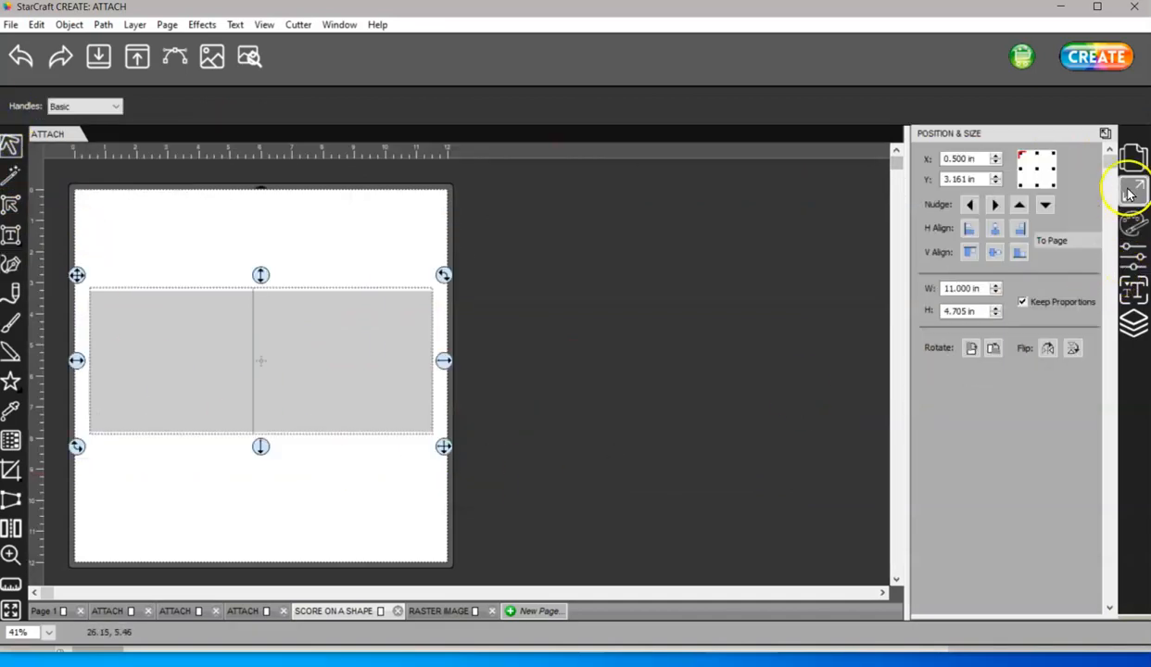
left_click(995, 229)
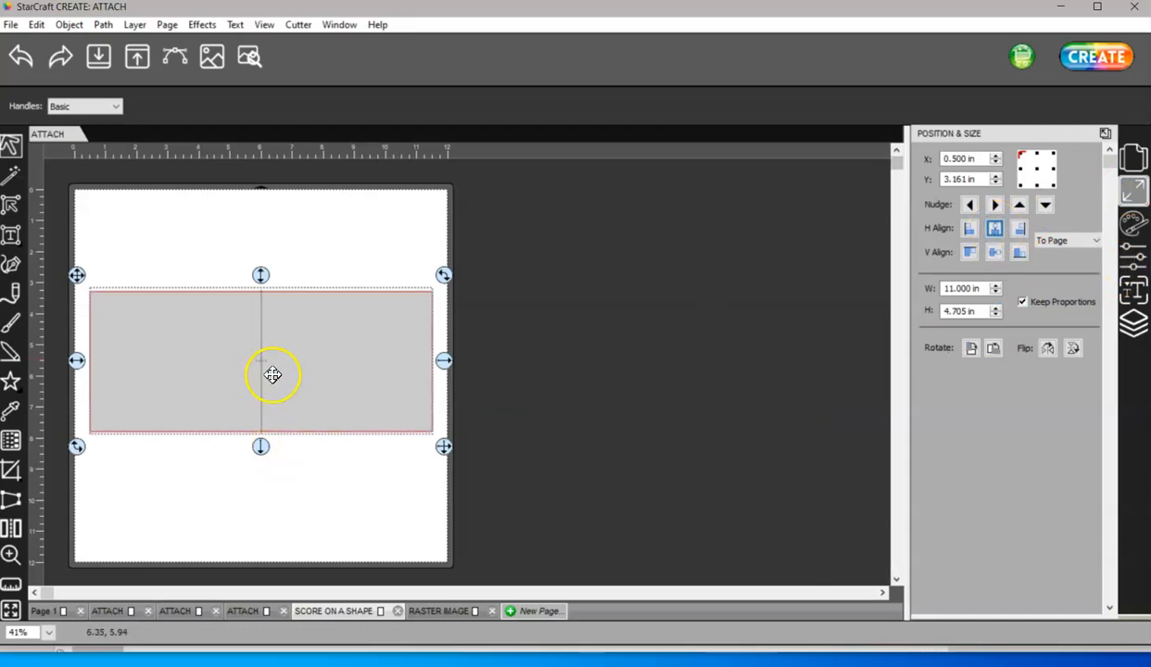
left_click(994, 252)
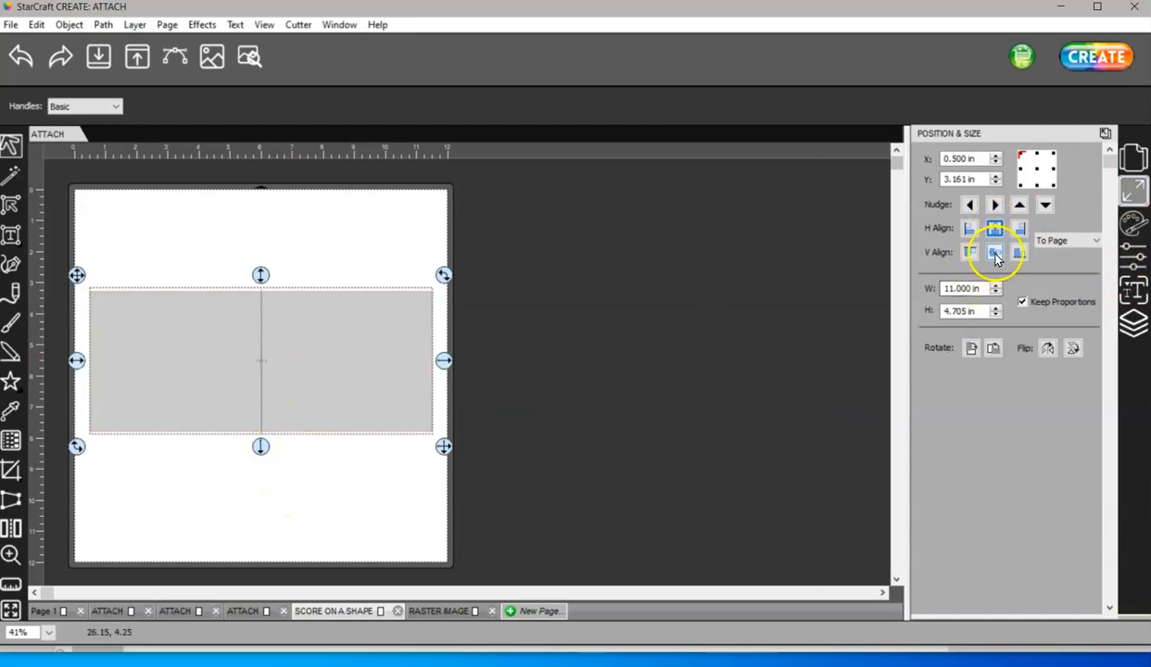
left_click(358, 493)
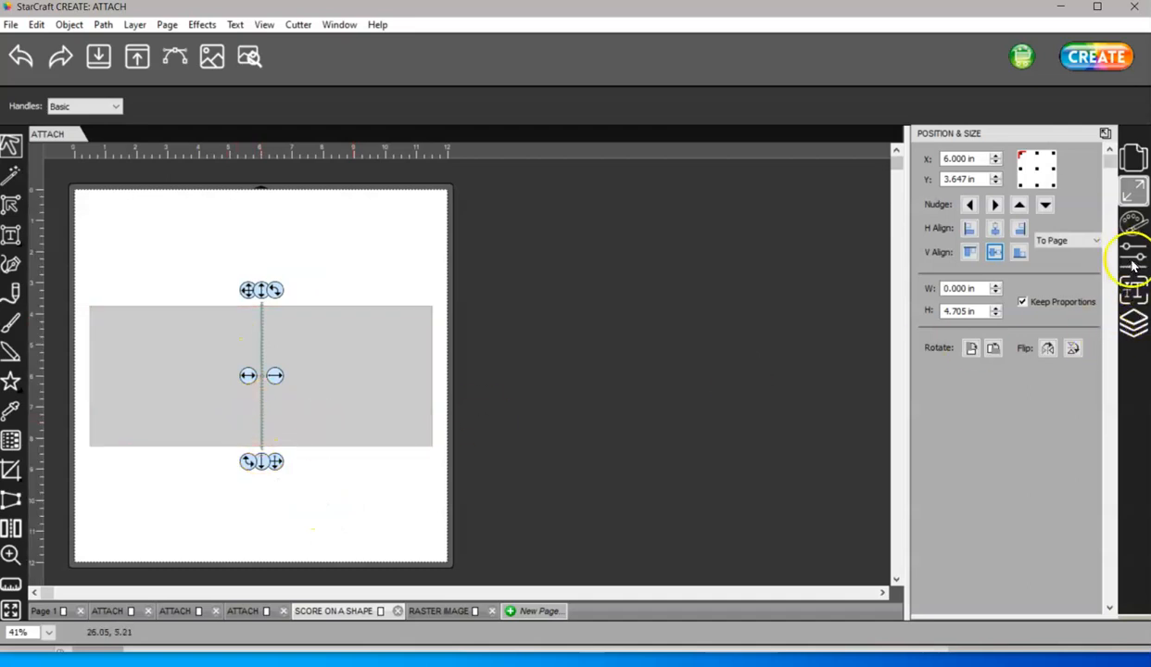
left_click(1134, 258)
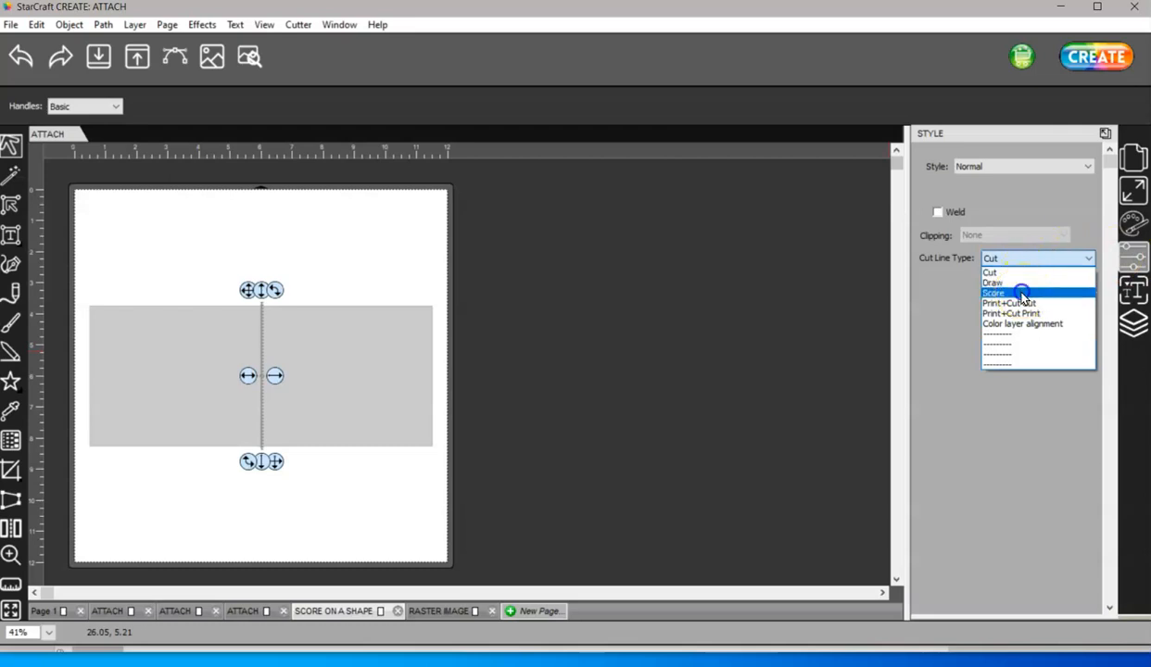
left_click(990, 272)
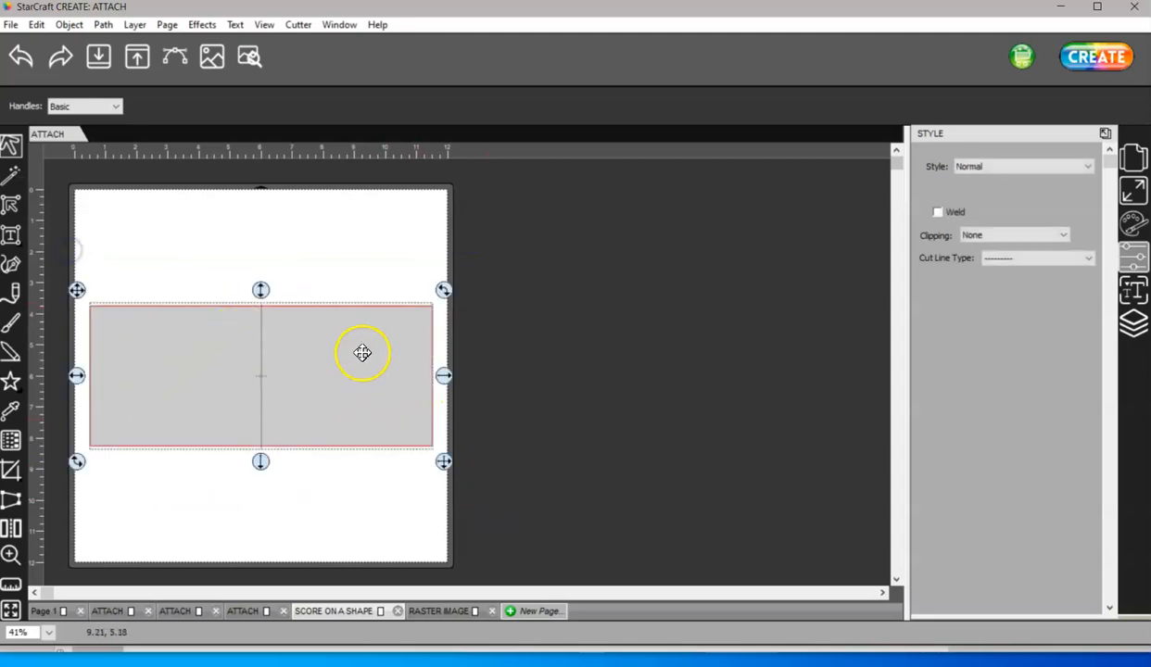
Step: Drag the grey rectangle and its score line down to the page bottom
left_click_drag(362, 353, 367, 461)
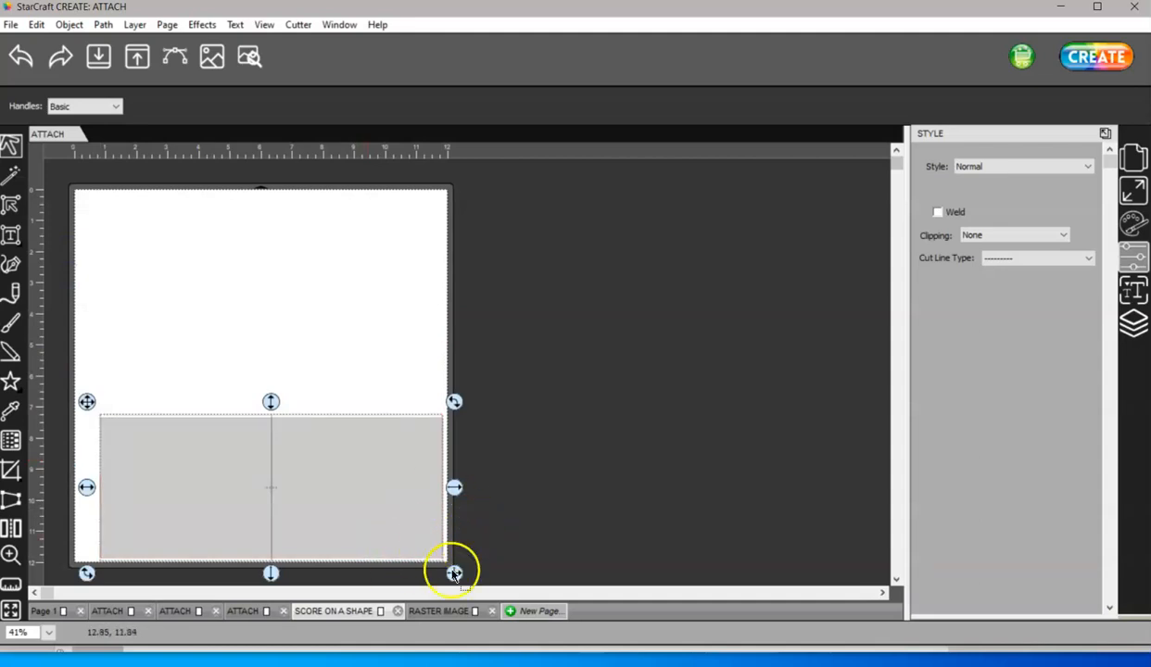
mouse_move(167, 227)
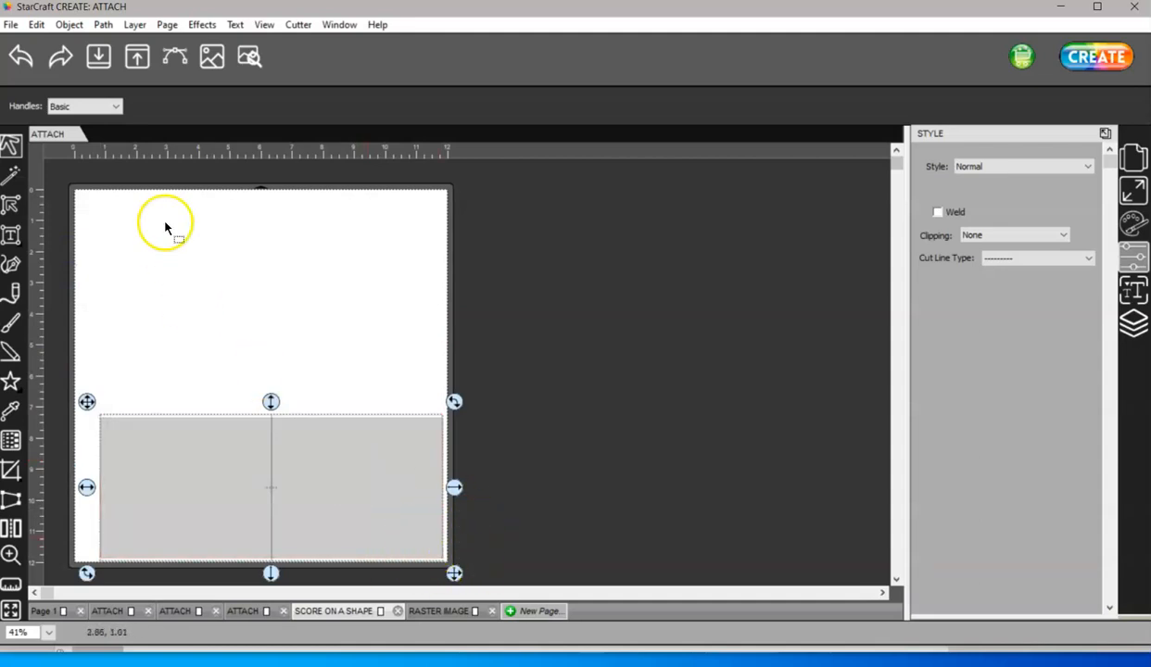
mouse_move(275, 301)
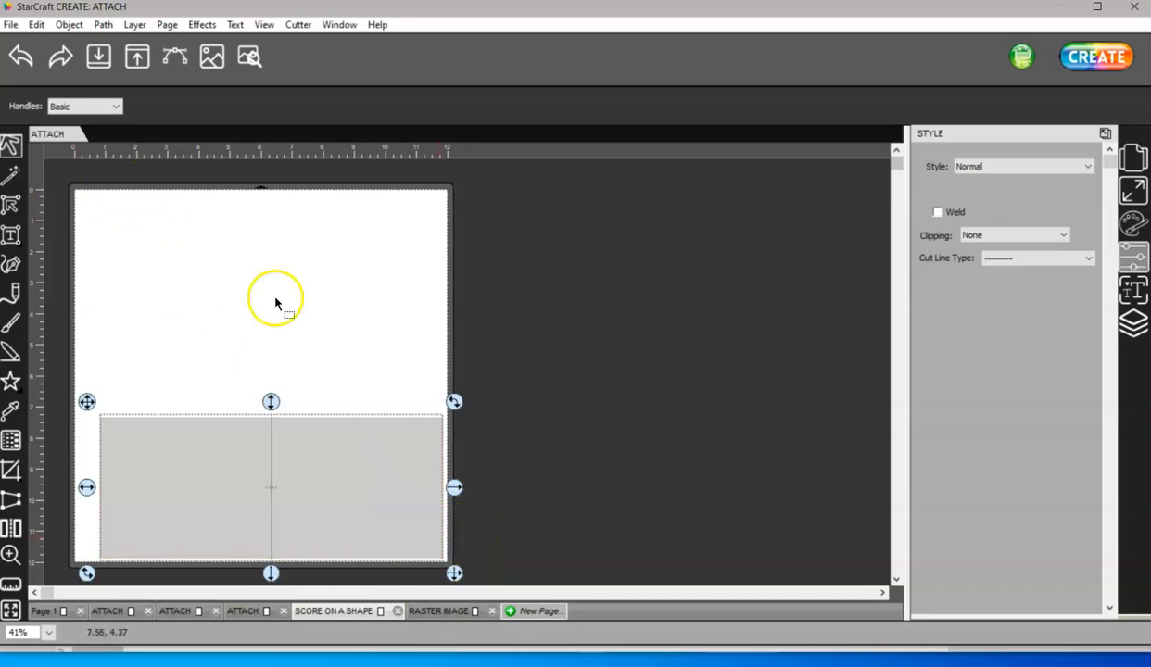
mouse_move(547, 560)
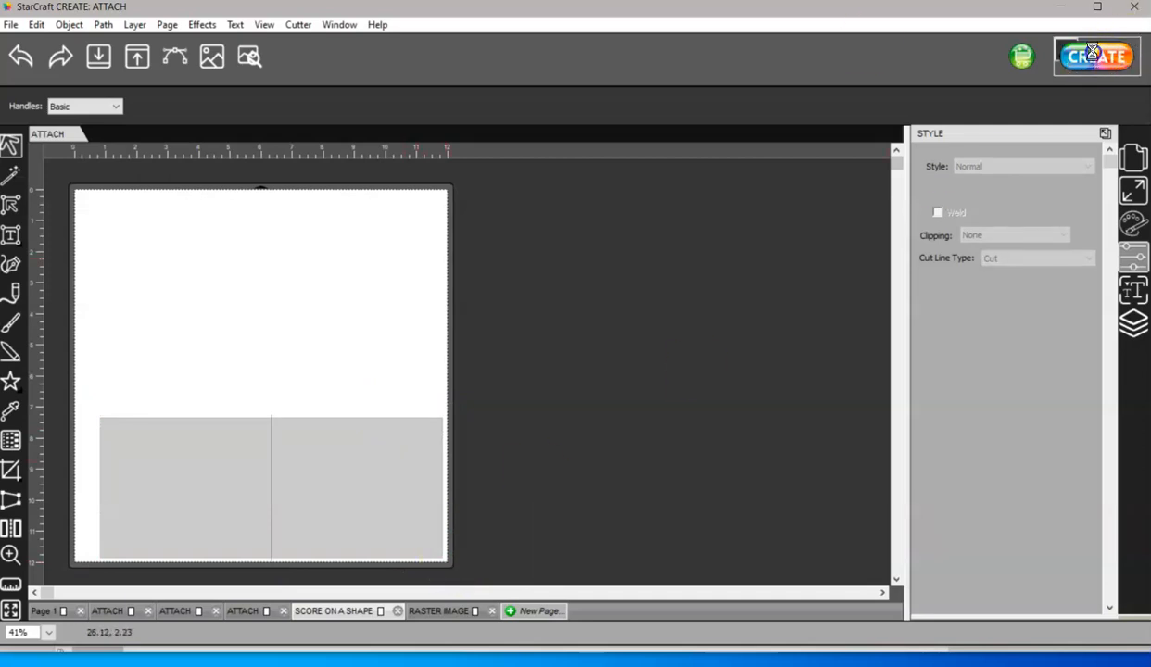
Step: Open Cut Settings for the card and select the 65LB CARD CUT preset after browsing presets
left_click(1096, 57)
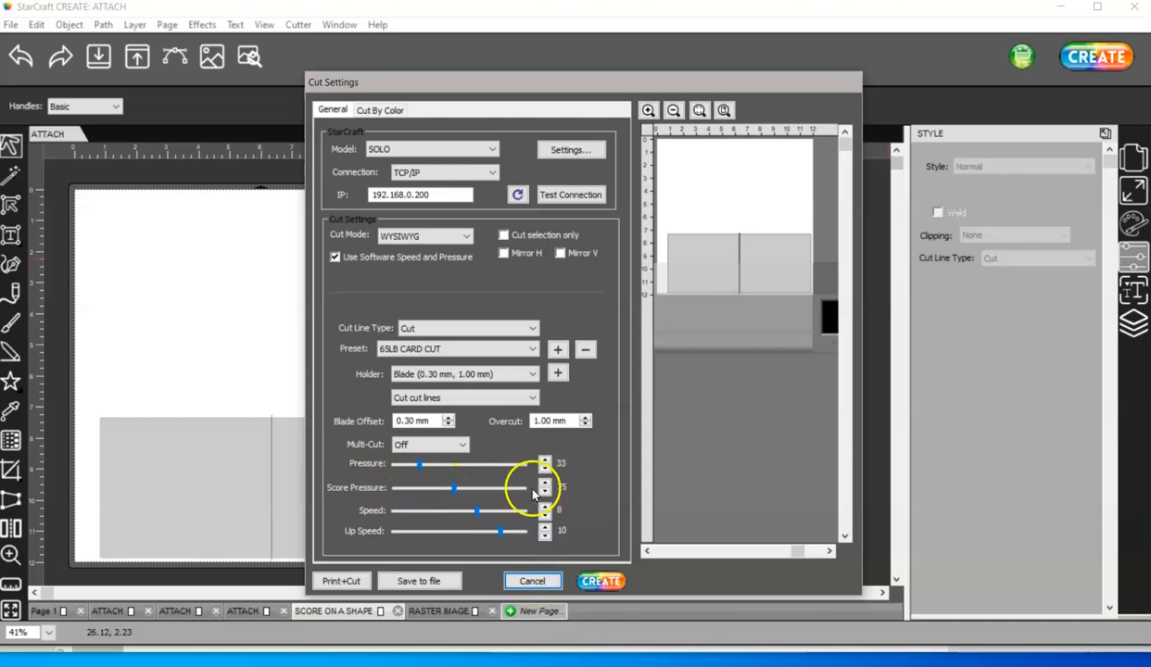
left_click(545, 483)
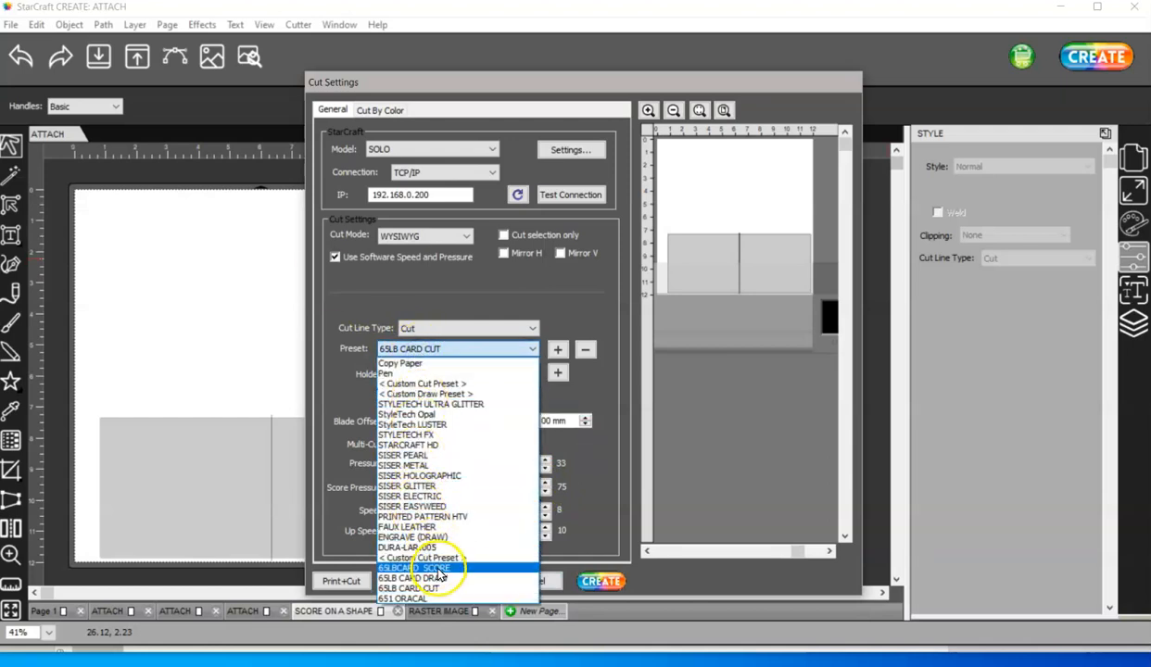
left_click(422, 568)
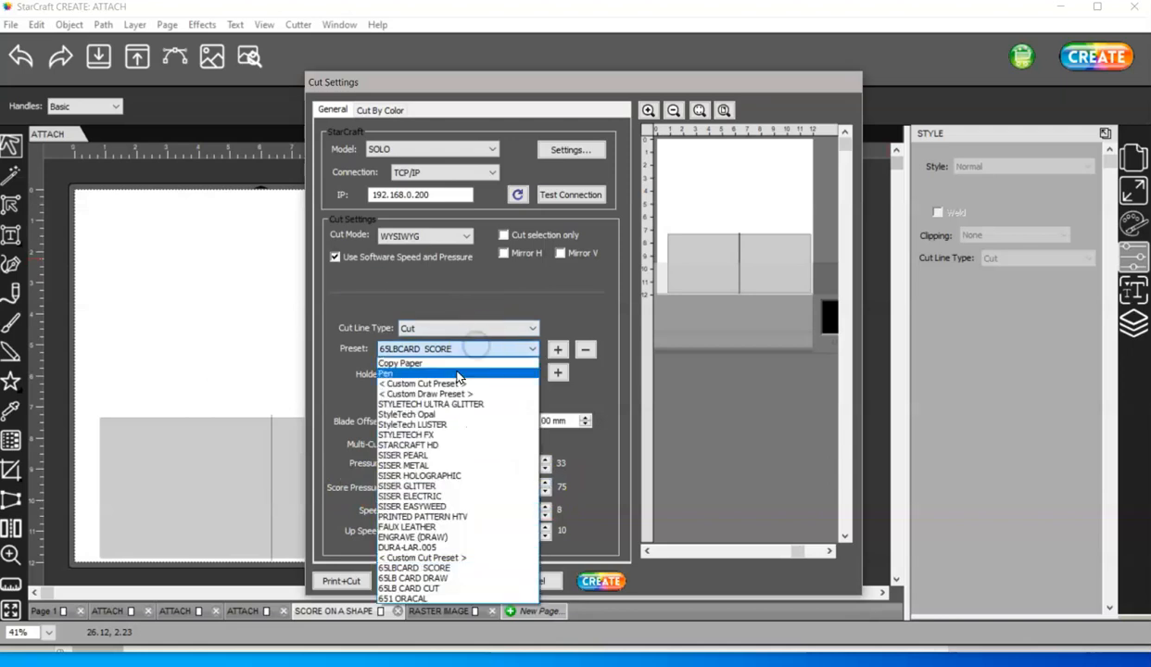
left_click(408, 587)
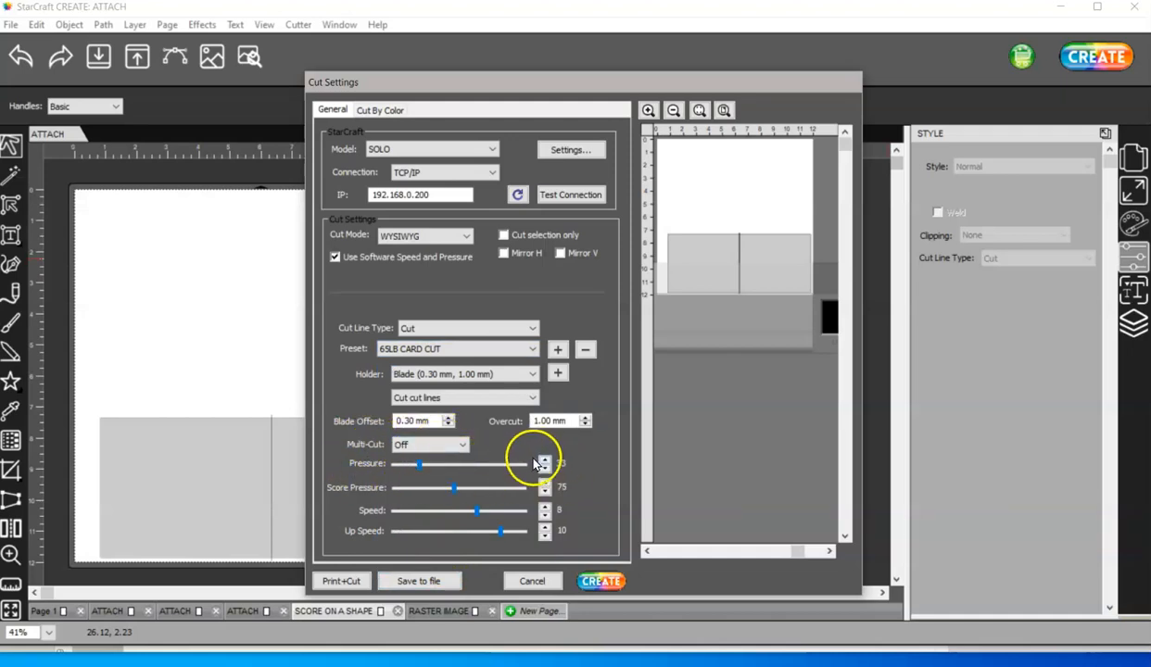
left_click(545, 467)
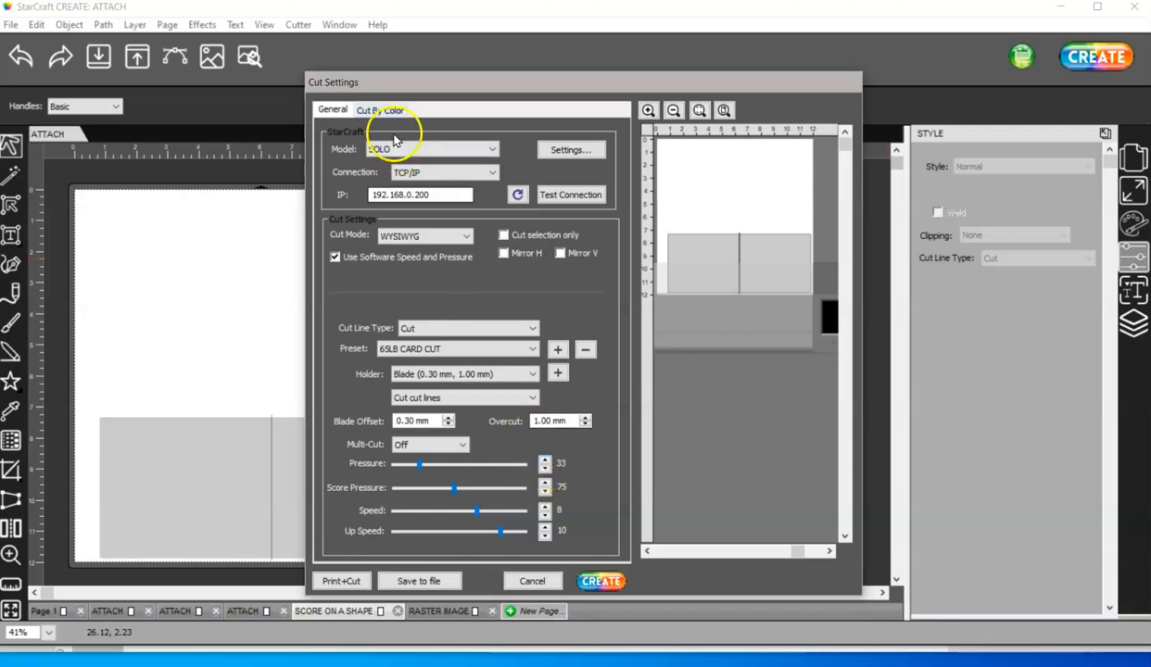
Step: Check the Cut By Color separate-jobs list, then cancel the cut settings
left_click(380, 109)
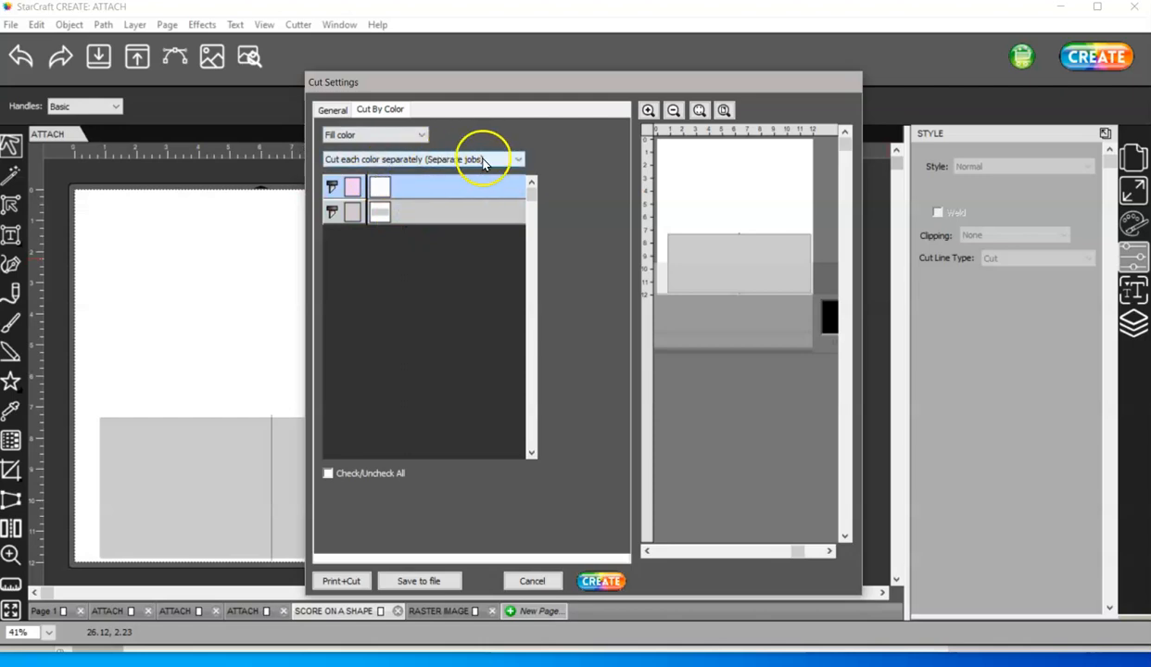
mouse_move(445, 211)
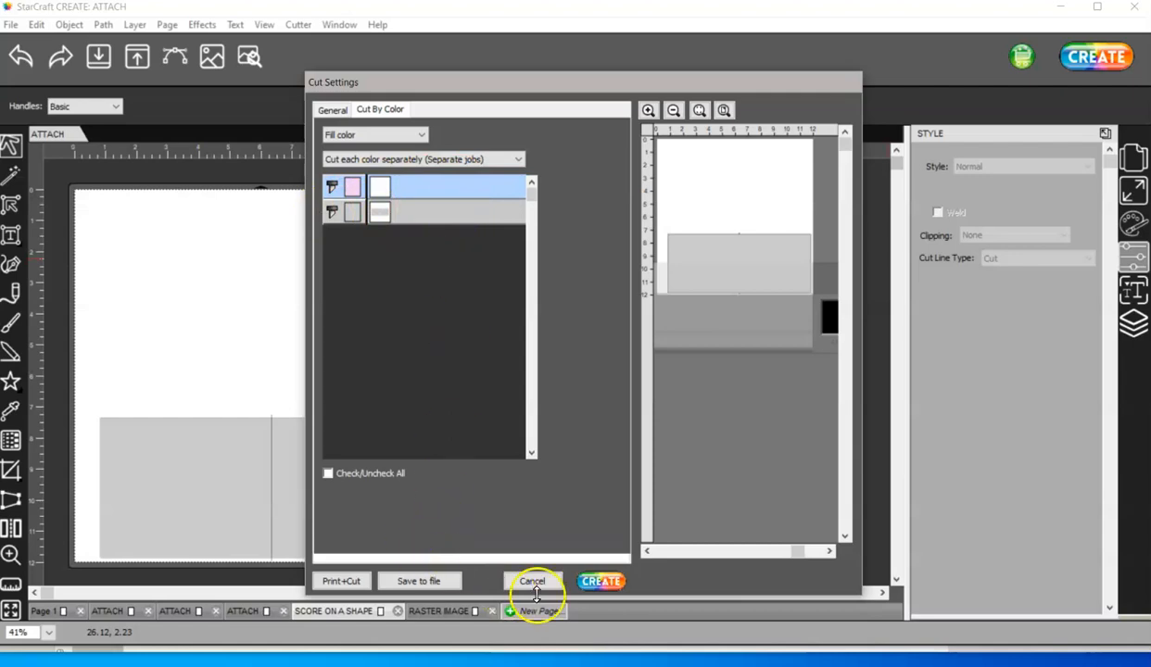
left_click(532, 581)
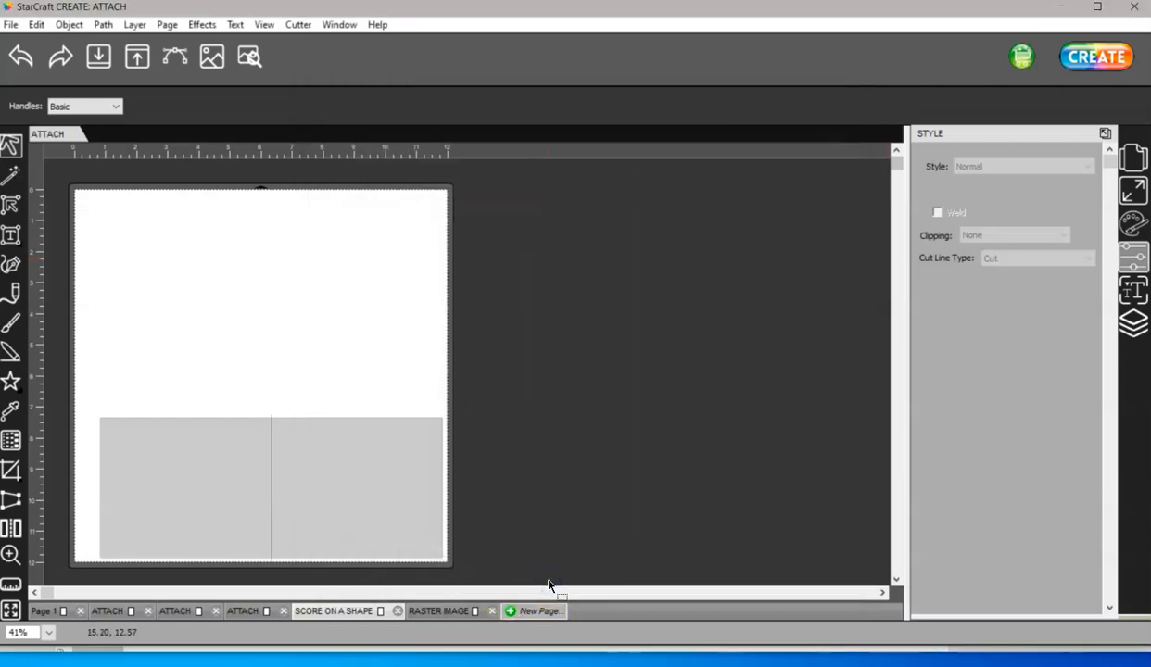
Step: On the Raster Image page, select the snowflake image and bring up its copy options
left_click(437, 610)
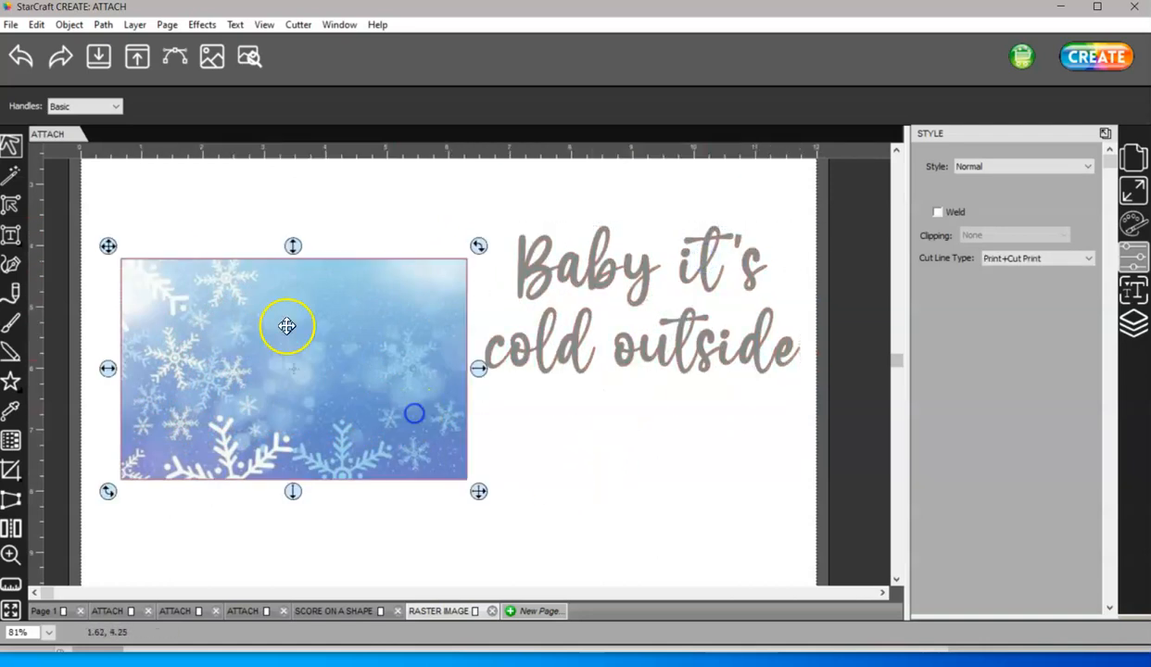
left_click(12, 24)
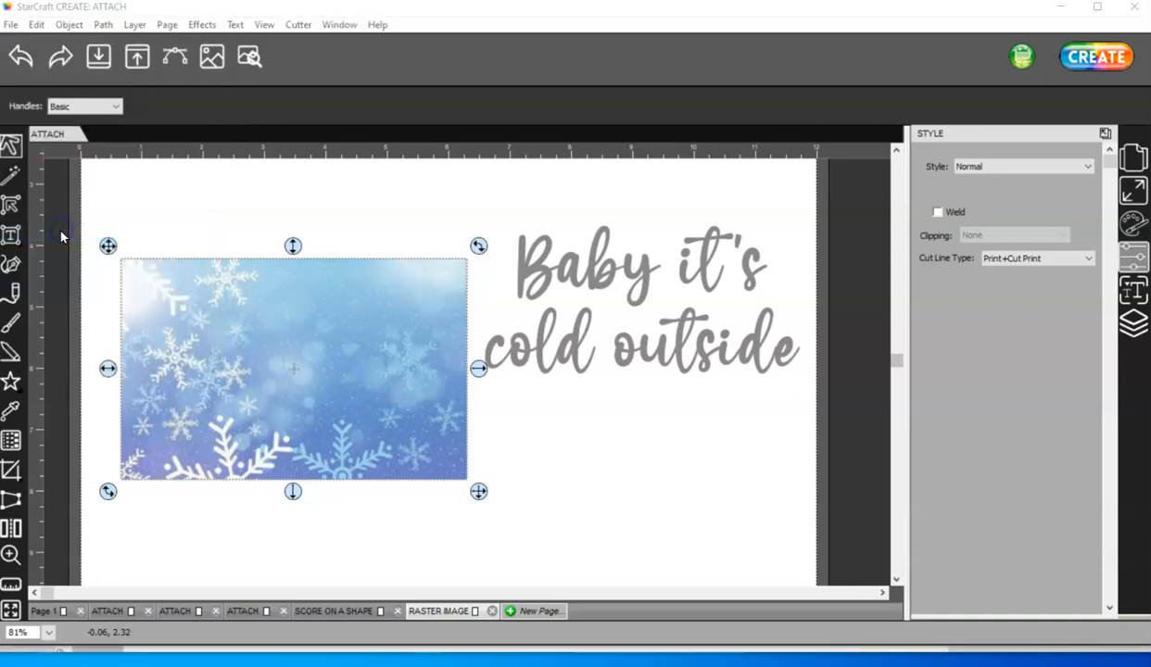
left_click(212, 57)
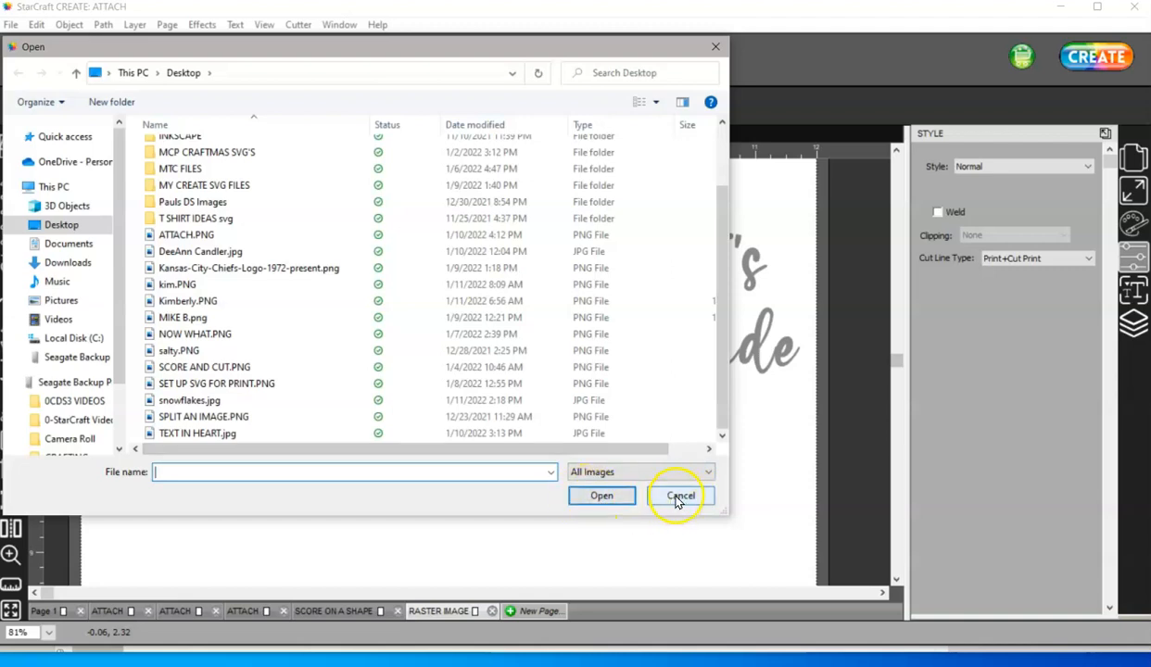
left_click(680, 496)
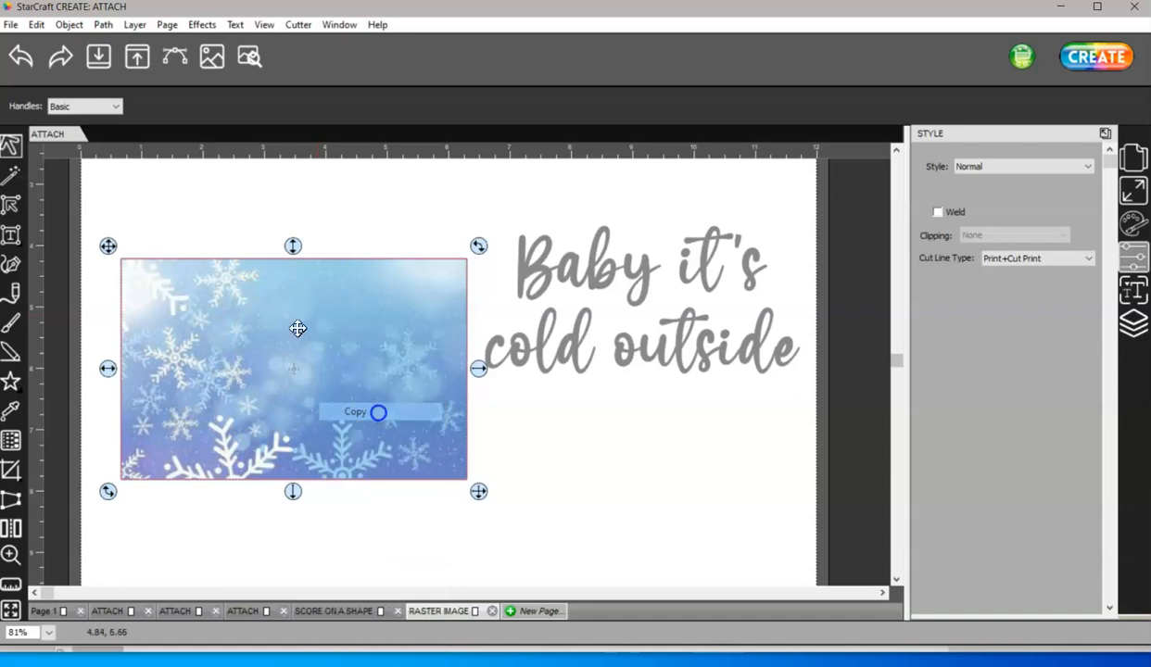
right_click(298, 328)
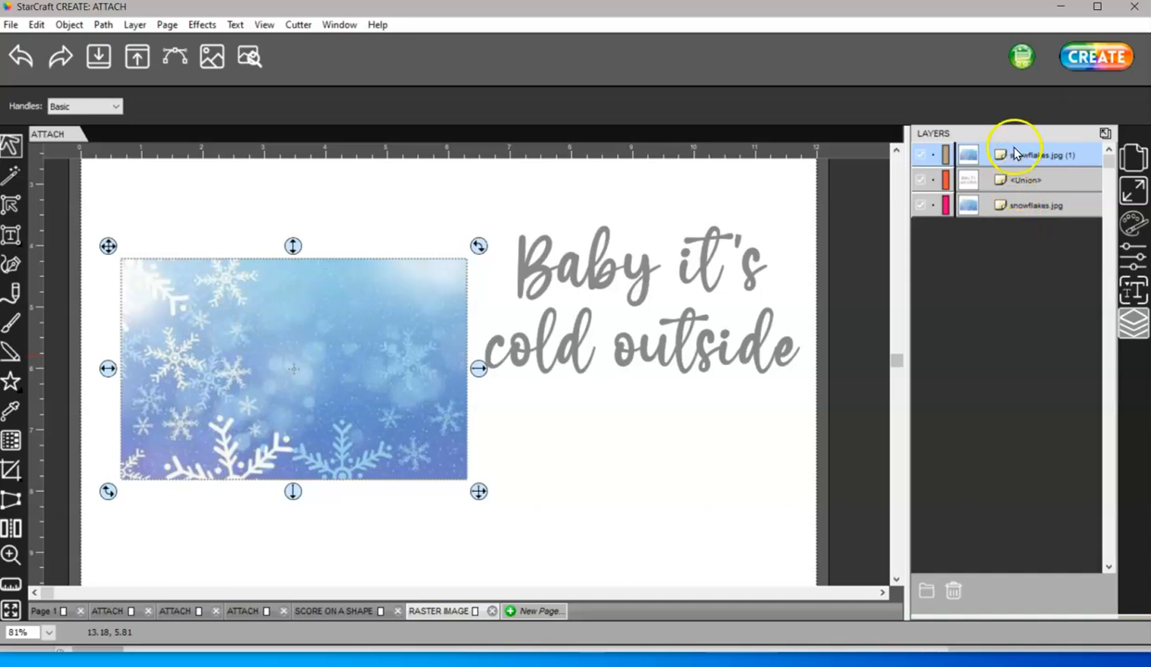
mouse_move(1023, 180)
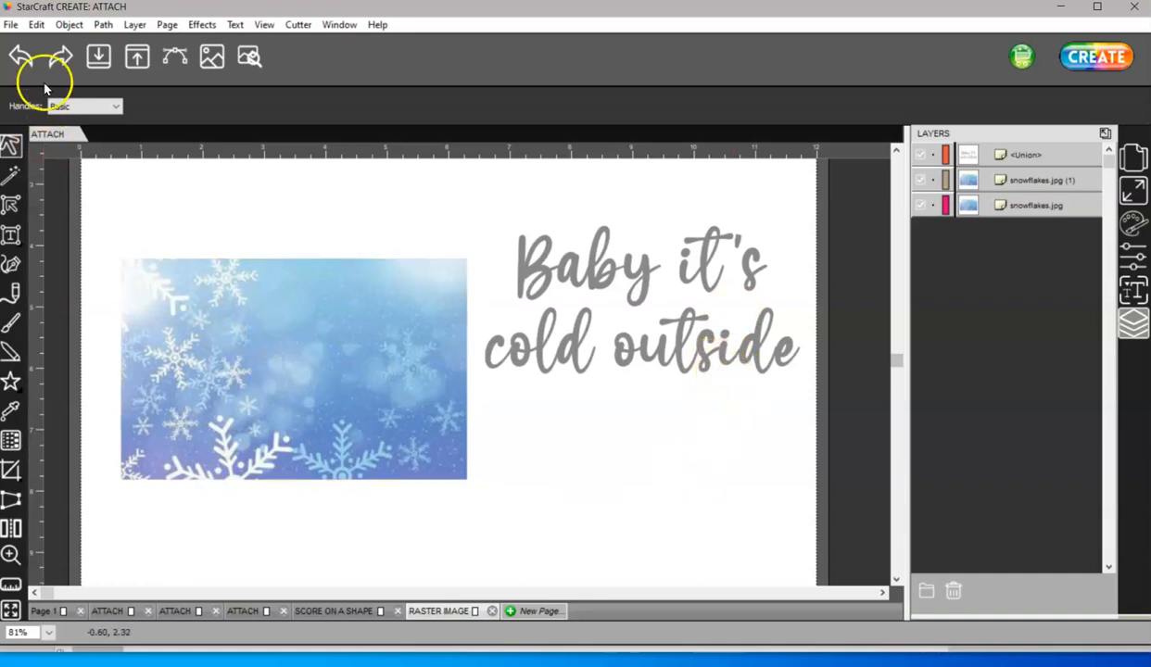
Step: Drag the 'Baby it's cold outside' text onto the snowflake copy and select both layers
left_click(11, 24)
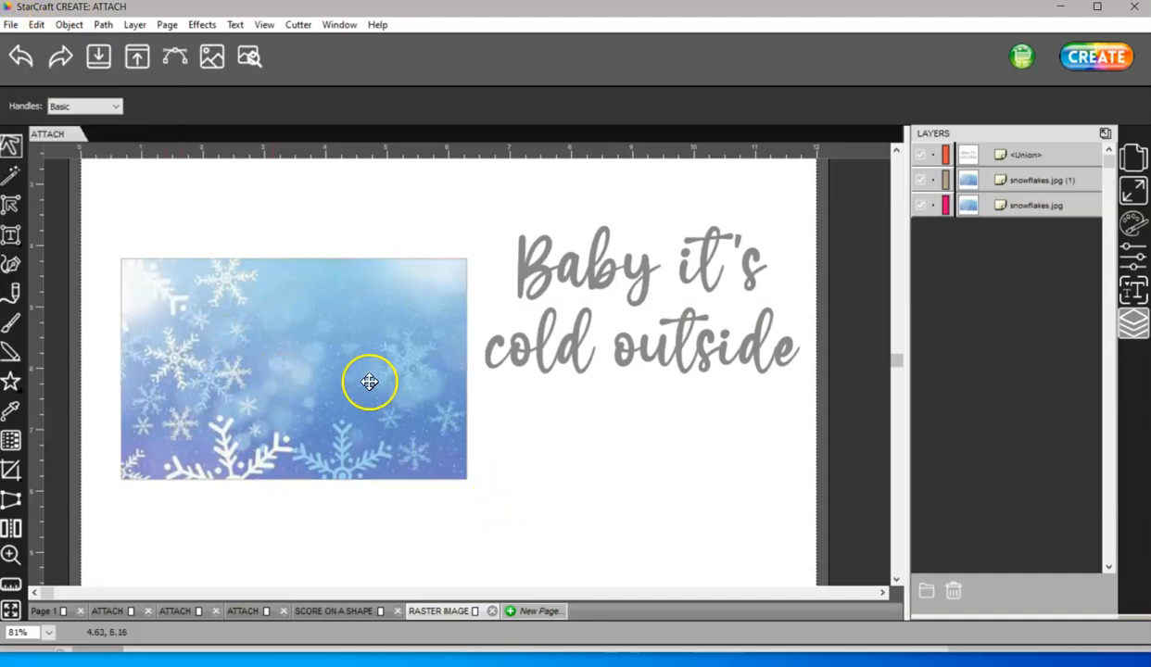
mouse_move(350, 362)
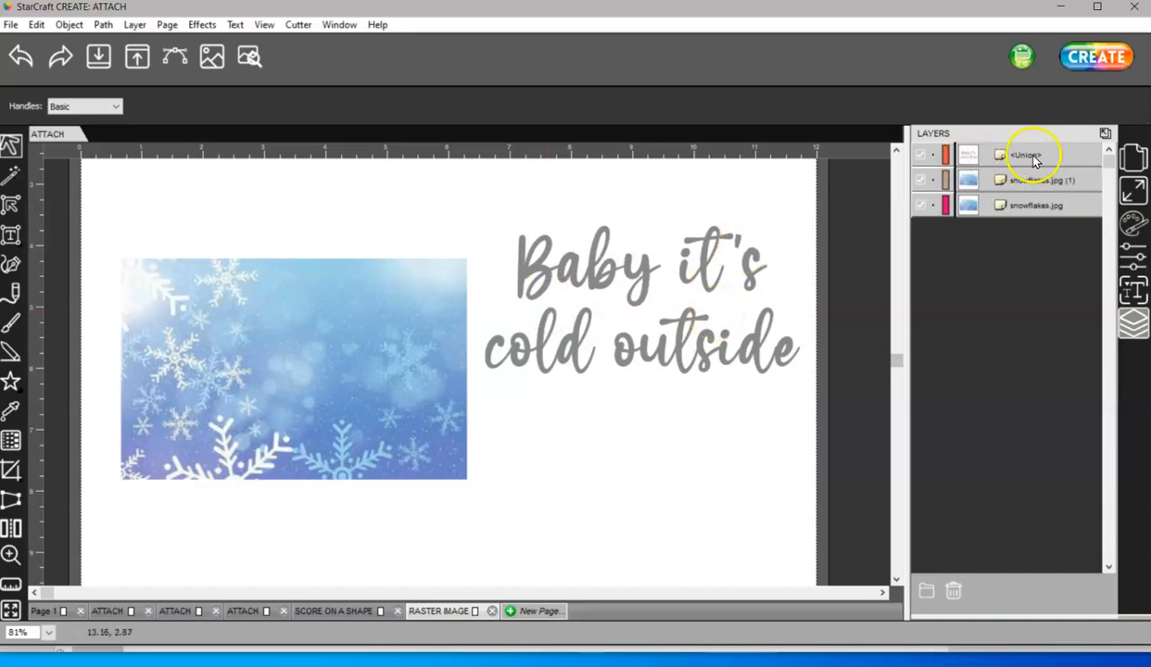
left_click(1026, 155)
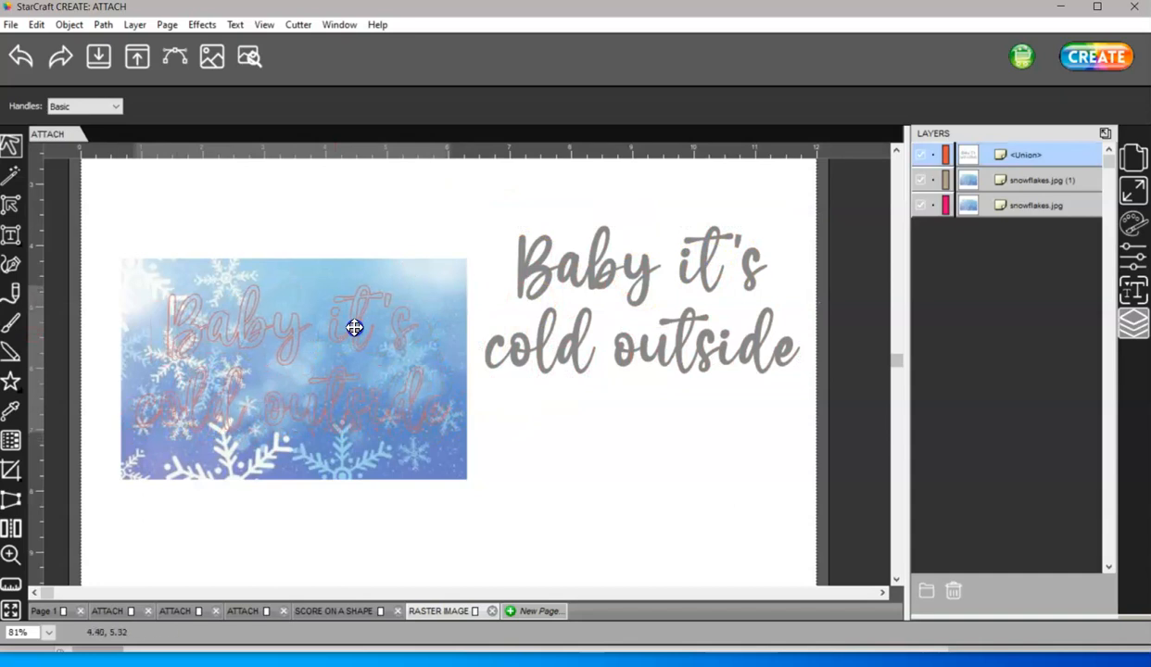
left_click_drag(355, 327, 342, 332)
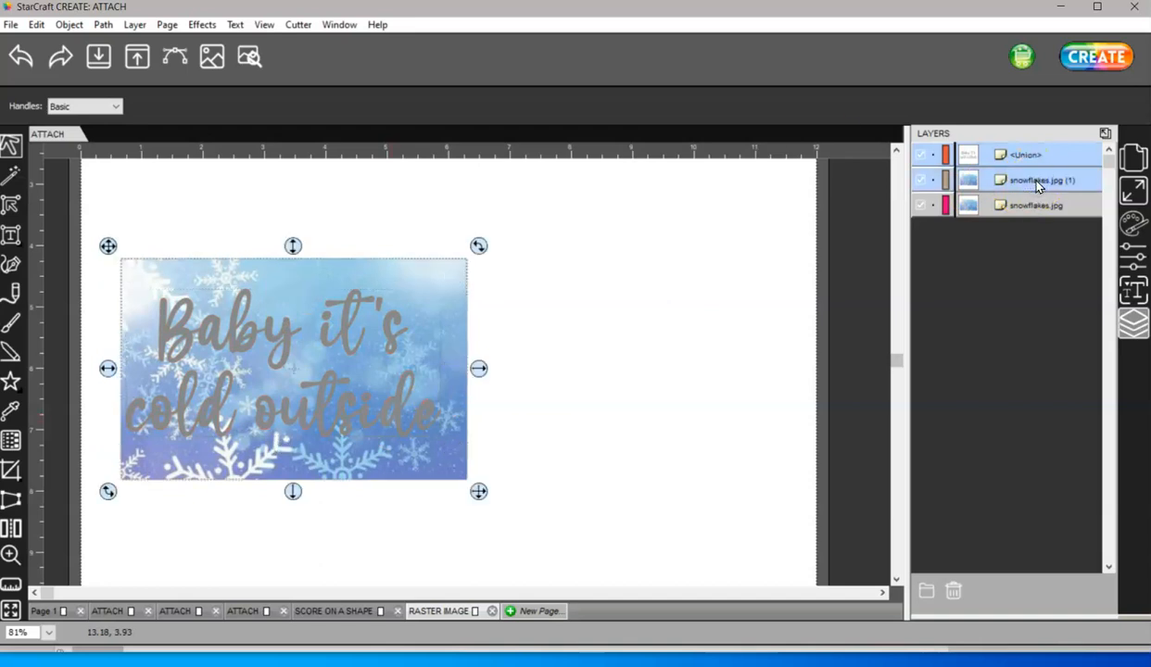
left_click(1134, 190)
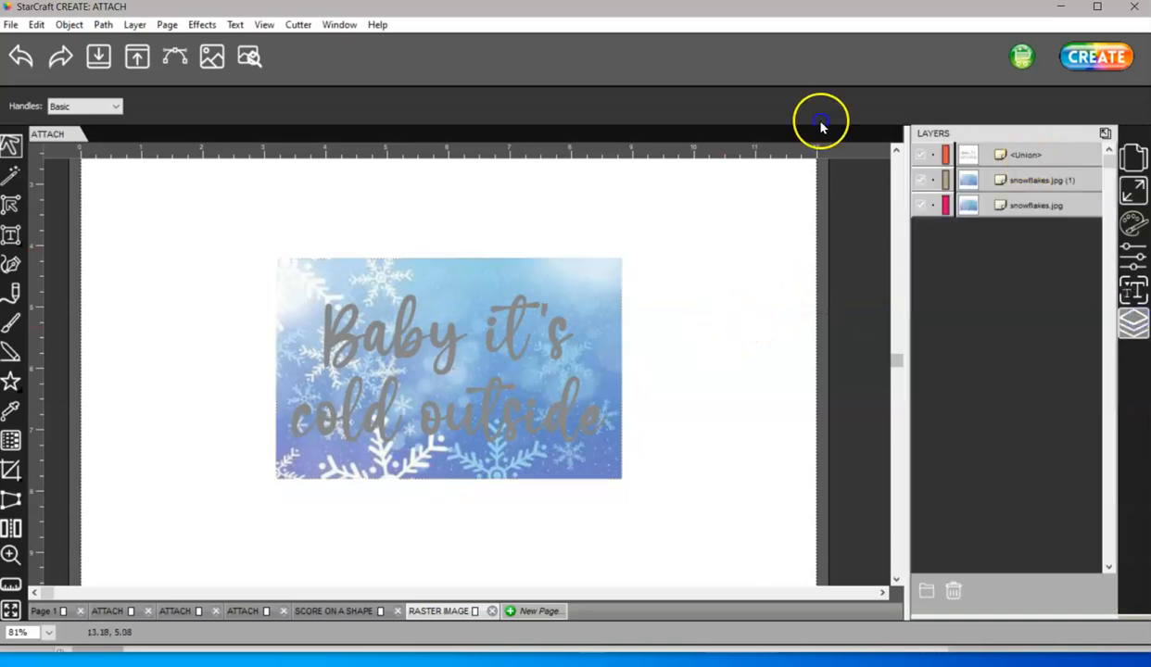
left_click(1026, 154)
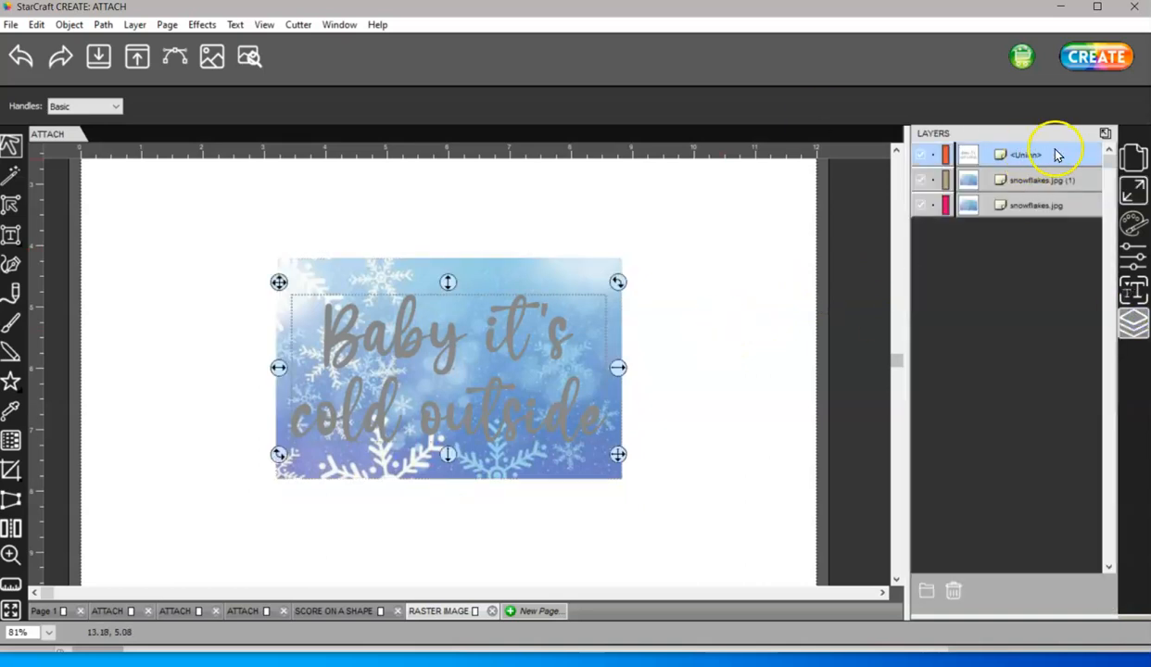
left_click(1038, 180)
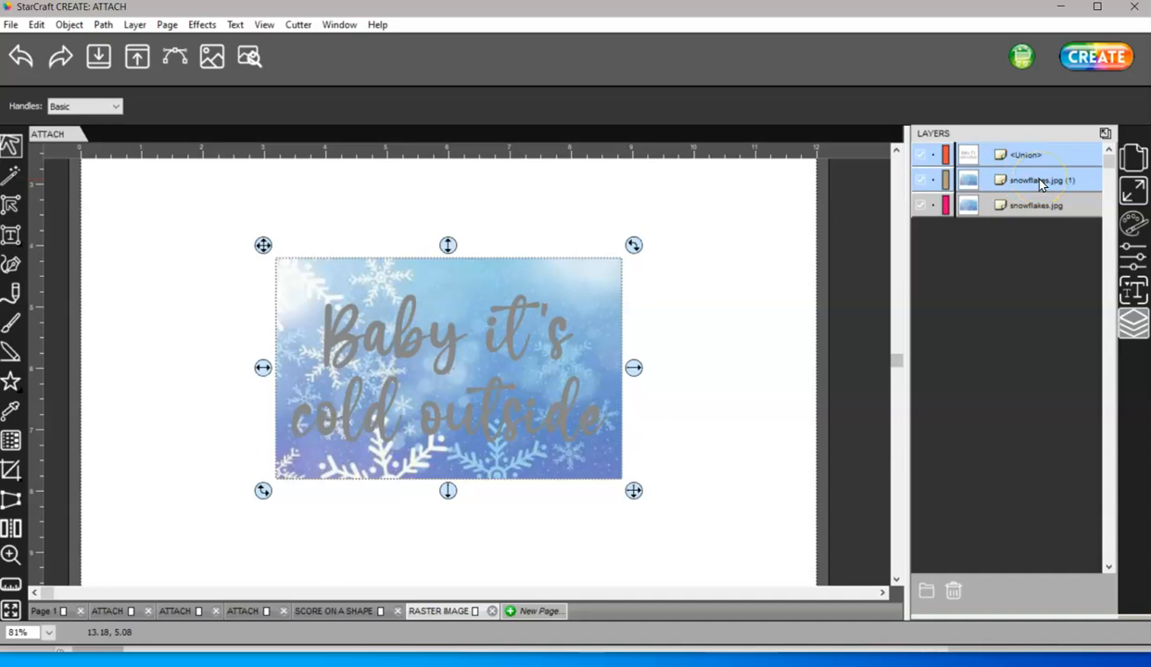
mouse_move(1057, 199)
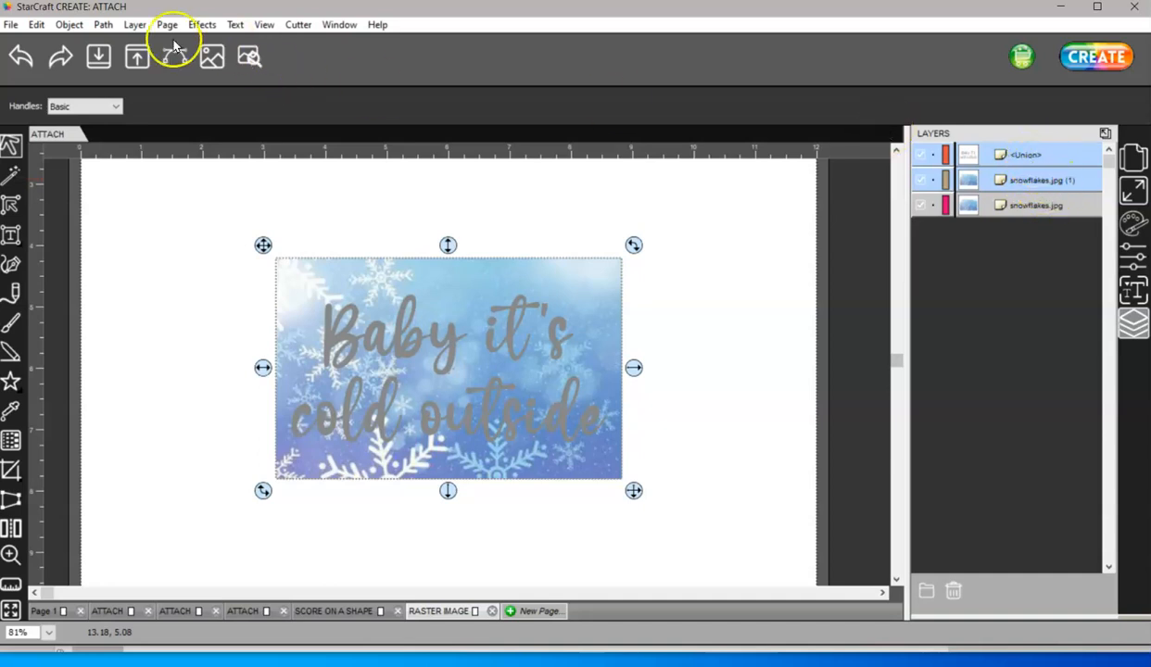
Step: Apply Front Minus Back to cut the lyrics from the snowflake copy, then view Clip Path options
left_click(102, 24)
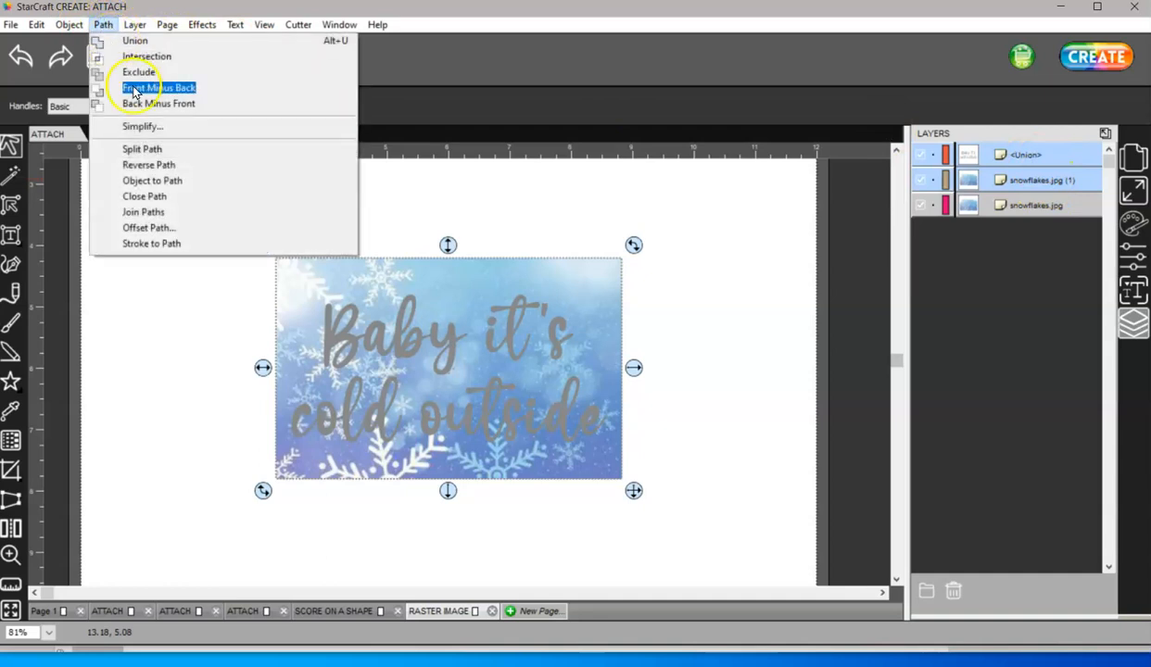
left_click(159, 87)
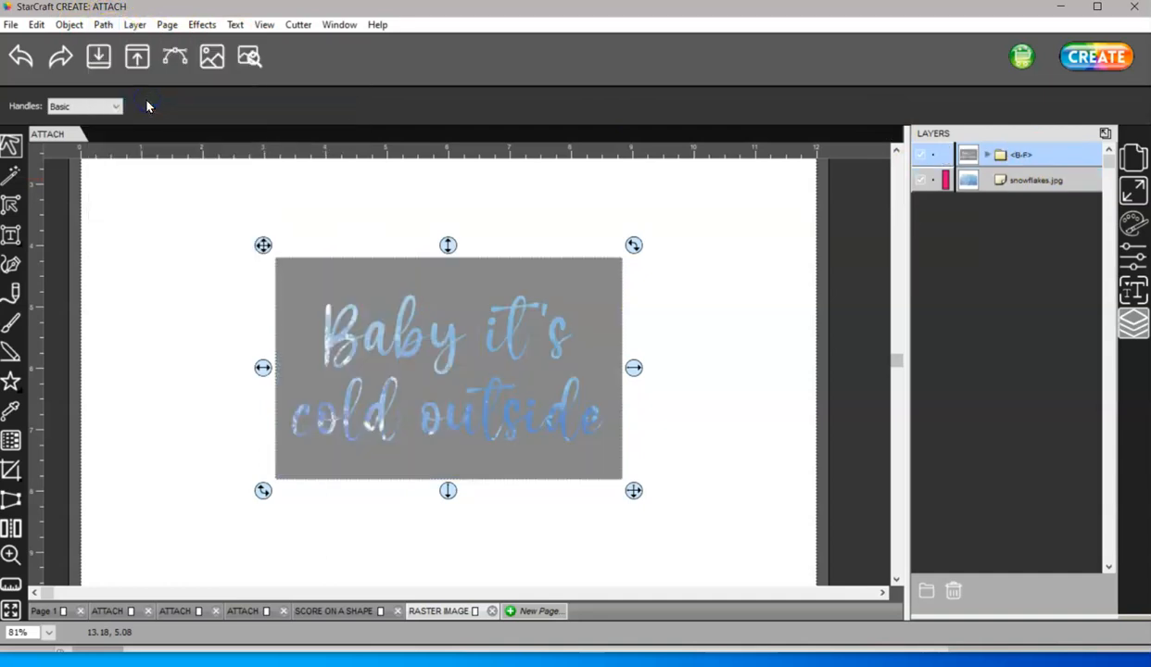
mouse_move(197, 203)
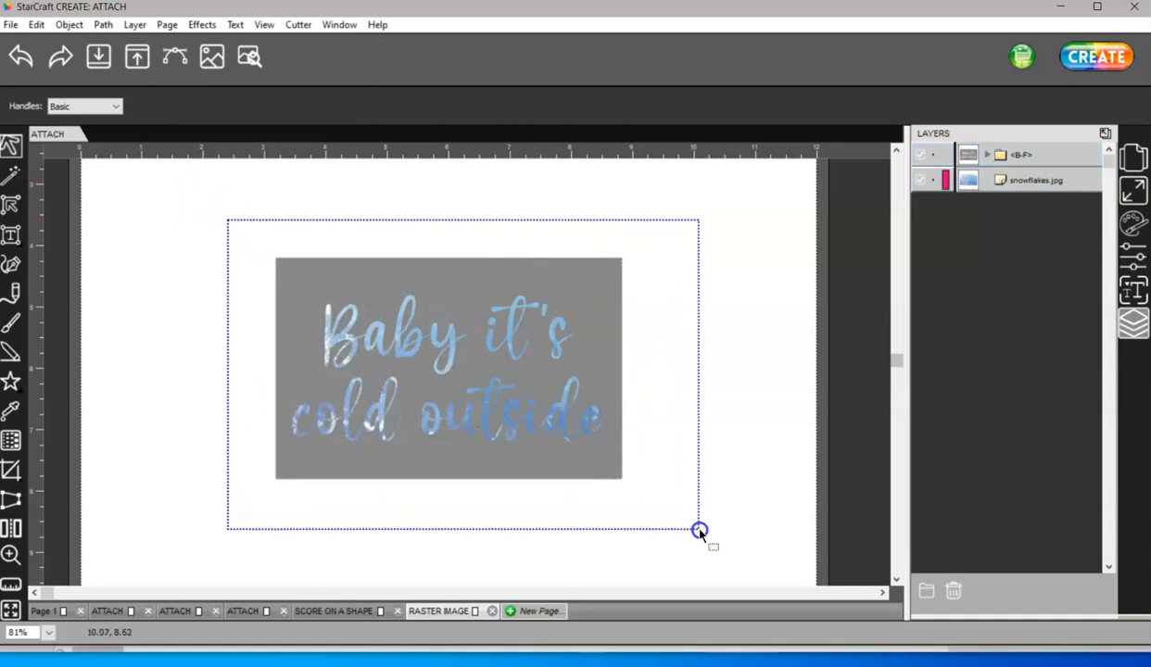
left_click(68, 24)
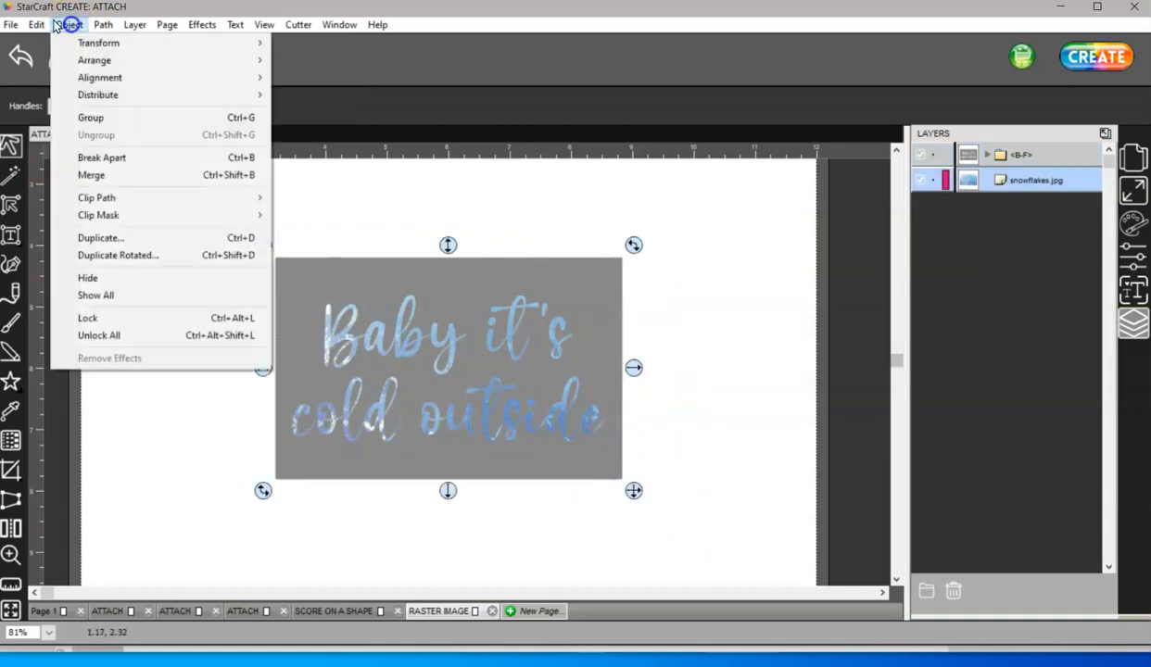
mouse_move(96, 198)
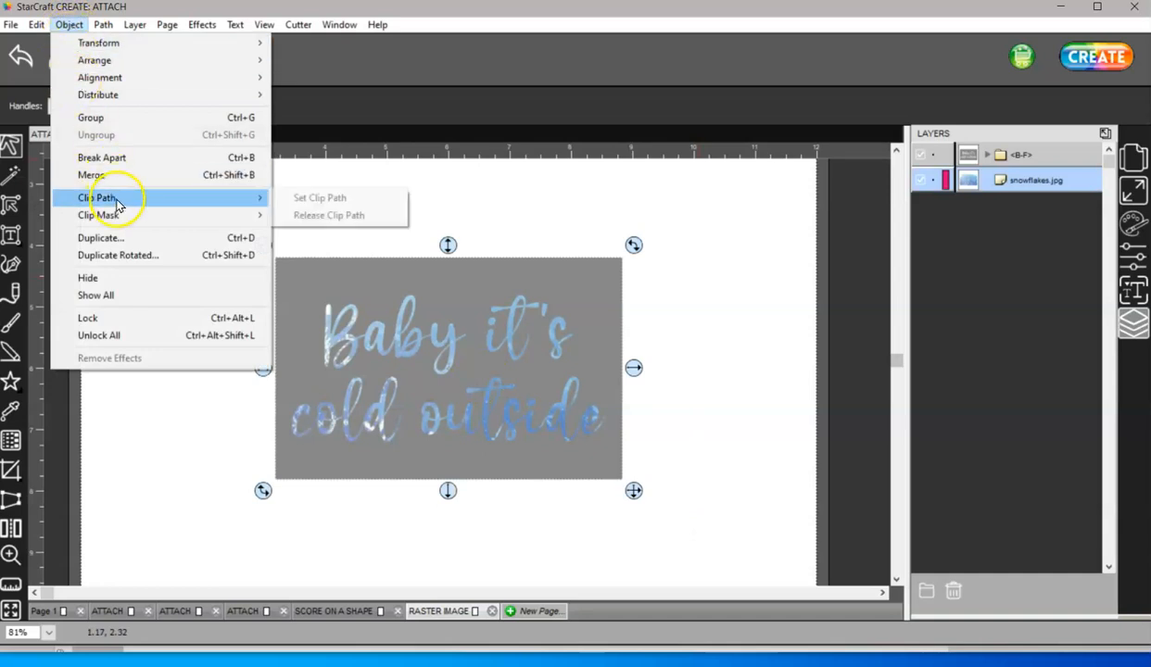
left_click(320, 197)
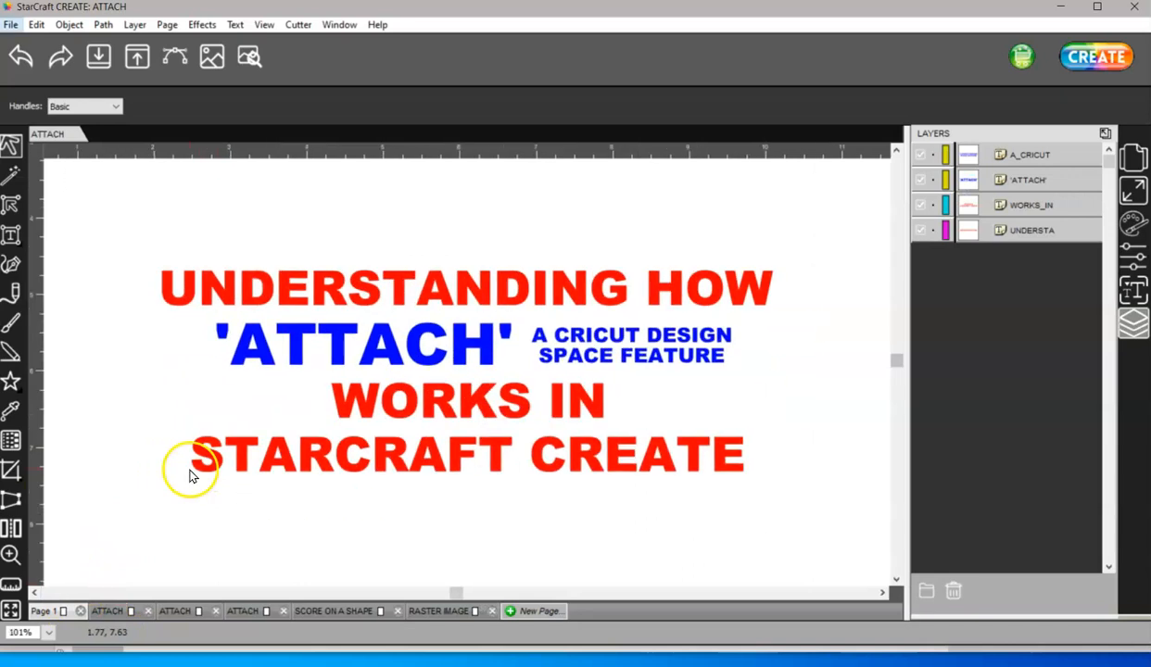
mouse_move(185, 510)
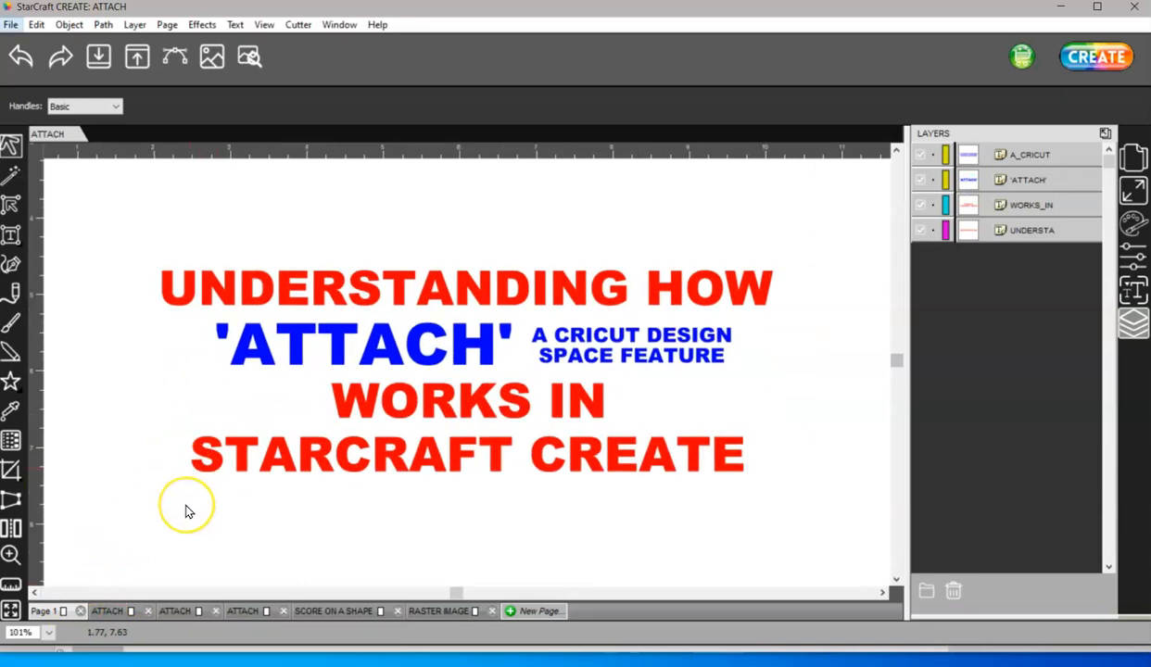